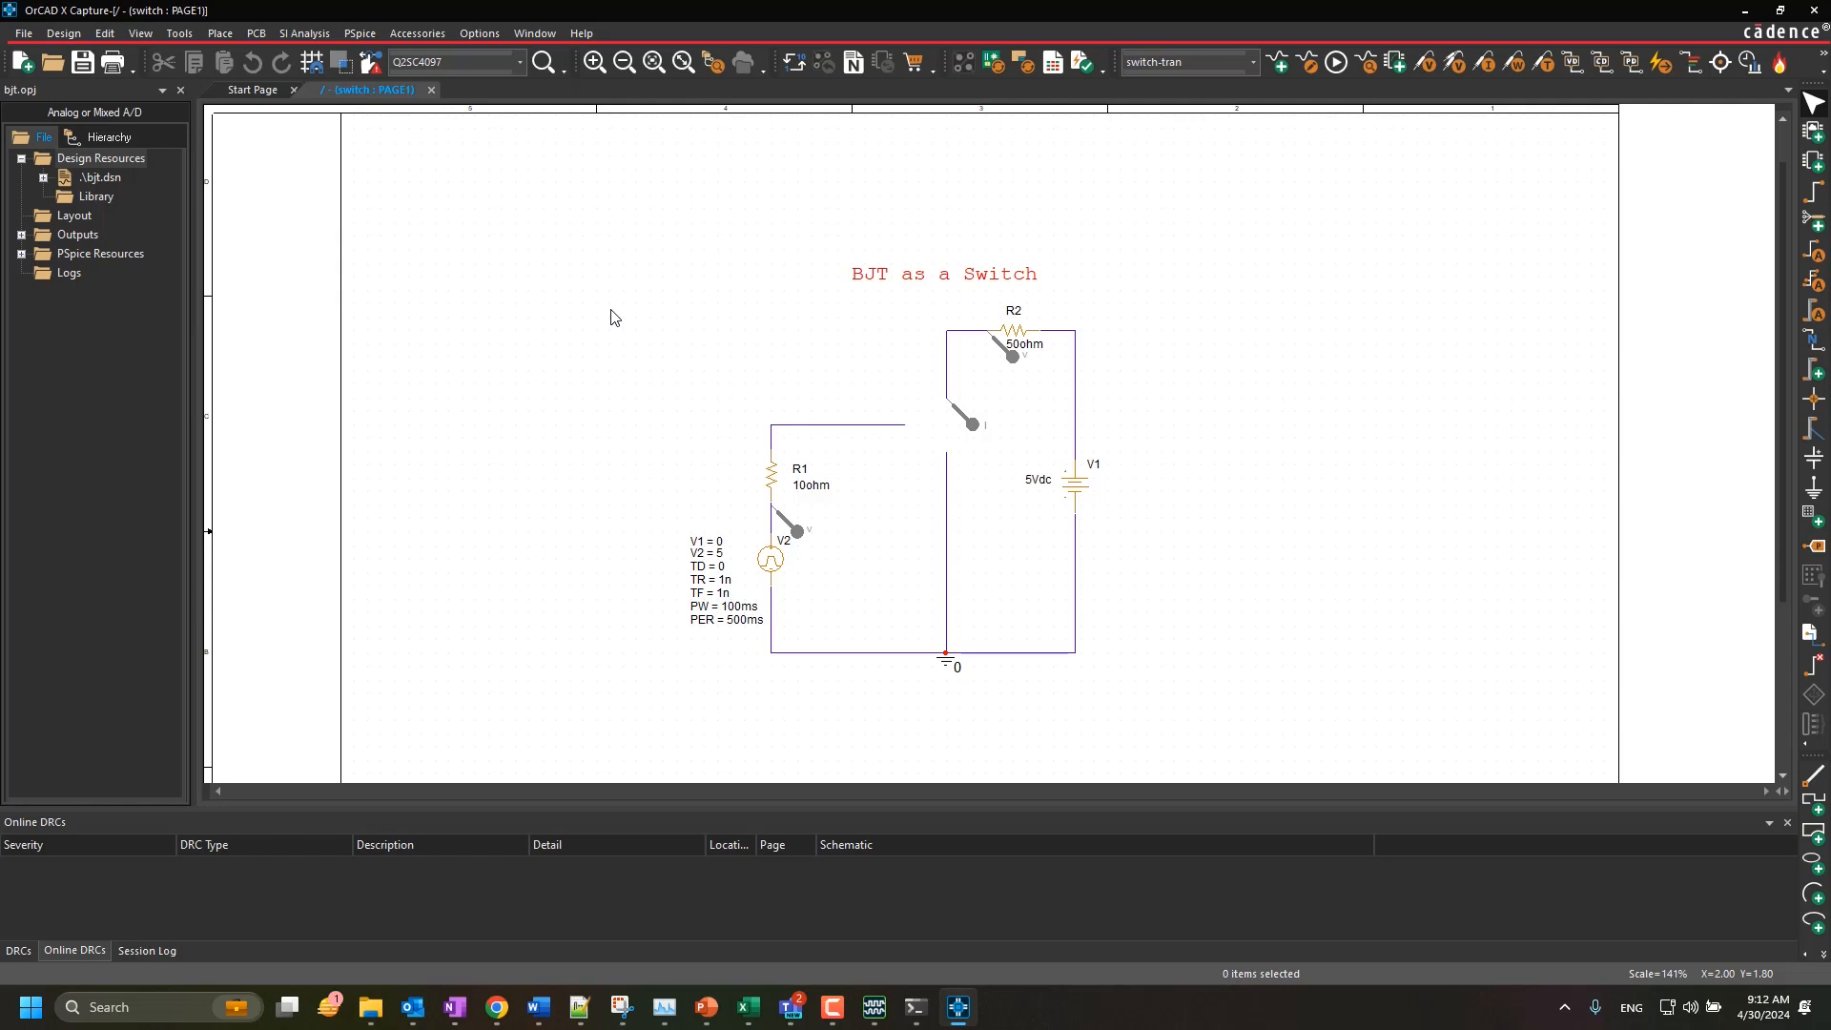
Bring the browser showing pspice.com to the front, leaving the BJT switch schematic aside
click(496, 1006)
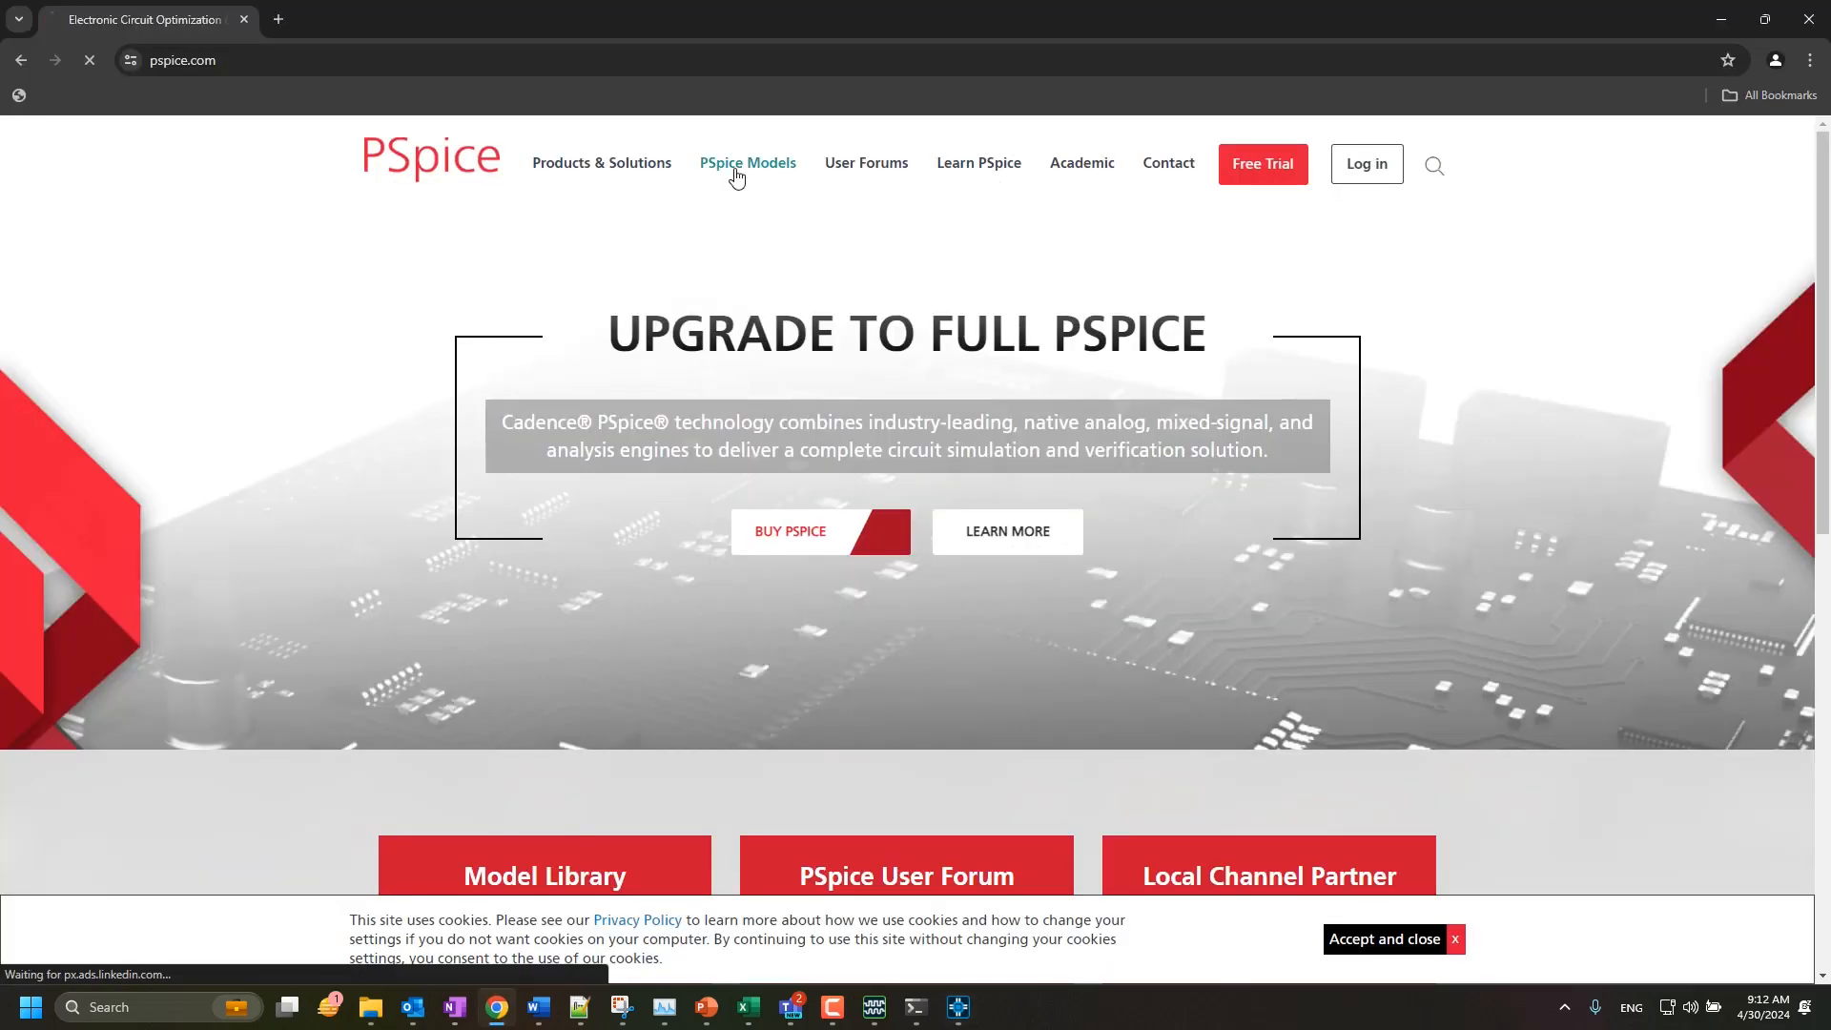
Browse the ROHM vendor's SPICE model list down to the 2SC4097 NPN driver transistor entry
click(748, 162)
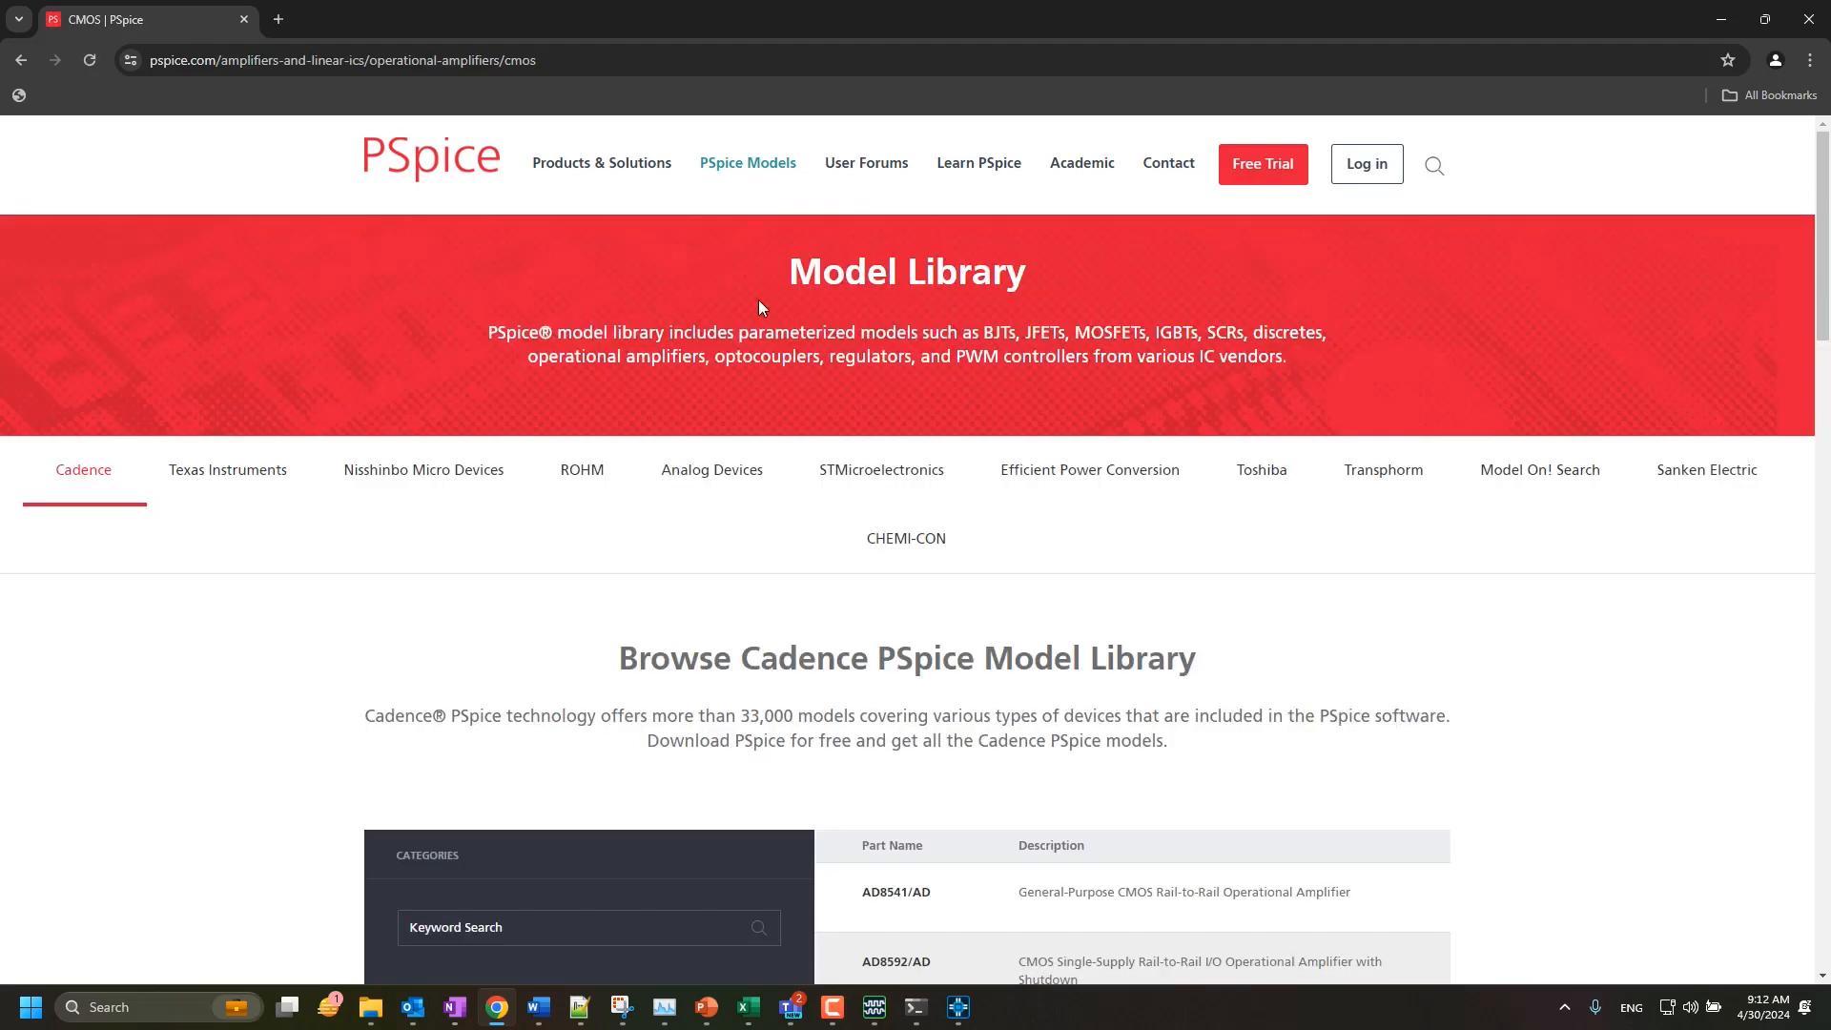
mouse_move(581, 469)
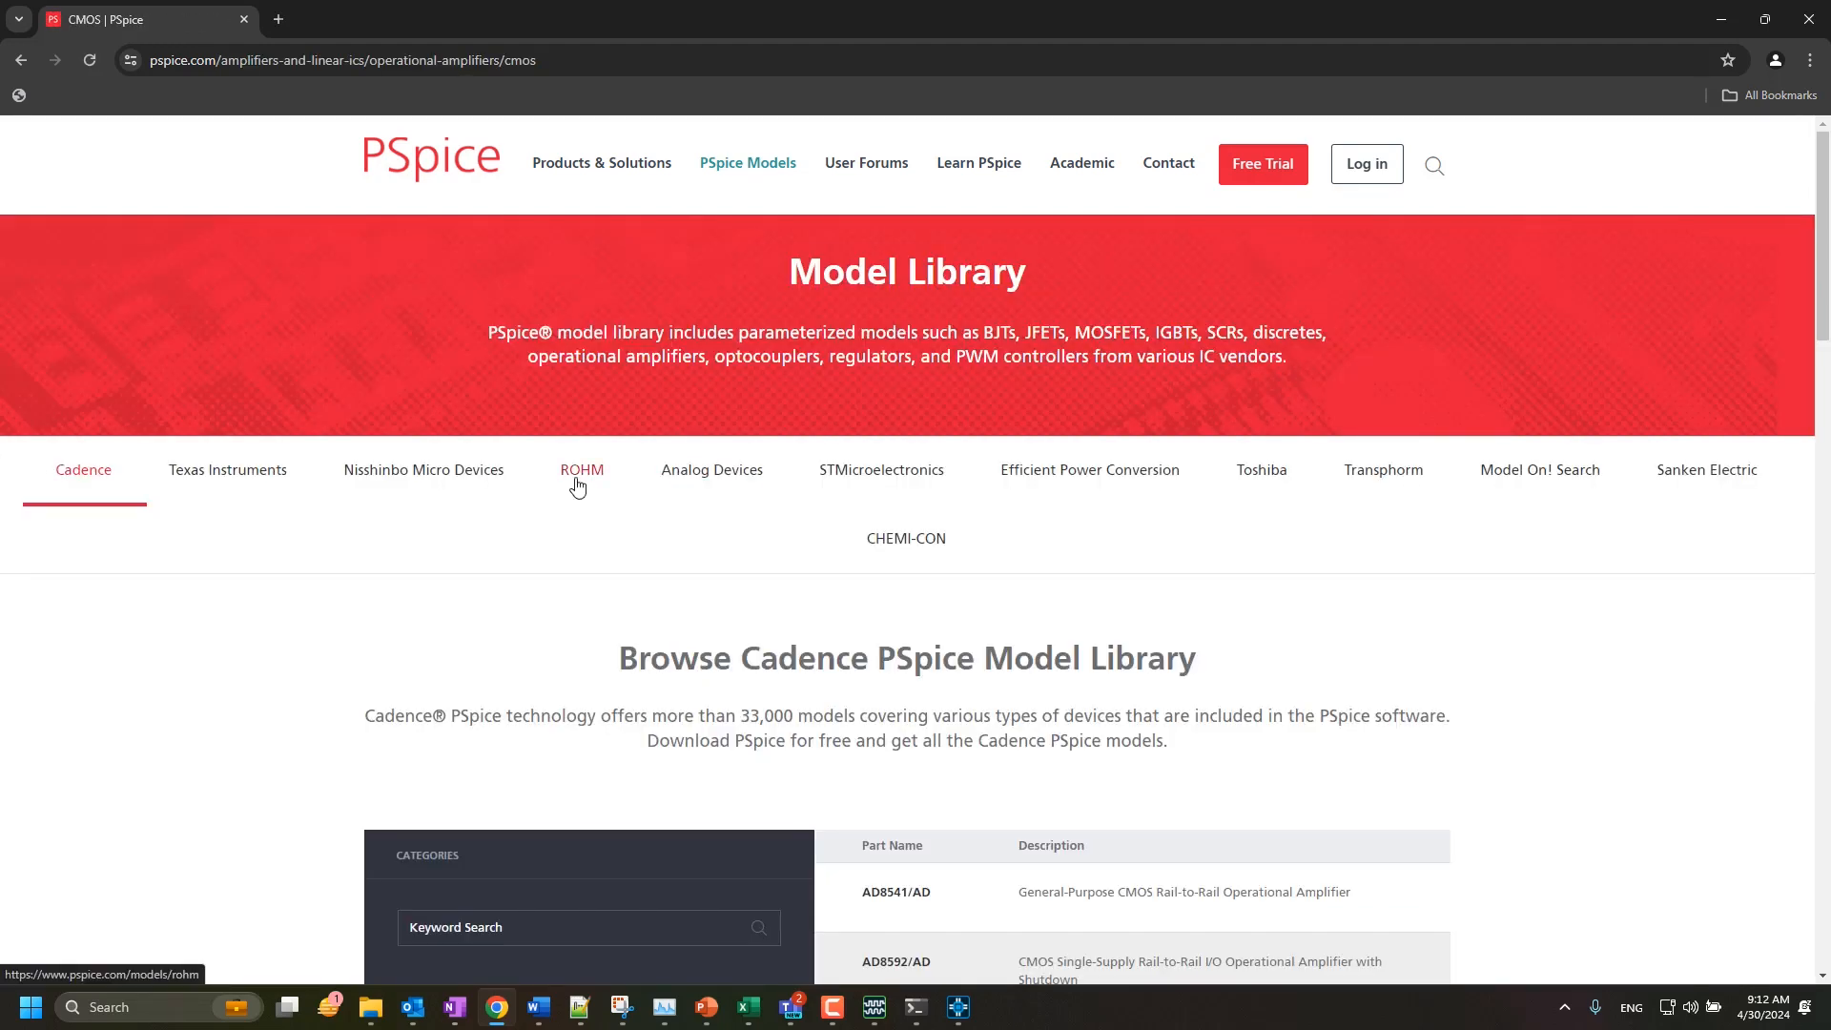
click(581, 469)
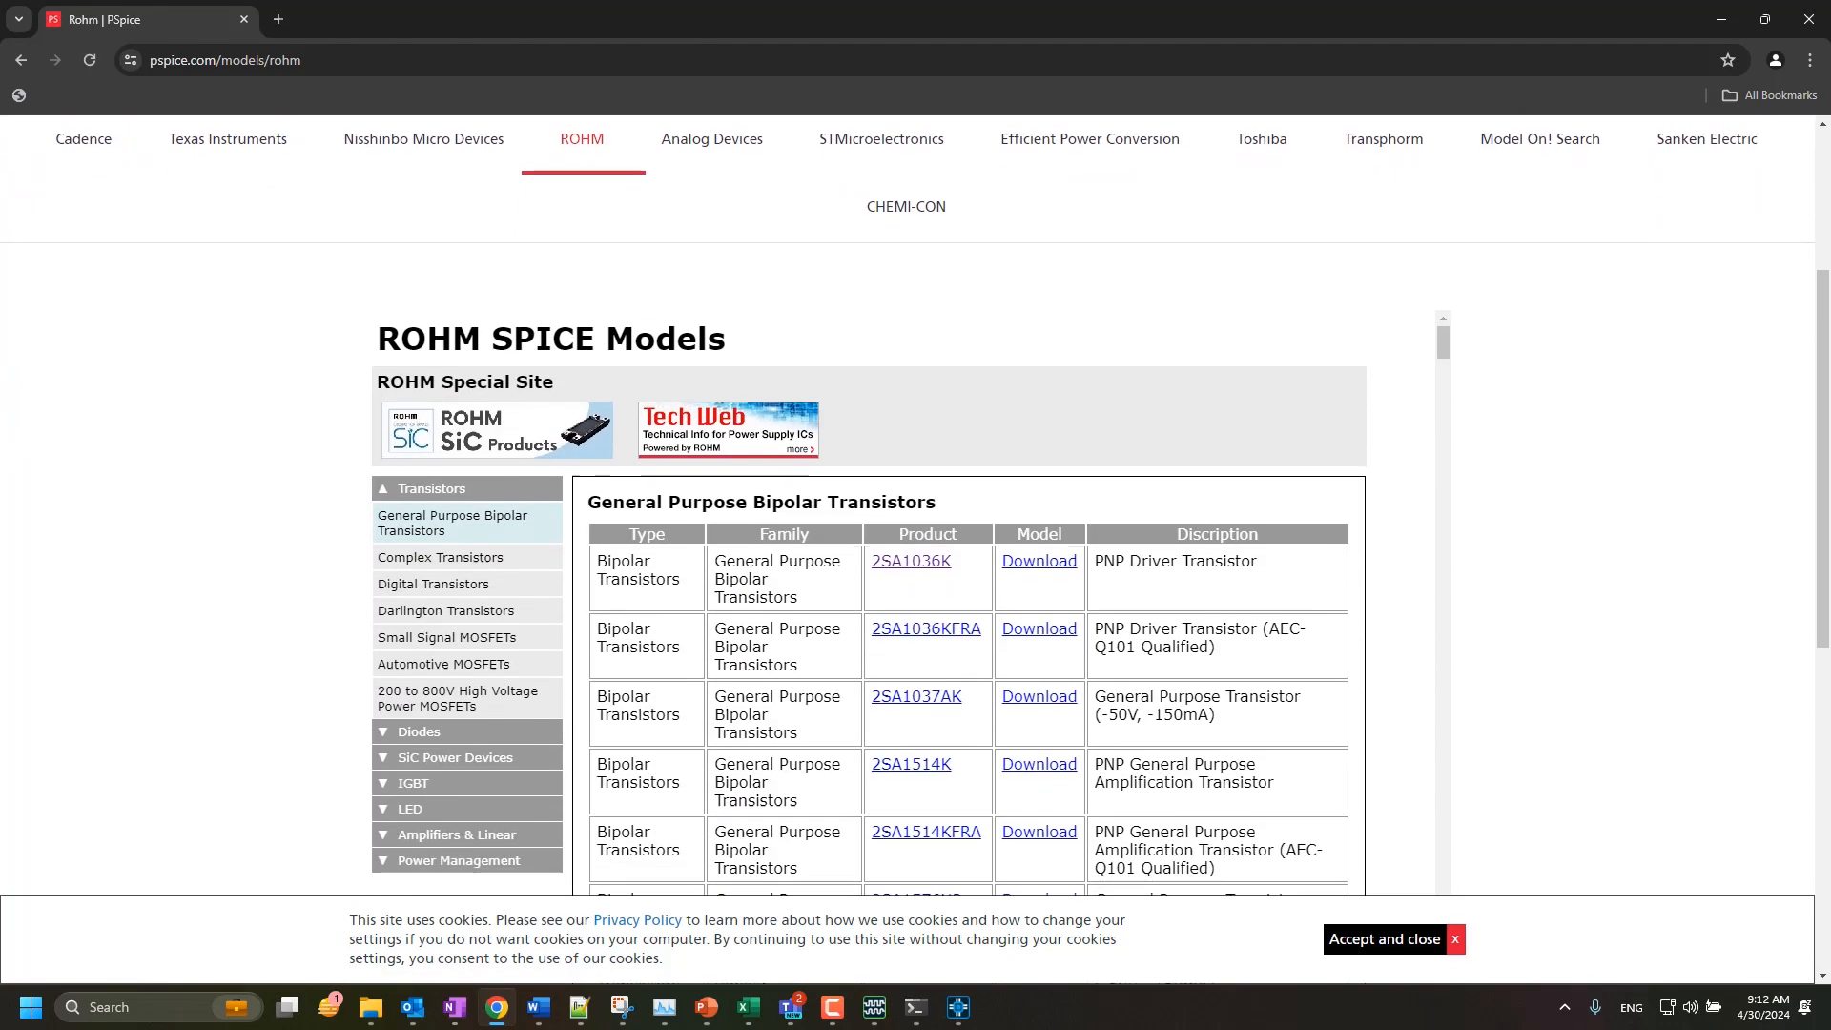
scroll(down, 3)
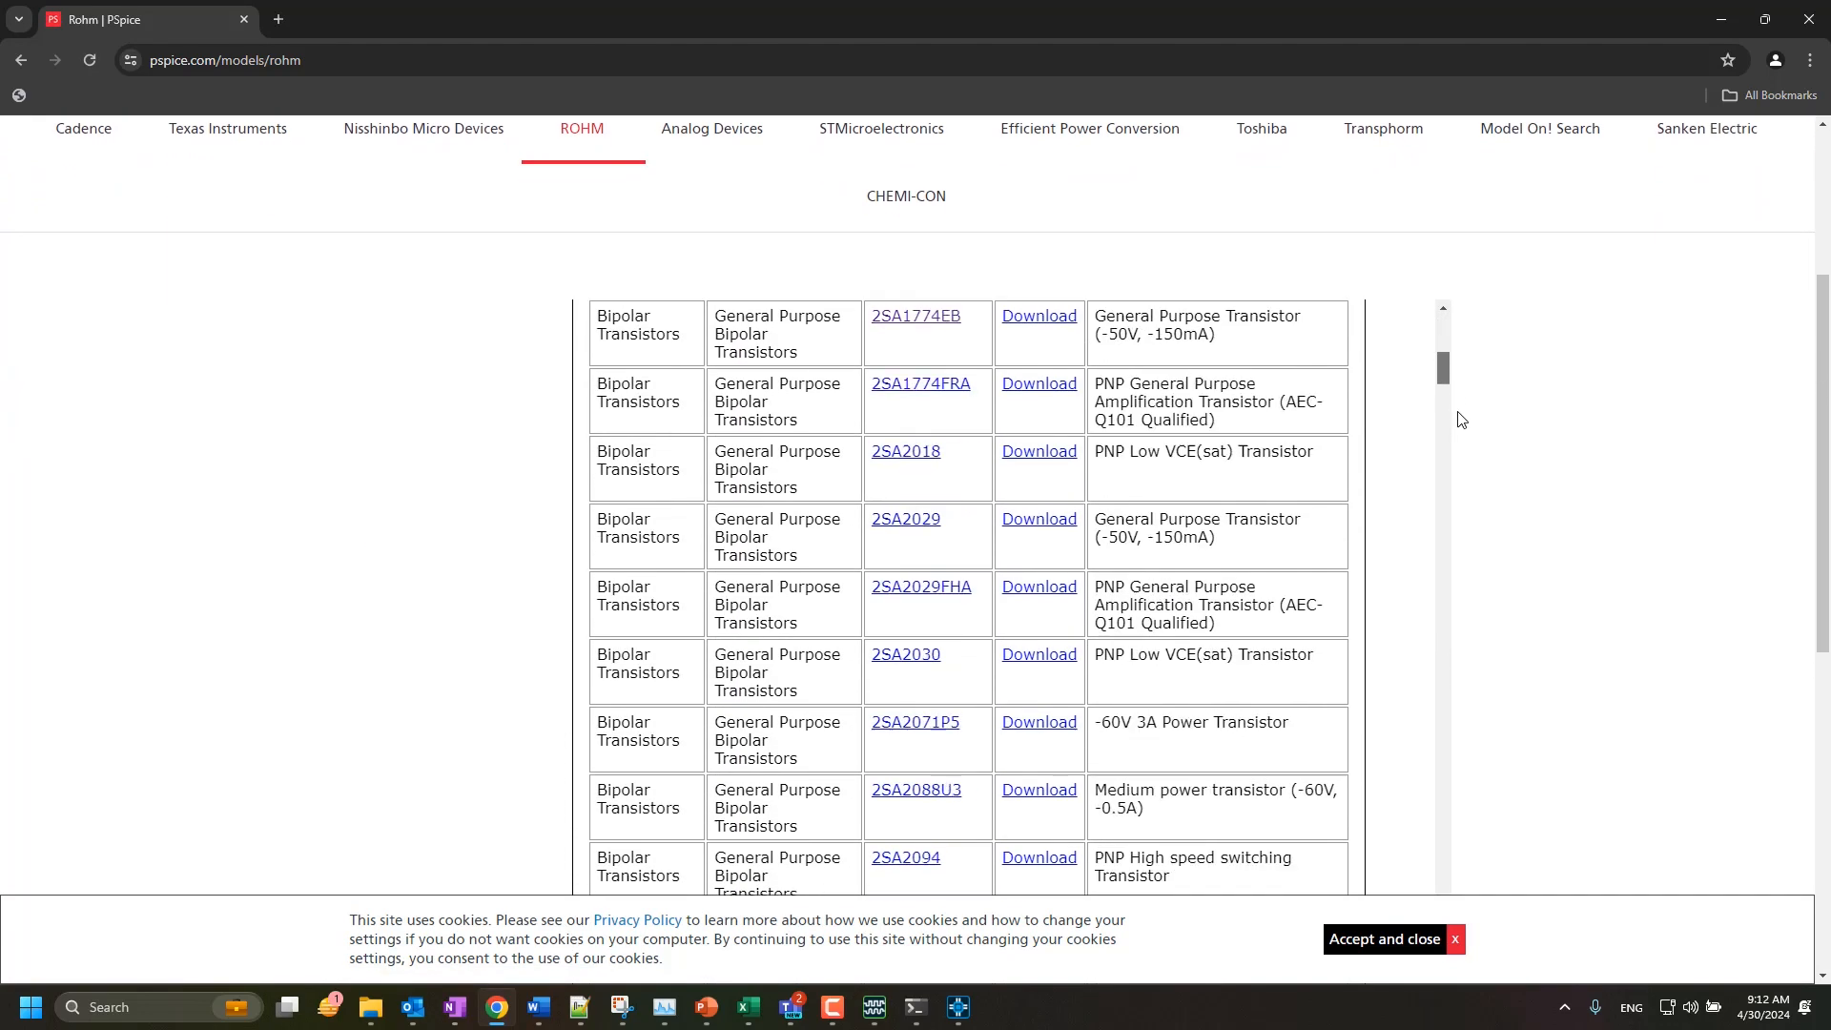
scroll(down, 3)
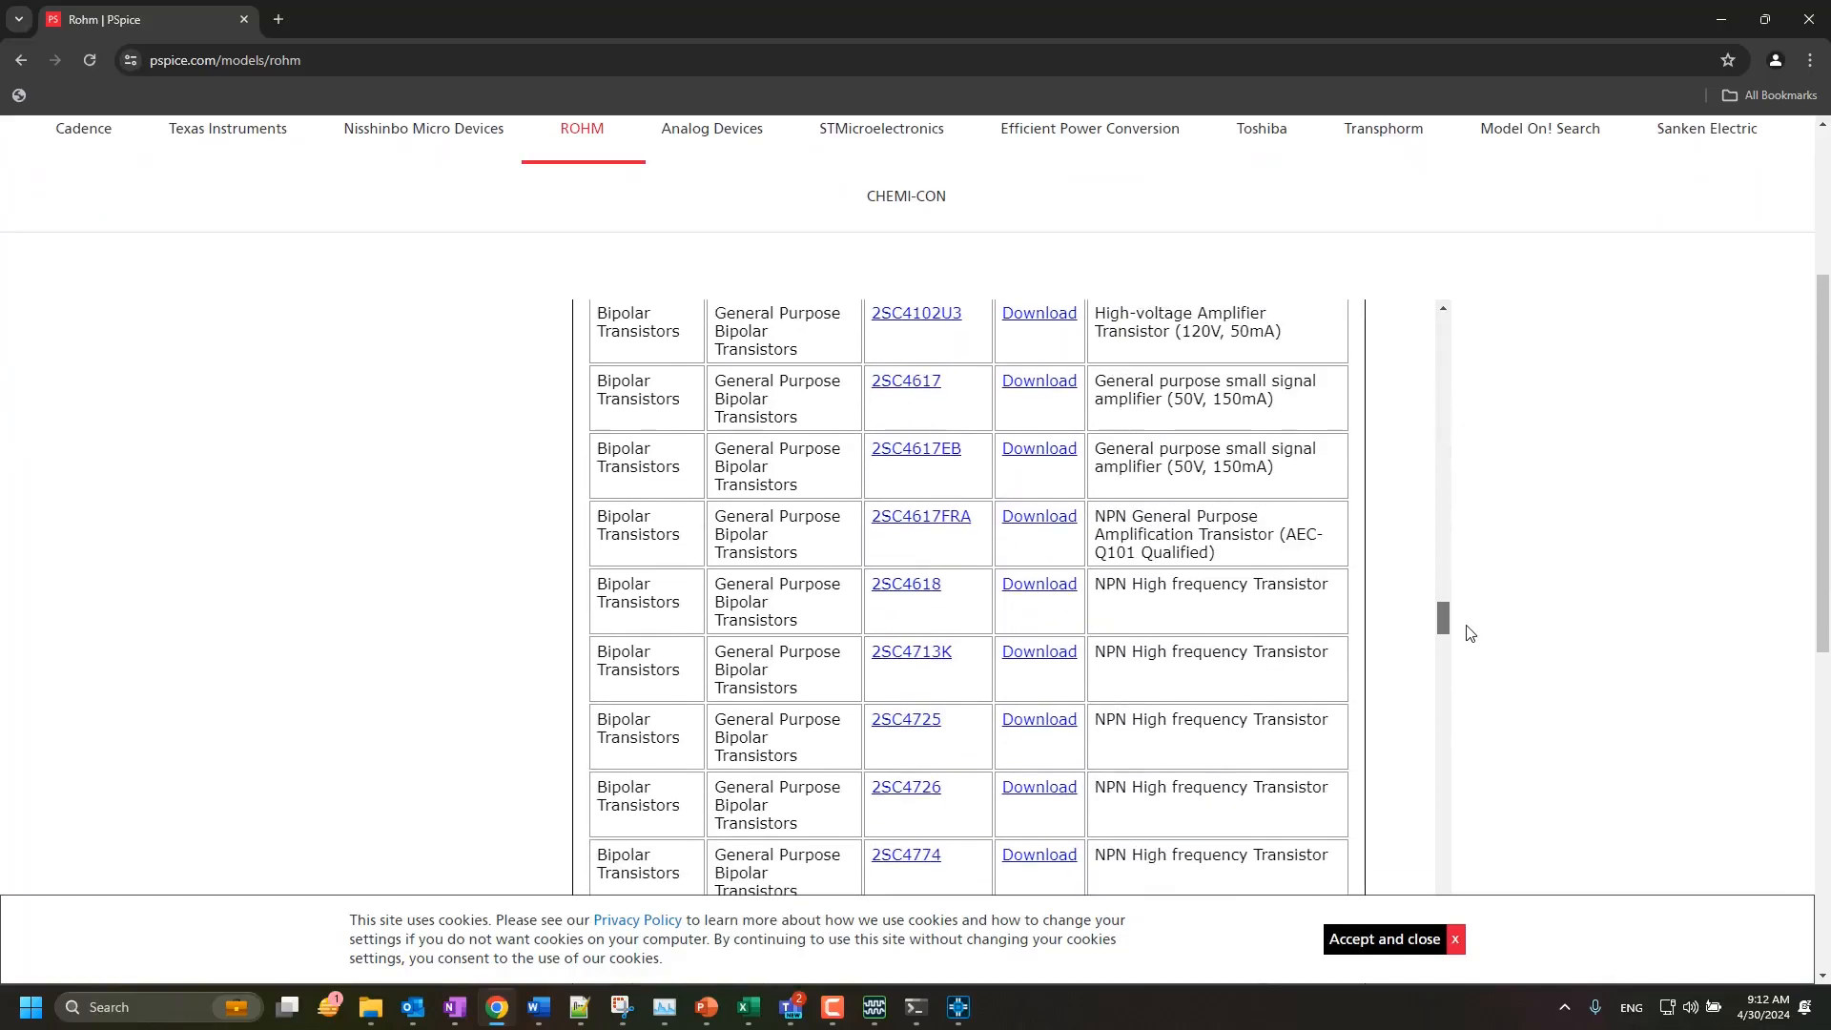
scroll(down, 3)
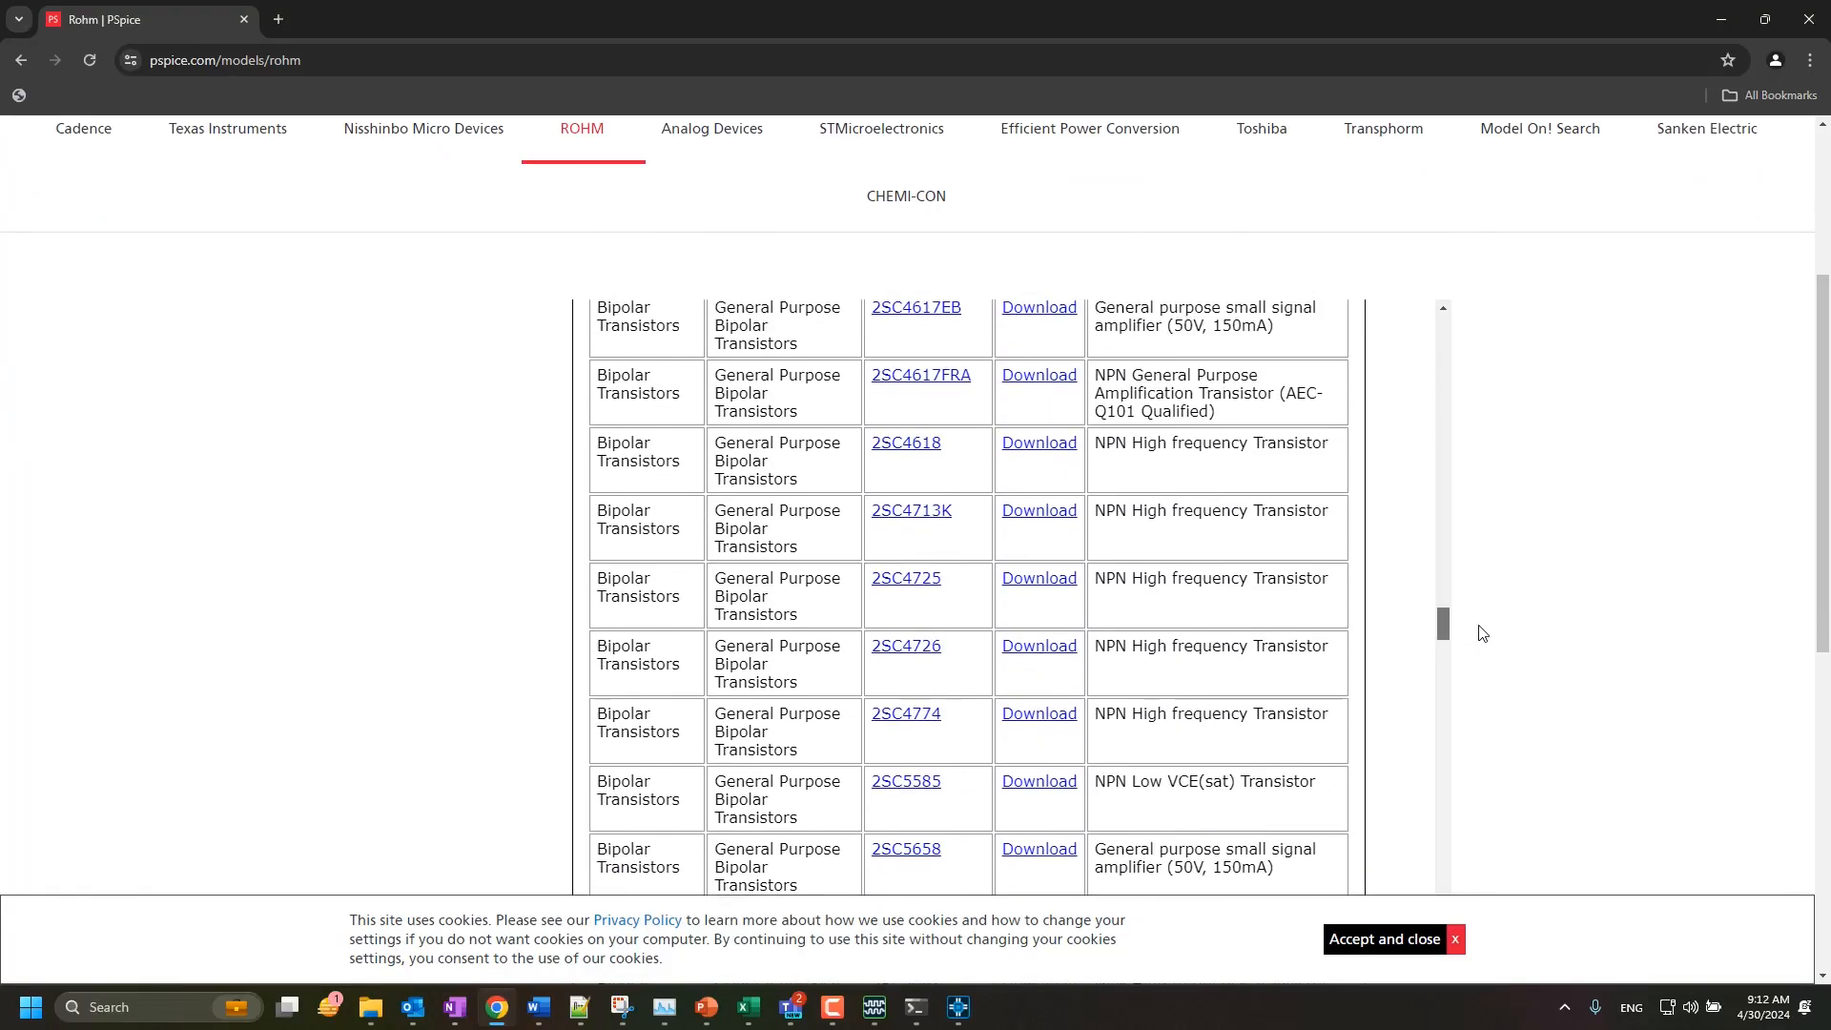
scroll(up, 3)
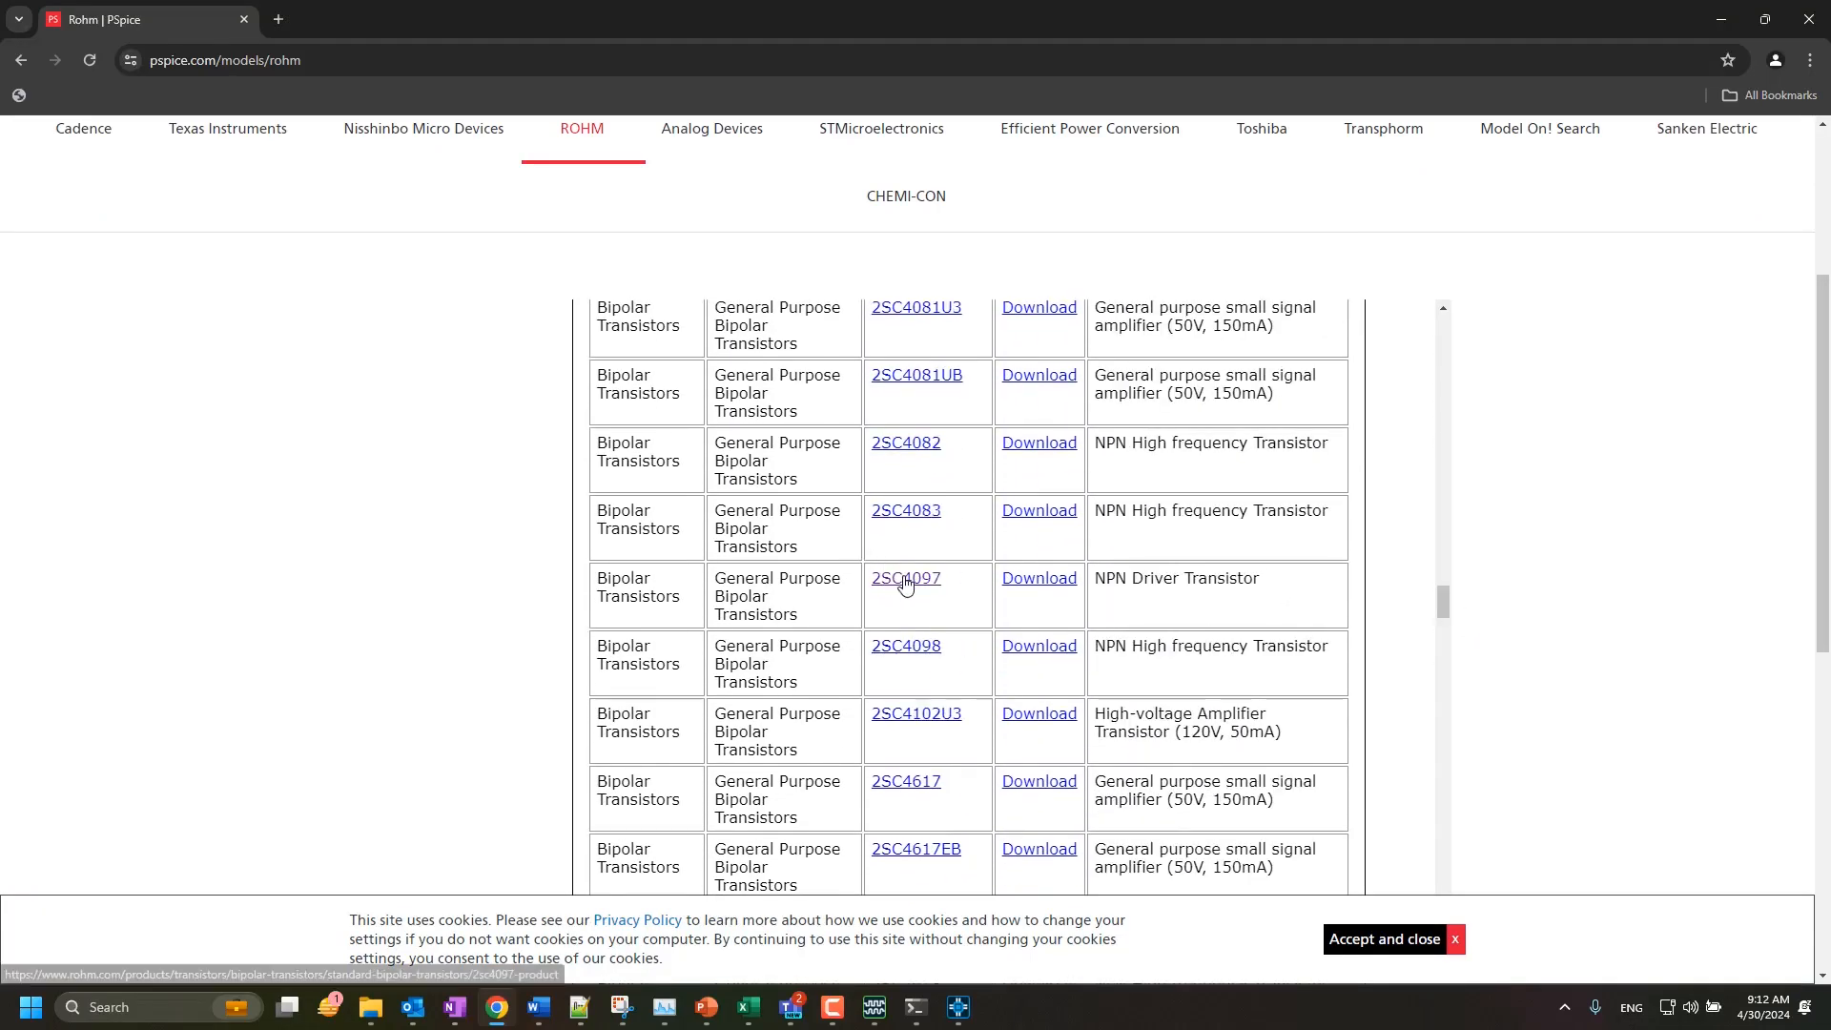
From the 2SC4097 product page, accept the licence and download its SPICE model zip
click(904, 576)
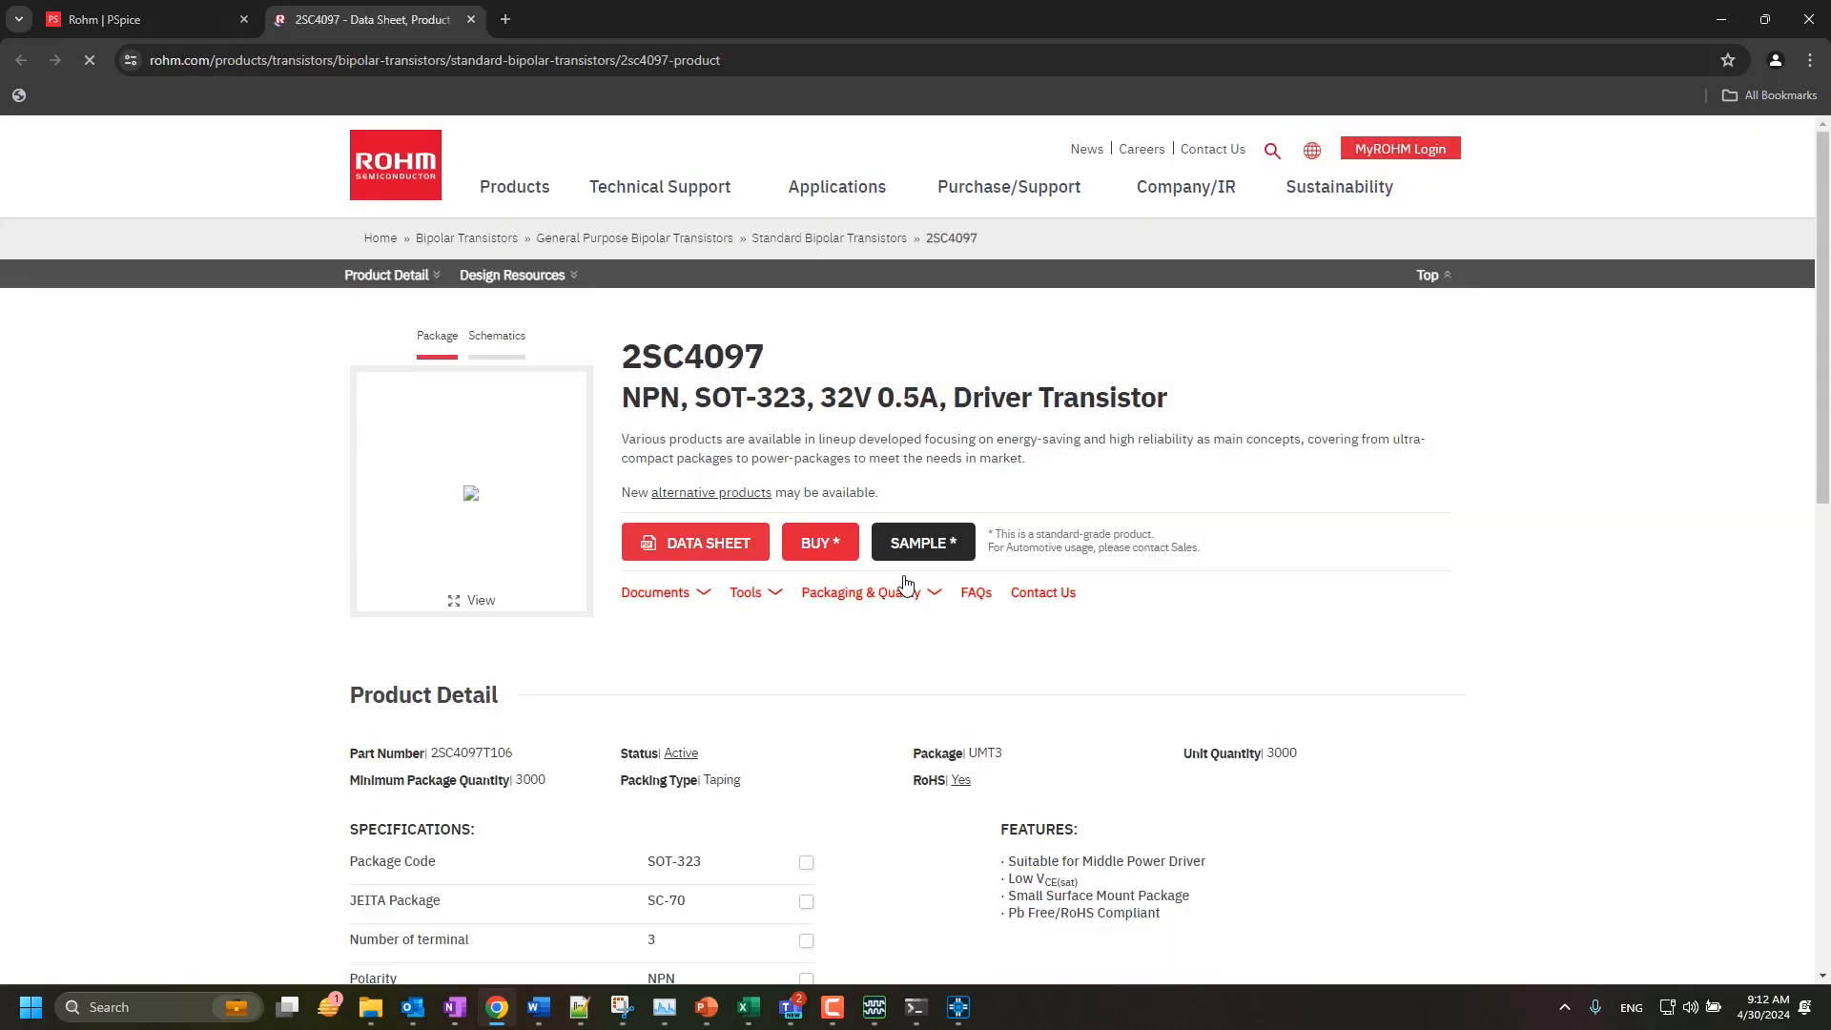
mouse_move(858, 666)
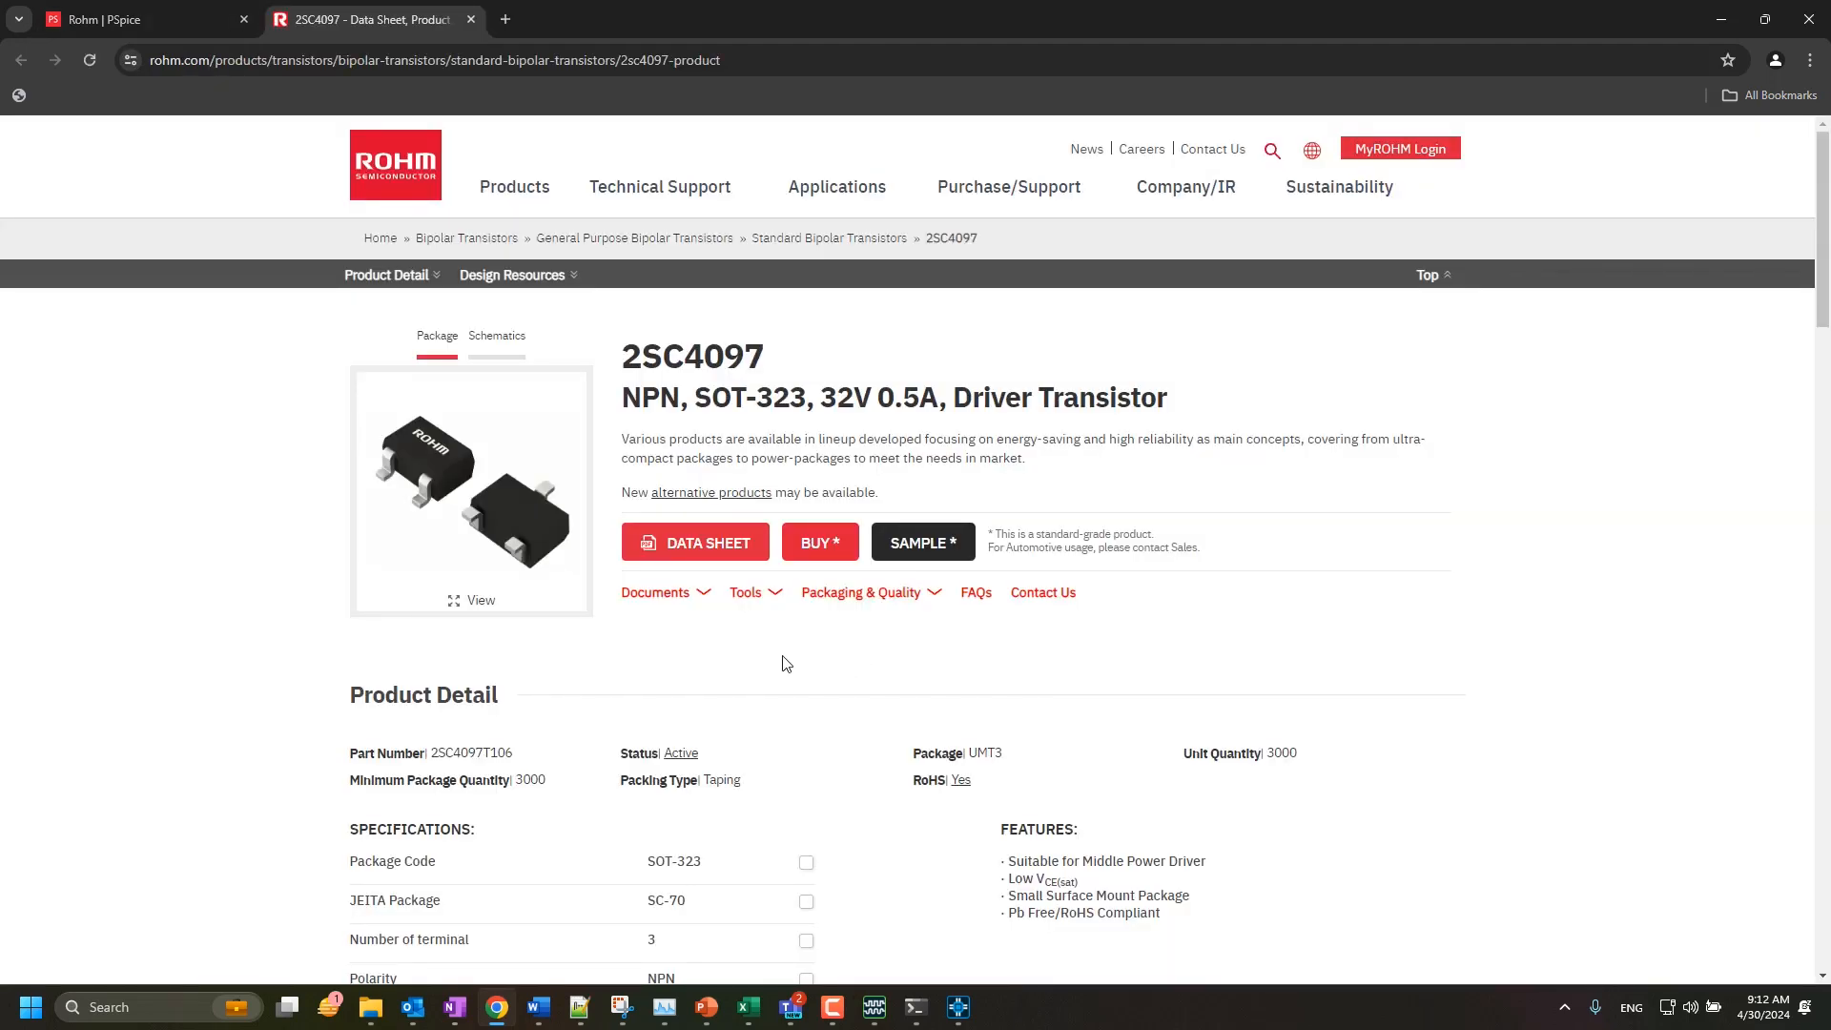
click(746, 591)
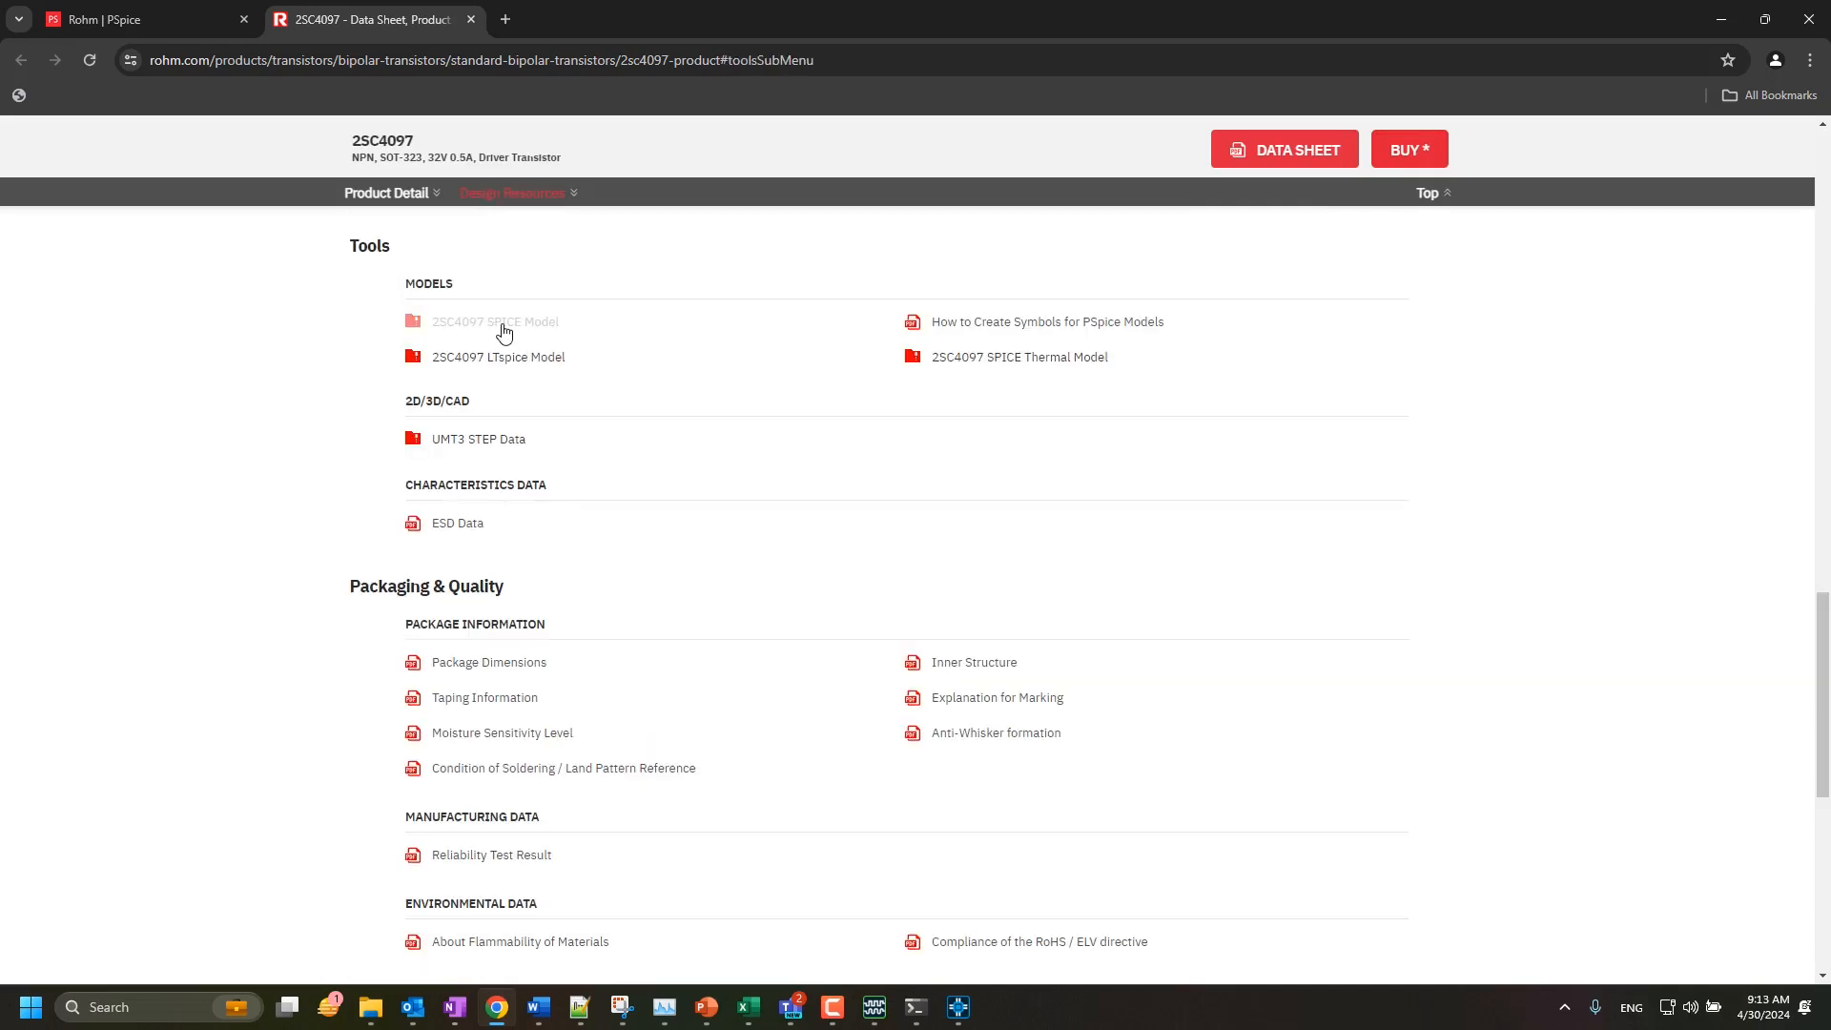
click(496, 320)
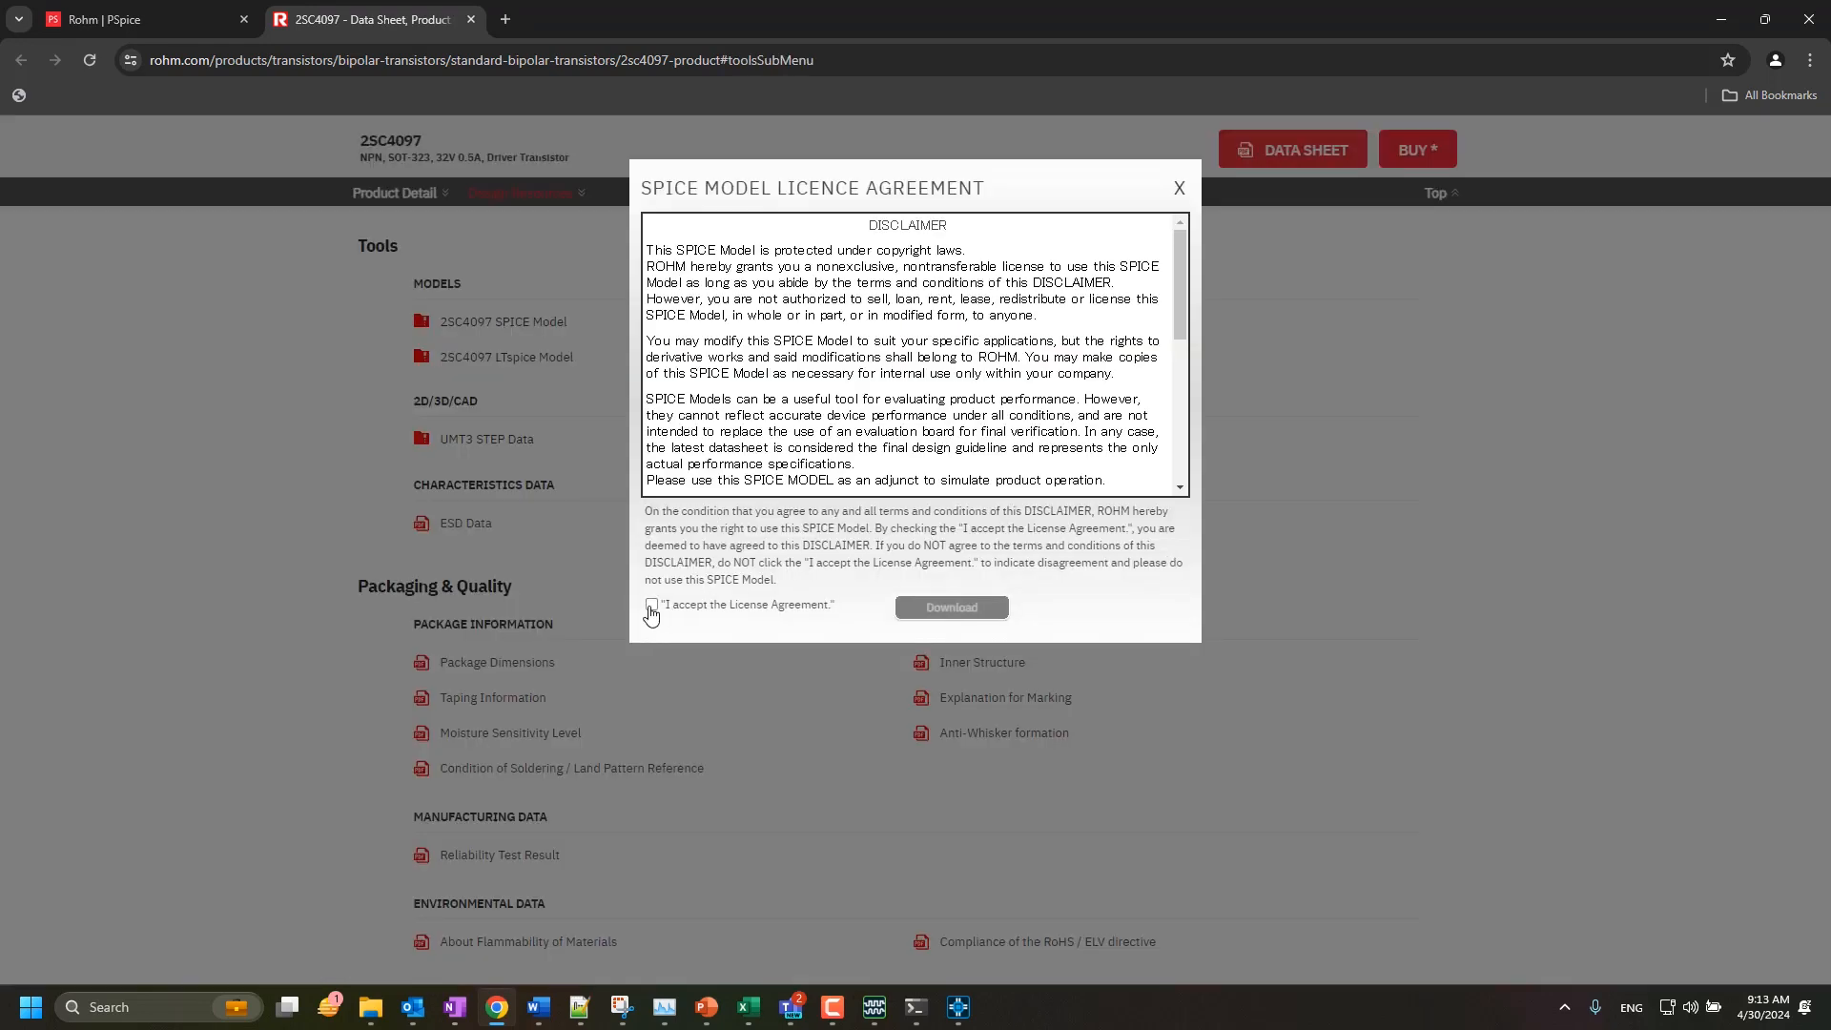
click(1178, 188)
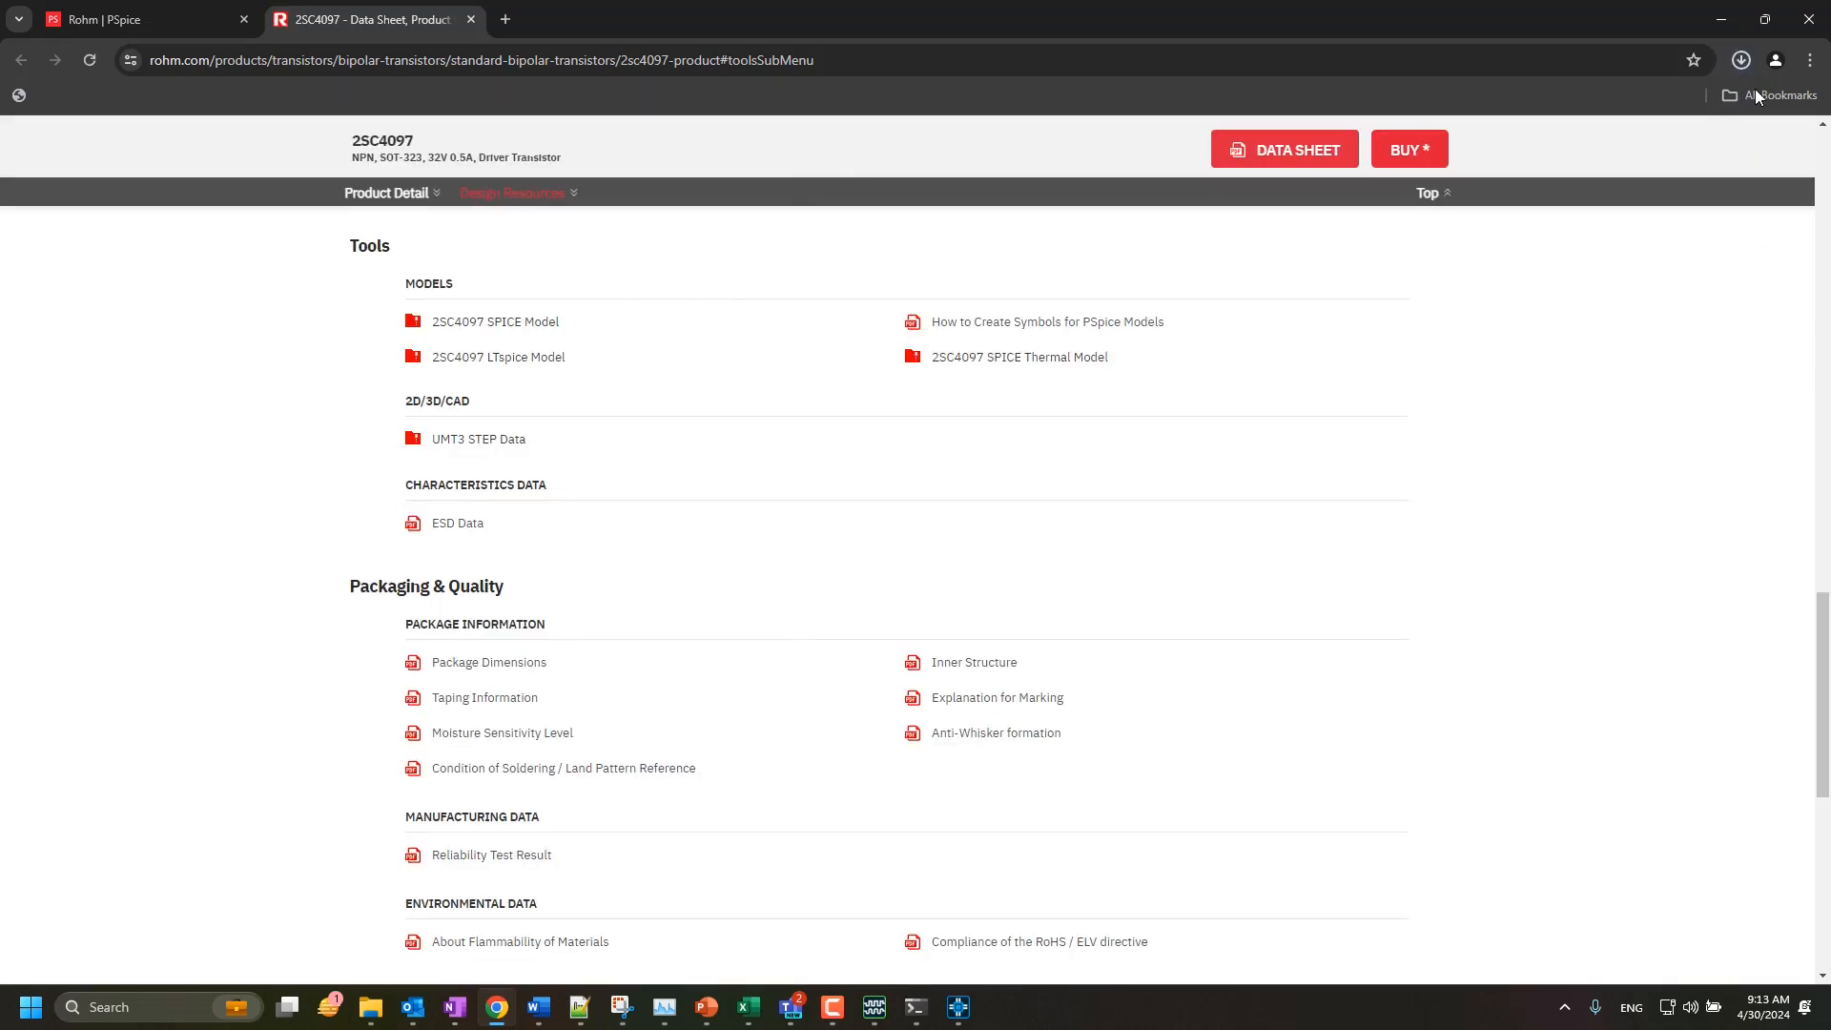
Reveal the downloaded 2sc4097_spice.zip in its myproject folder
click(1739, 59)
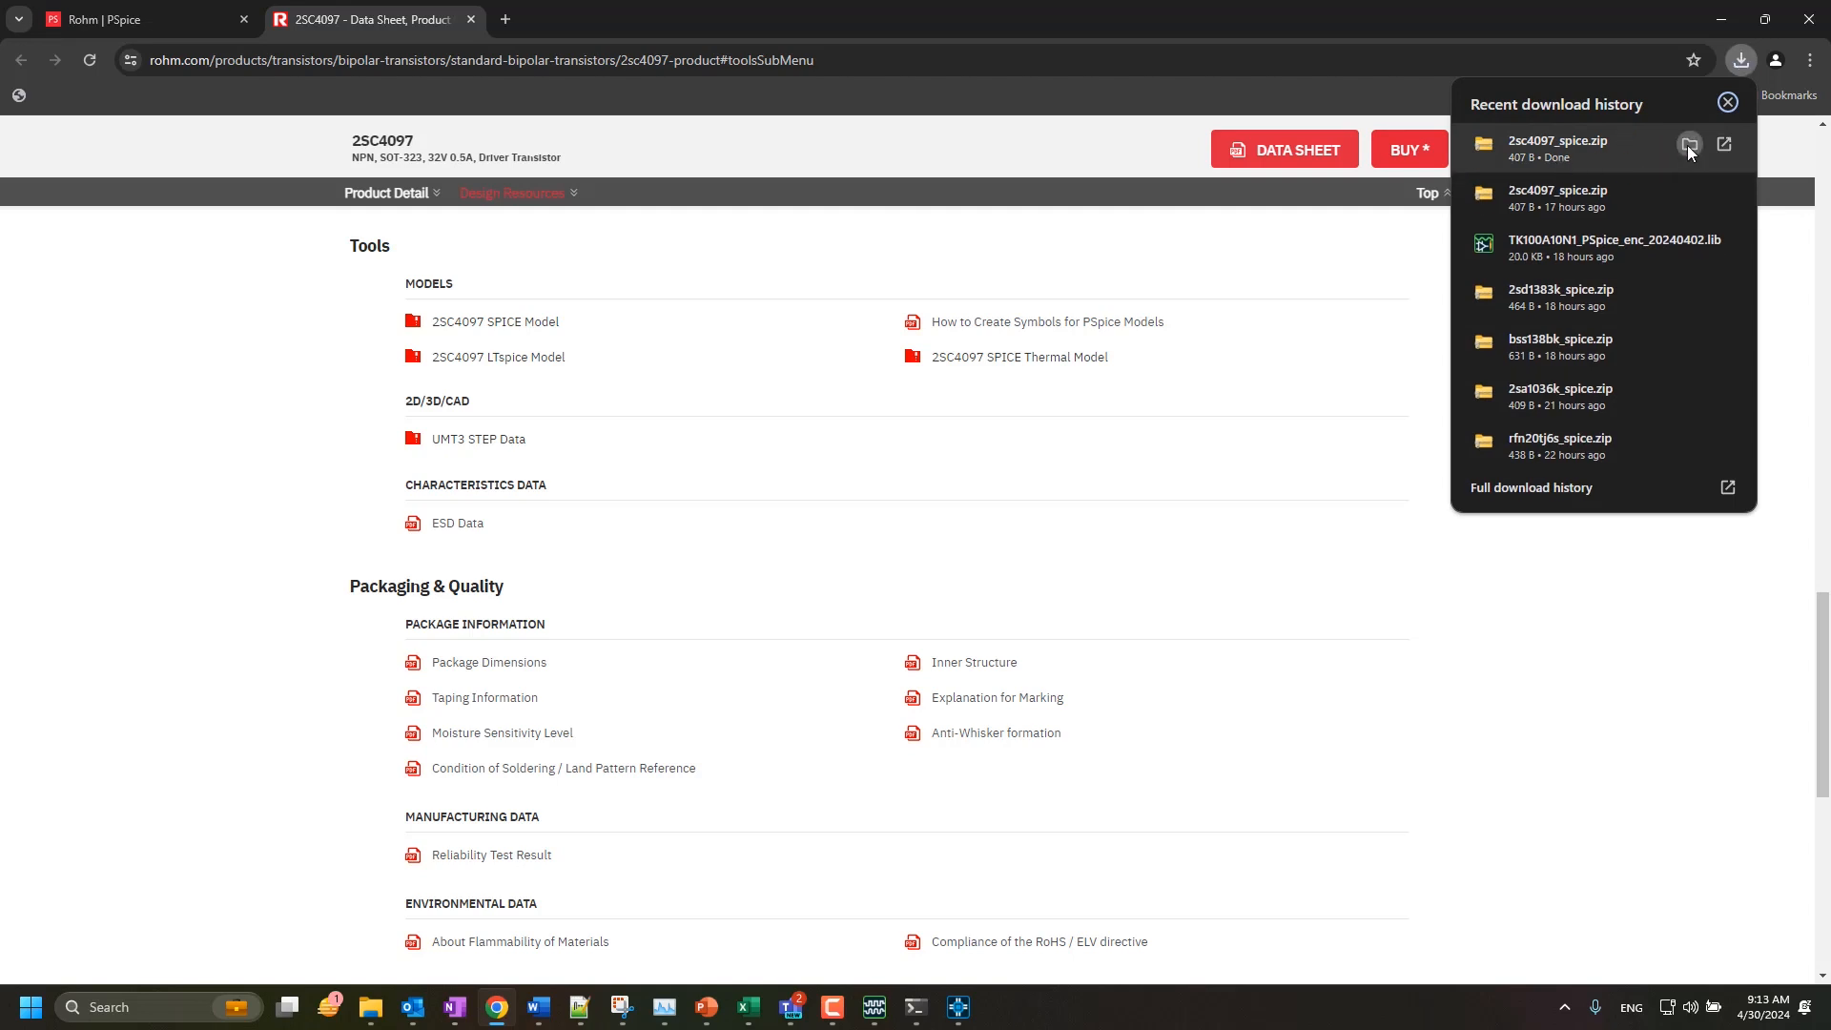
click(1688, 143)
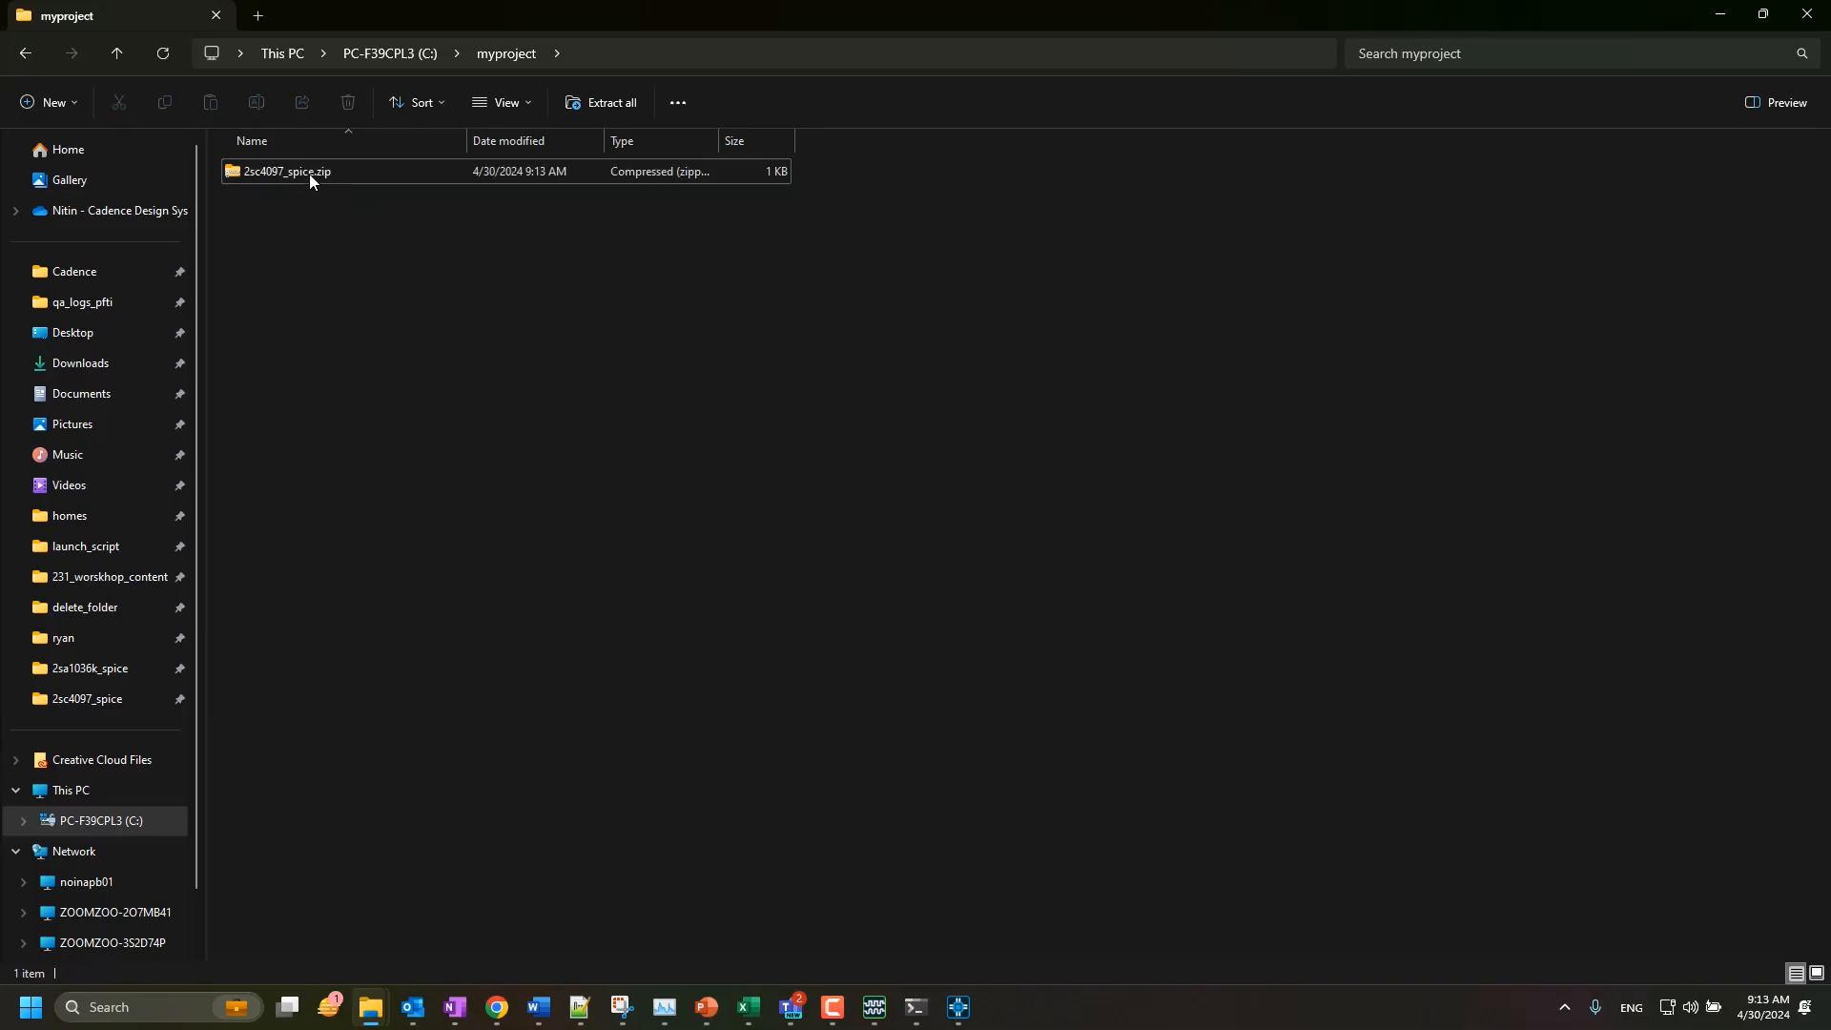
Extract the zip into myproject, yielding the 2sc4097.lib model file
right_click(286, 171)
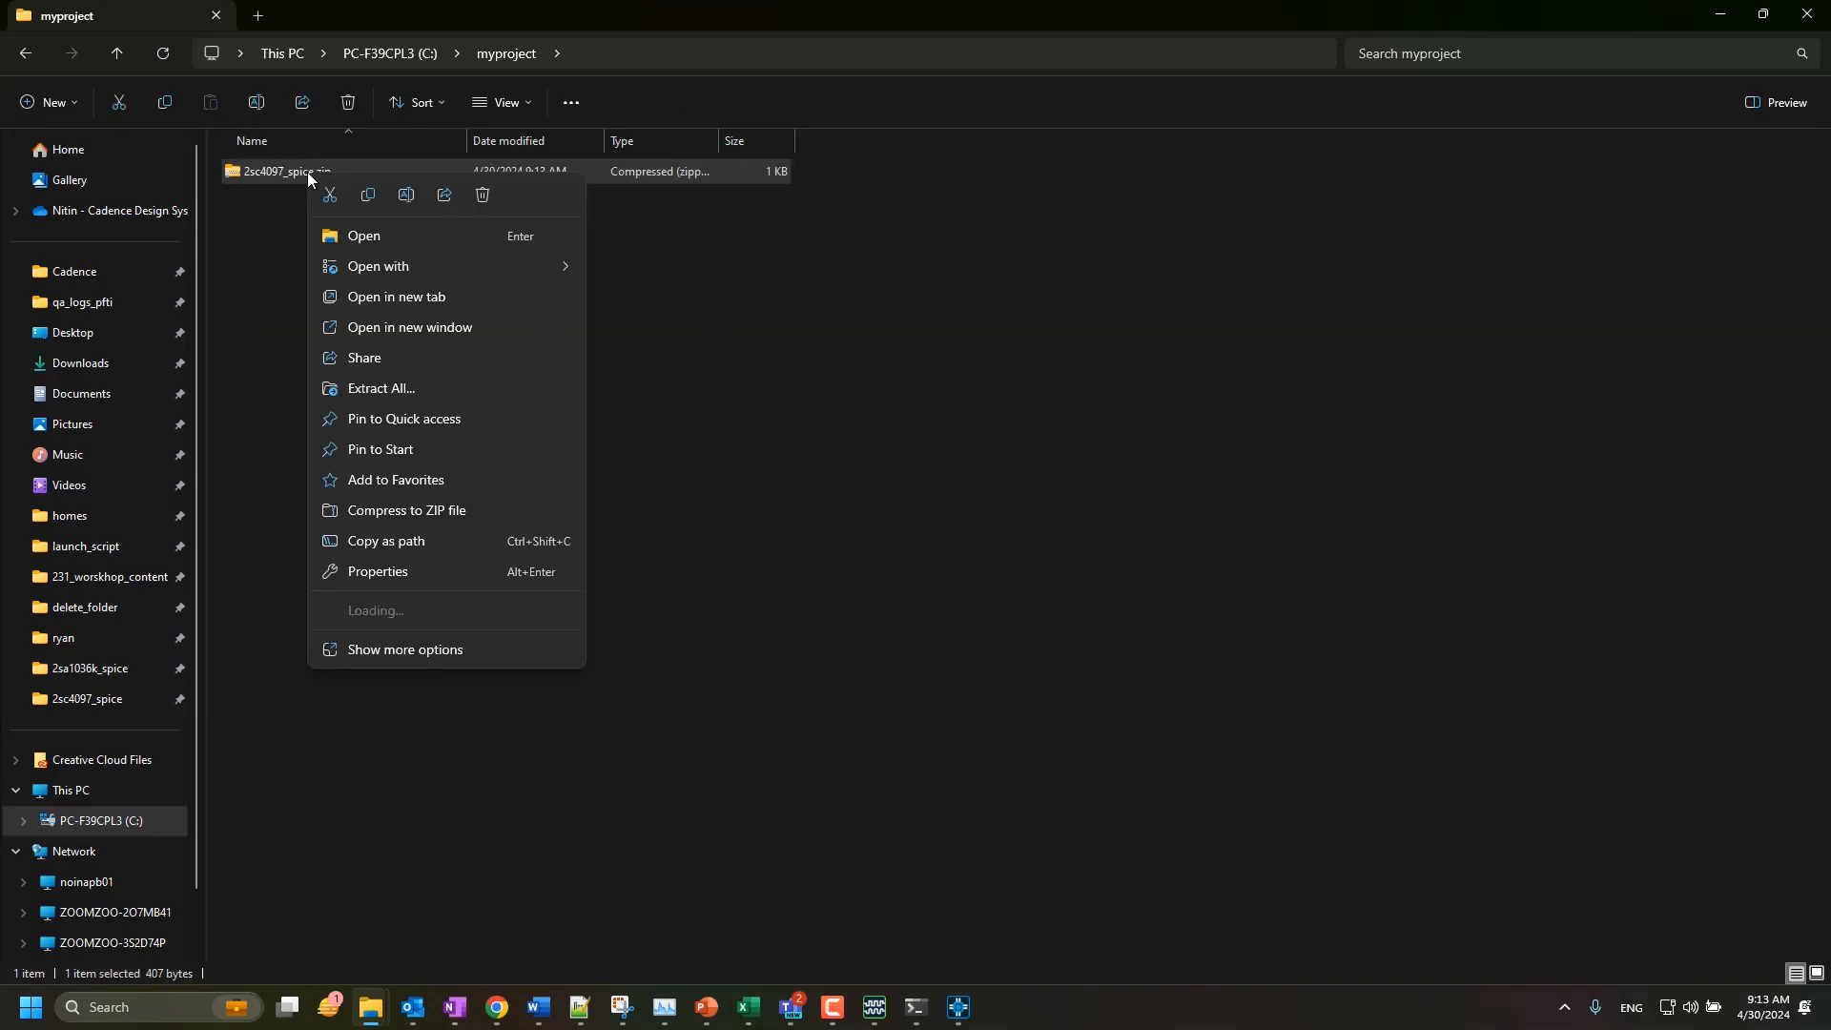
click(380, 387)
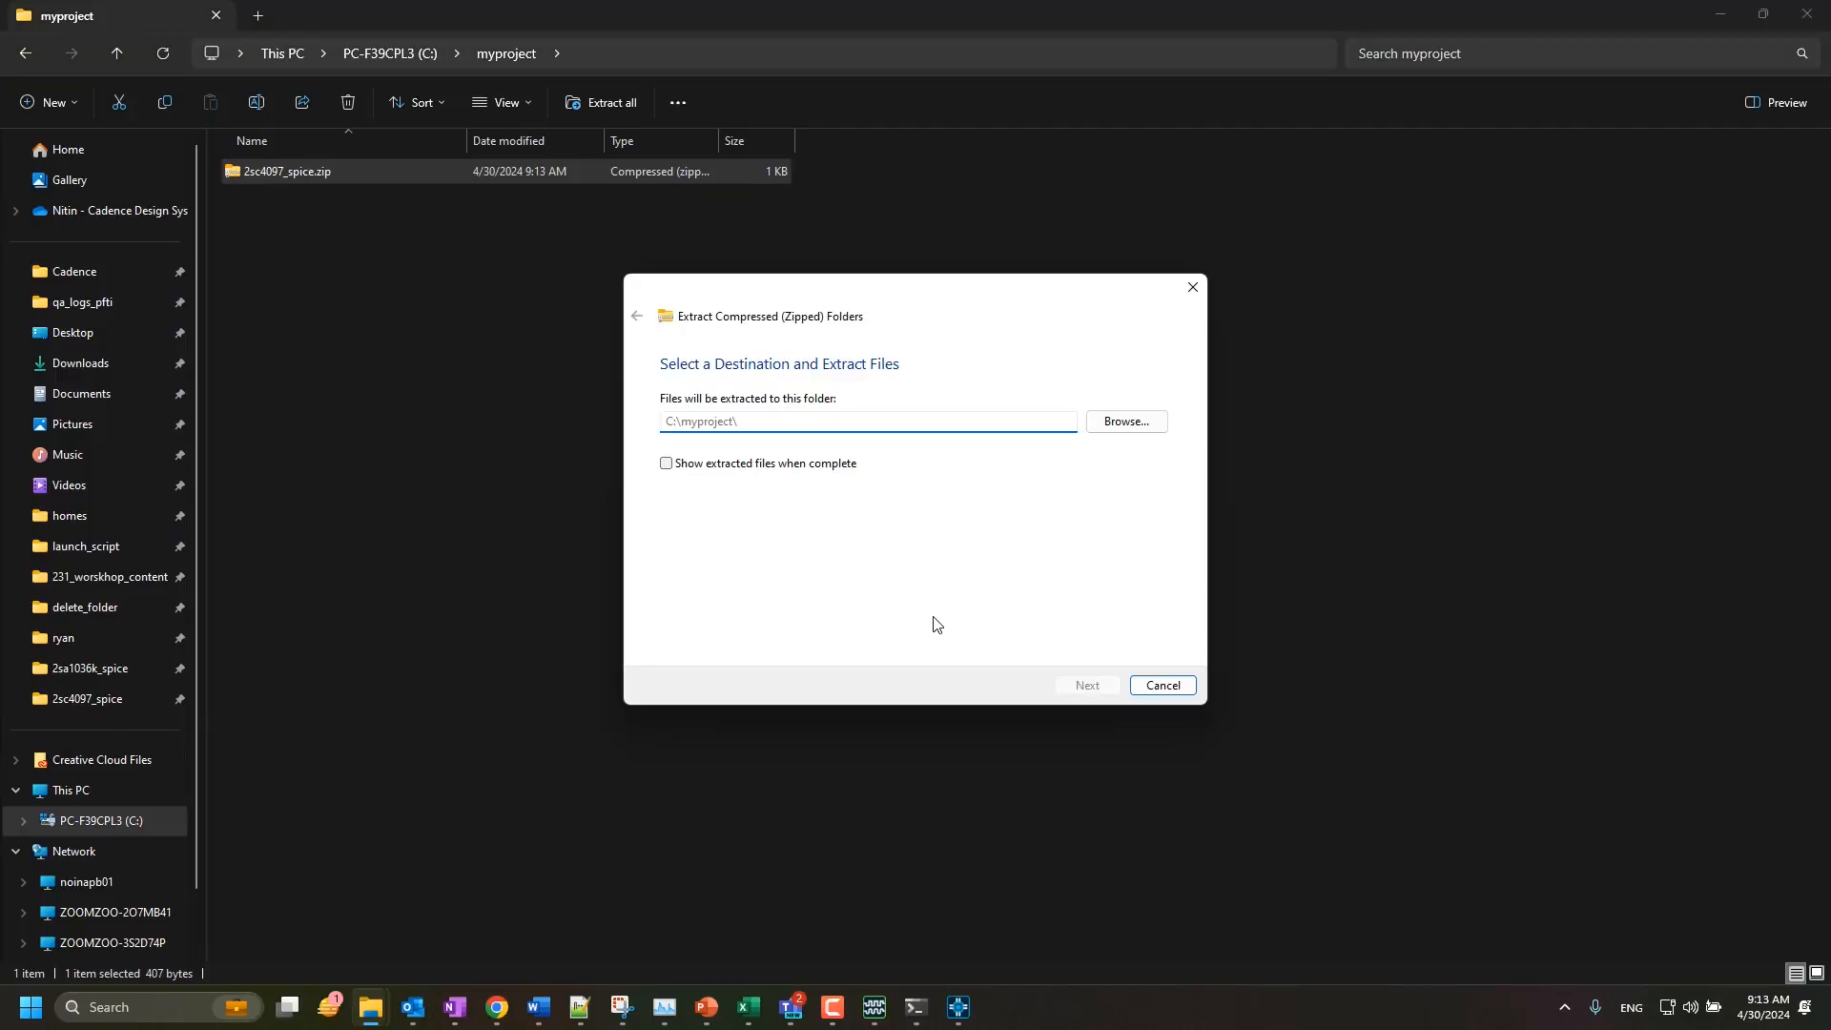
click(1083, 685)
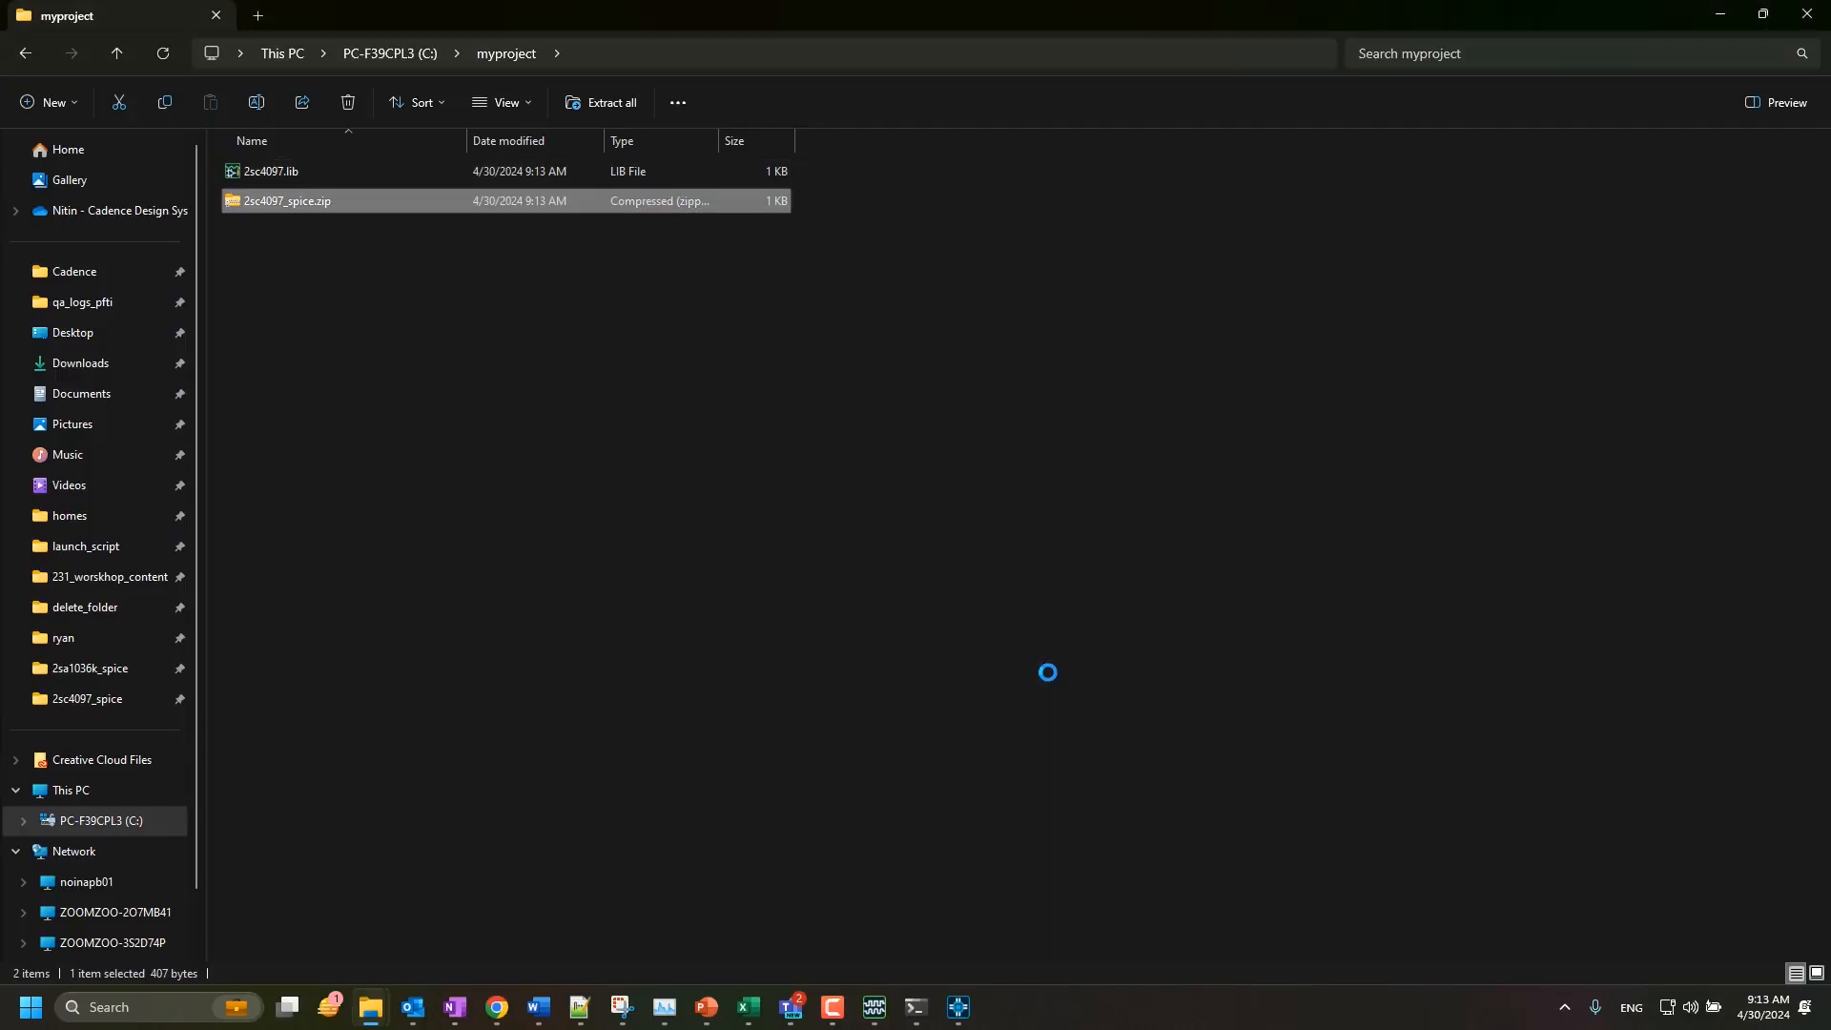
click(271, 170)
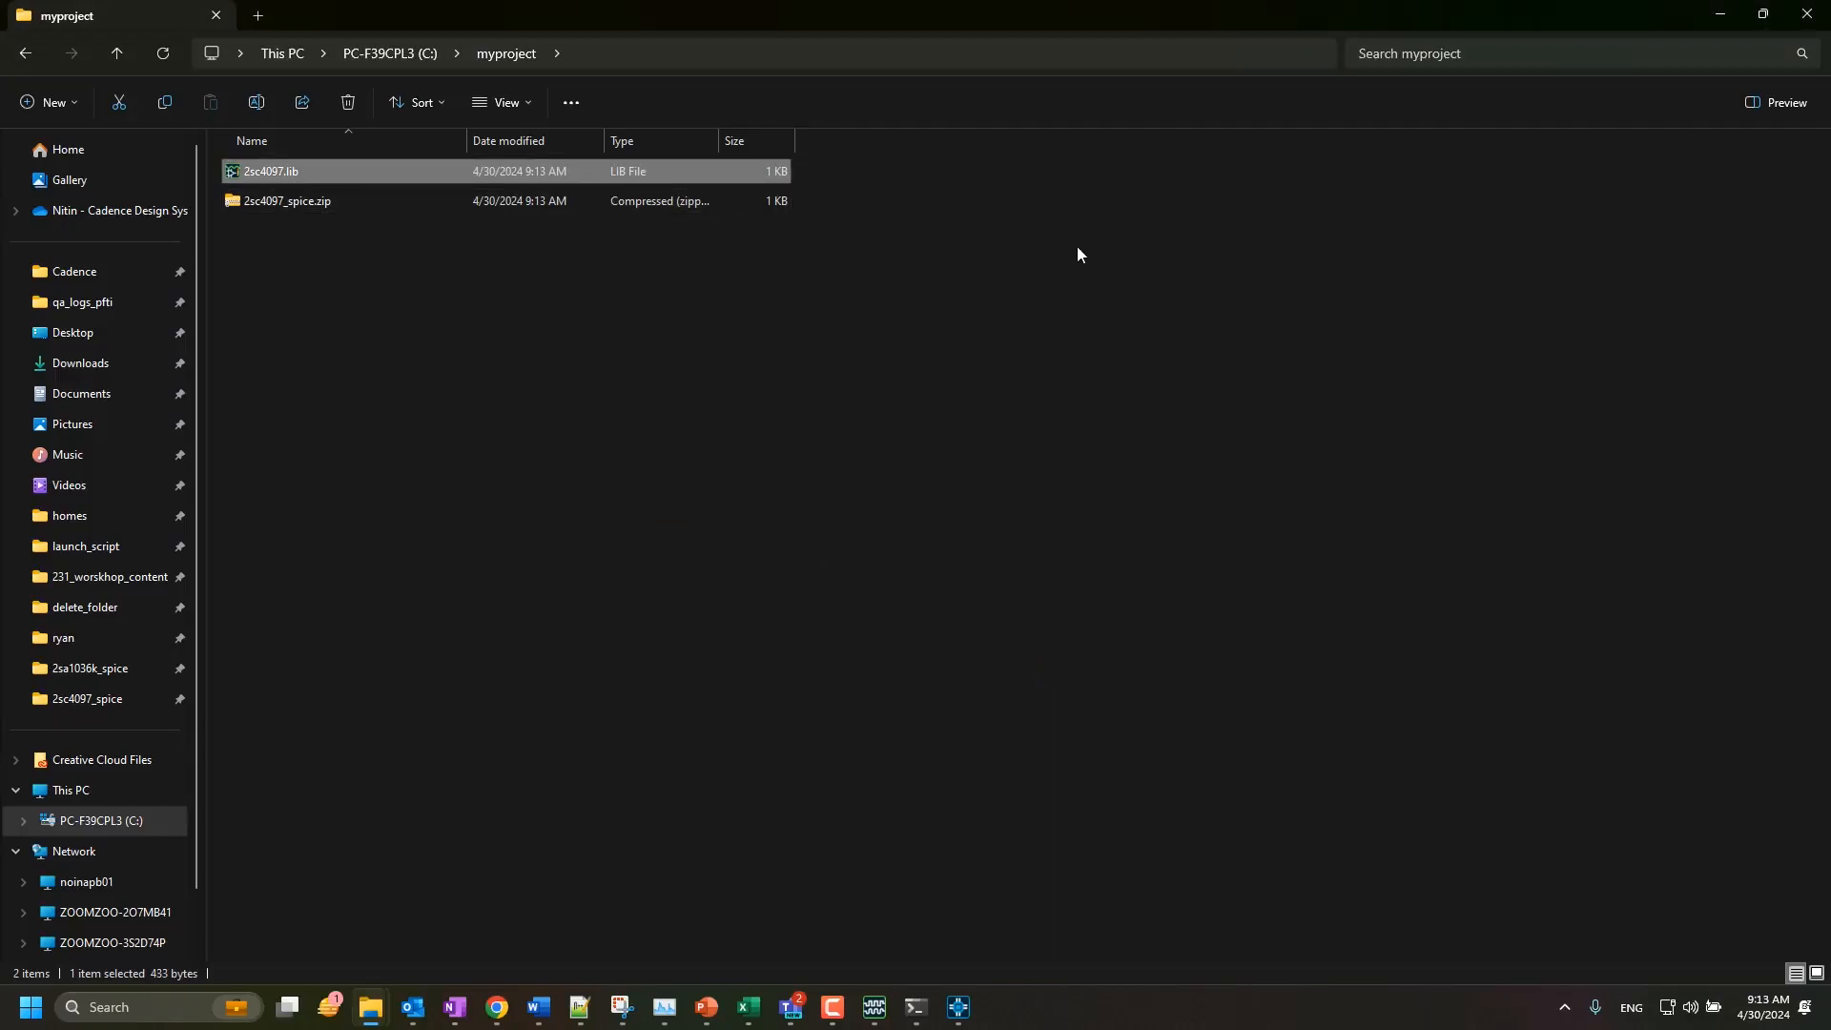
Search the Start menu for 'model' to launch PSpice Model Editor
click(29, 1007)
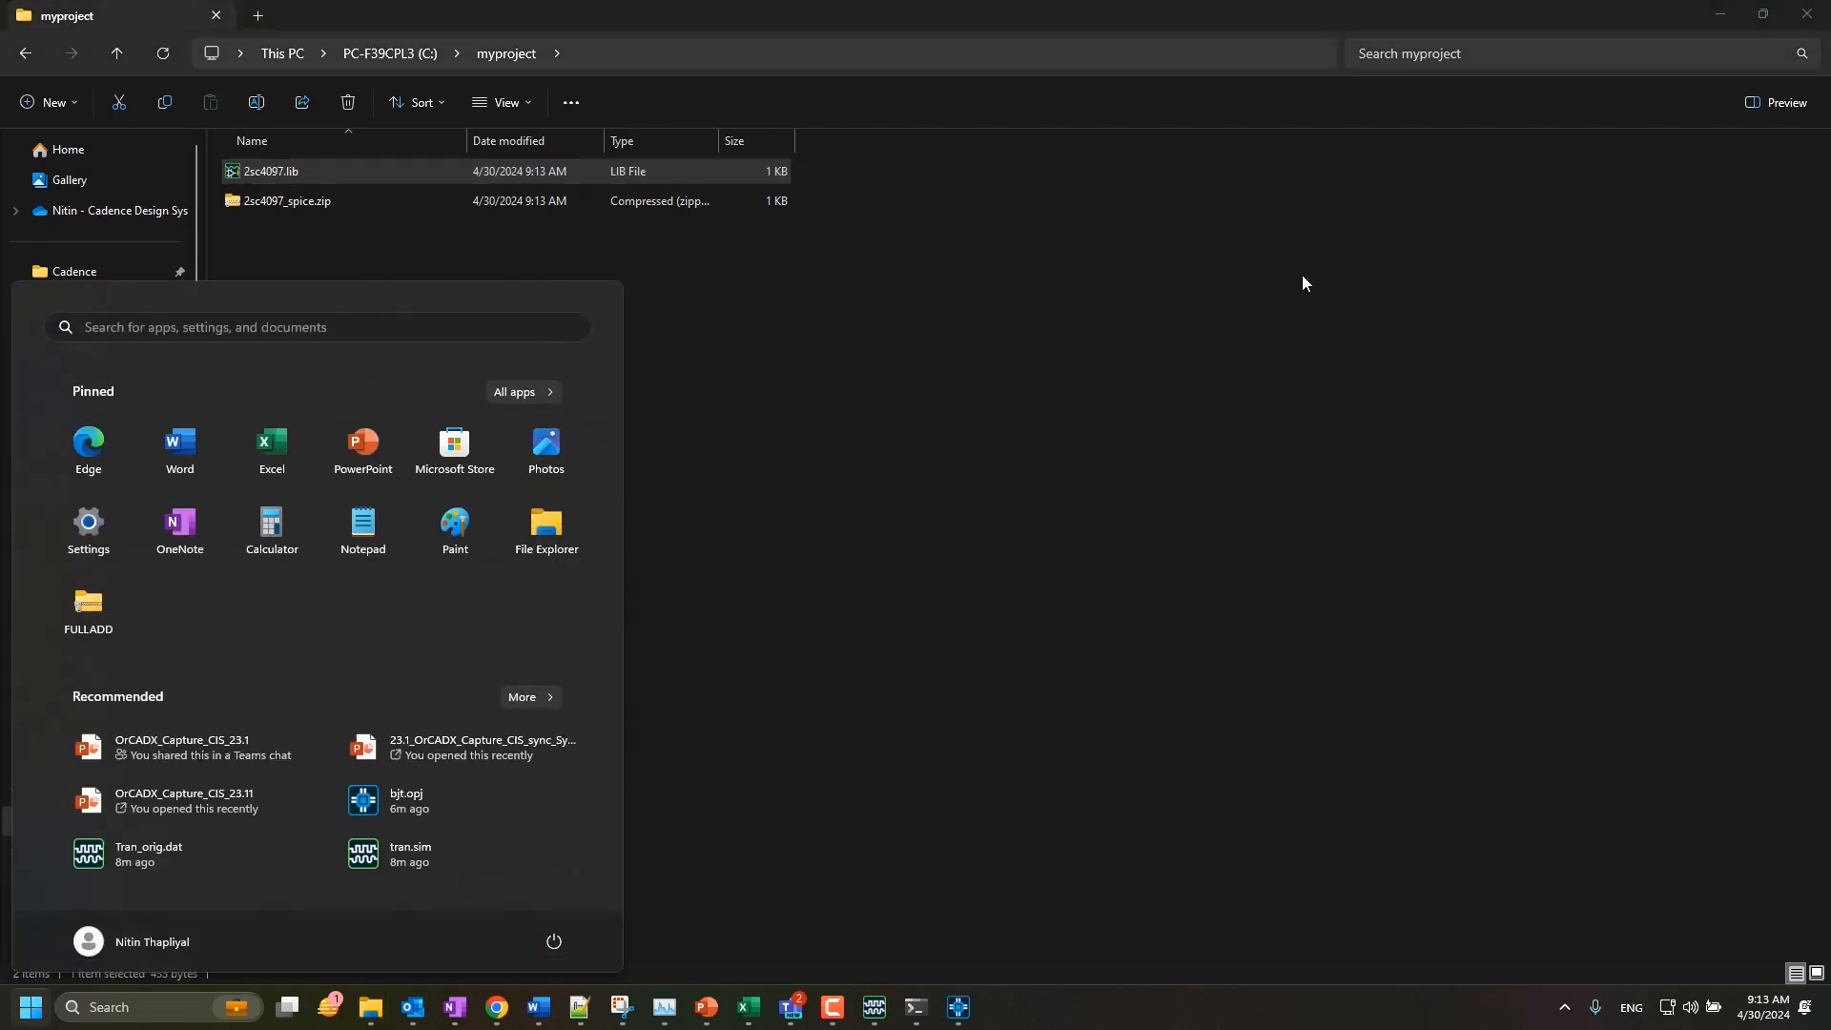
text(model)
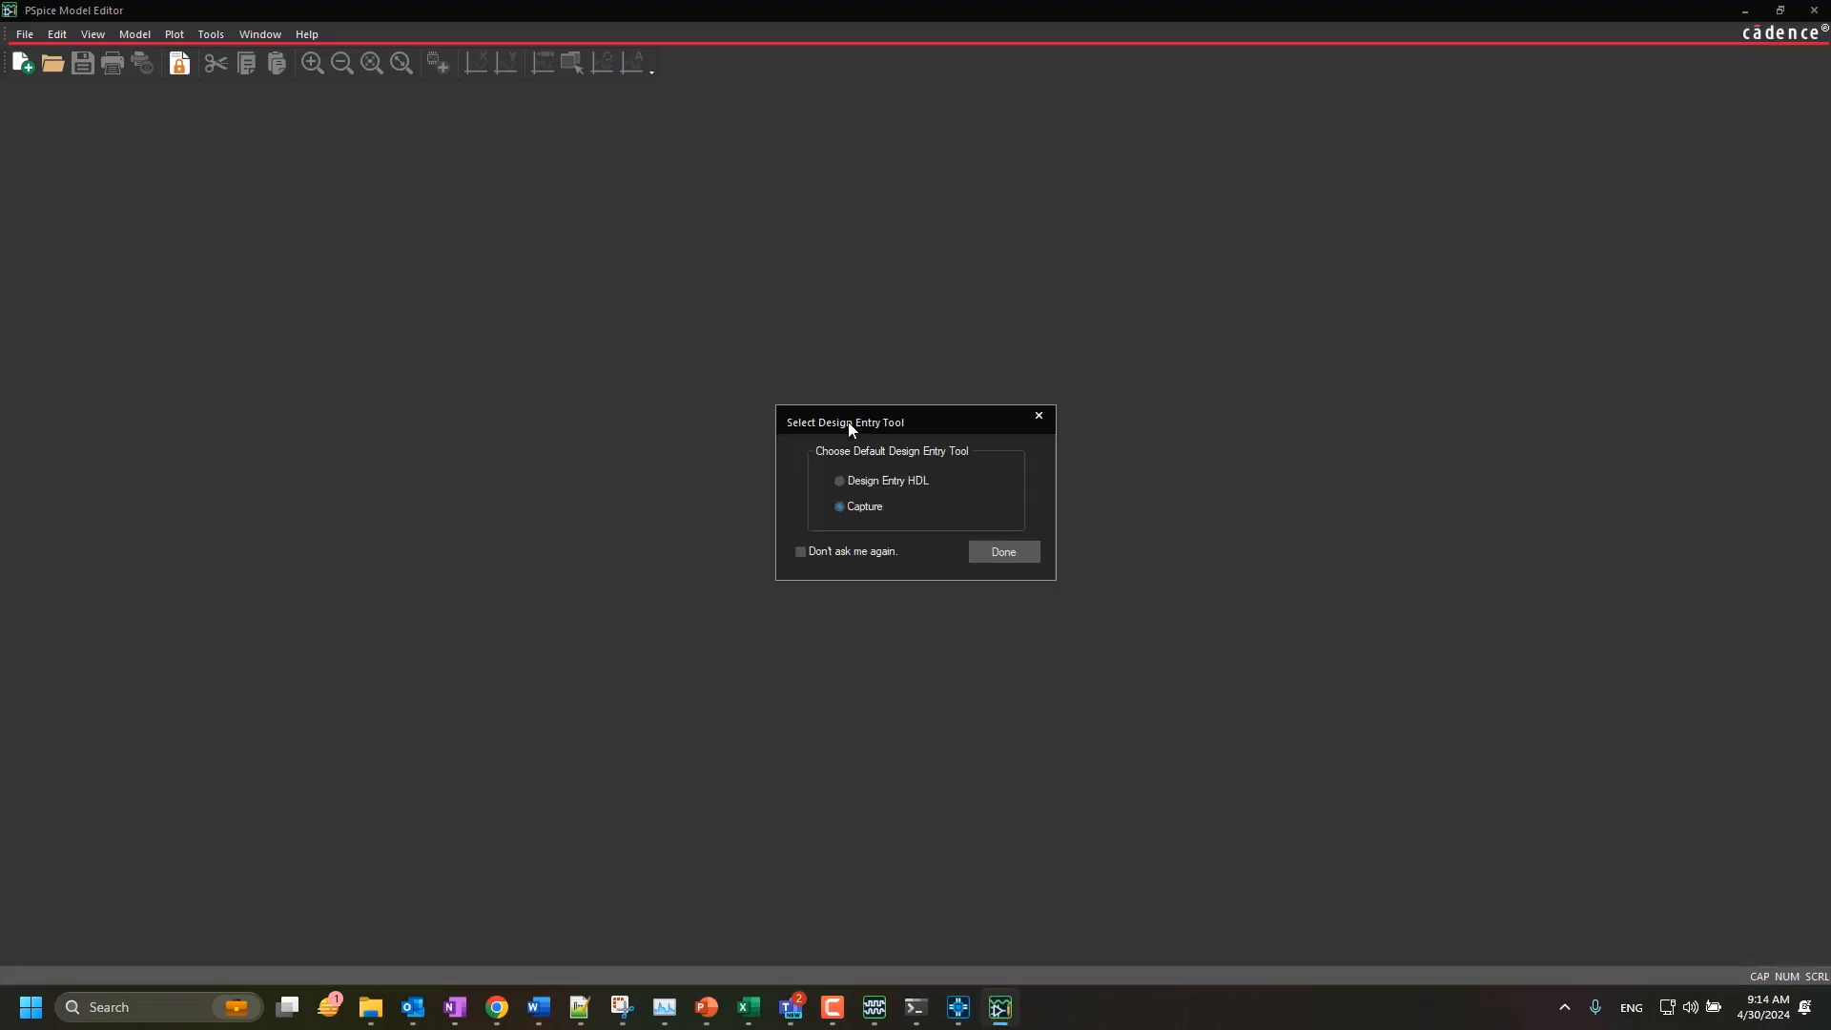
Choose Capture as the design entry tool and start the Model Import Wizard
click(1001, 551)
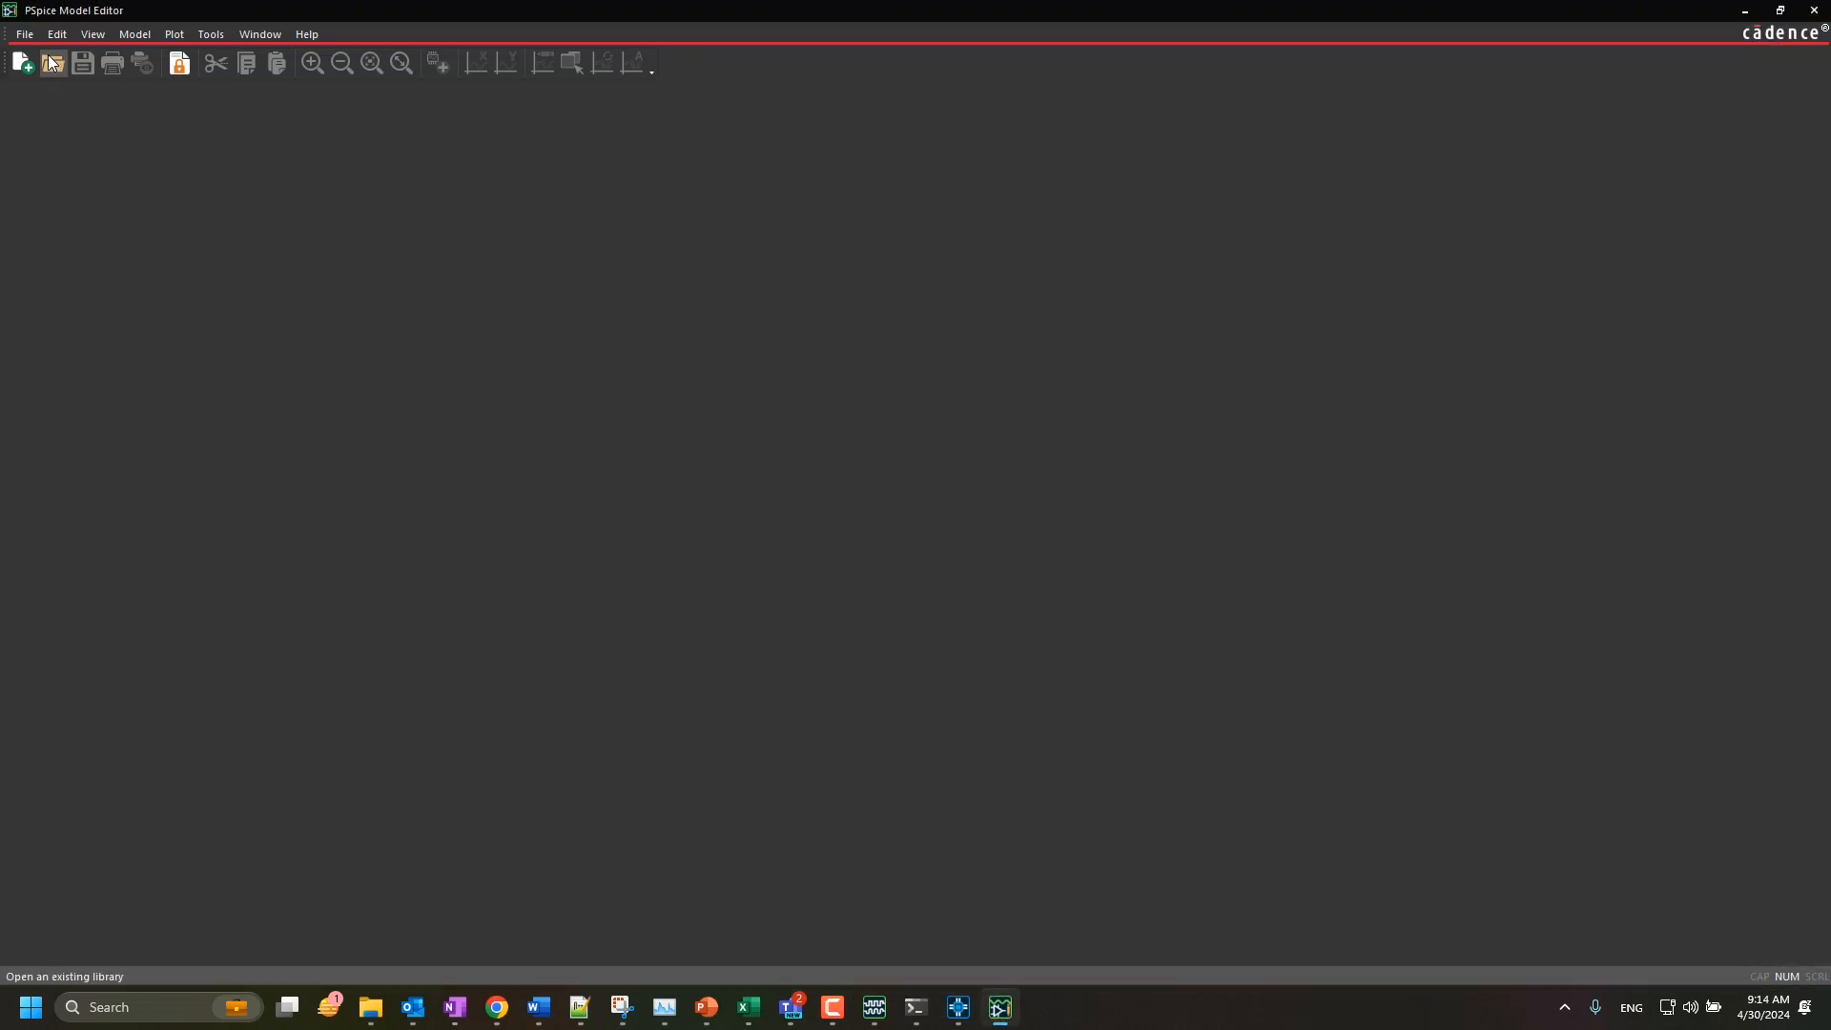
click(23, 35)
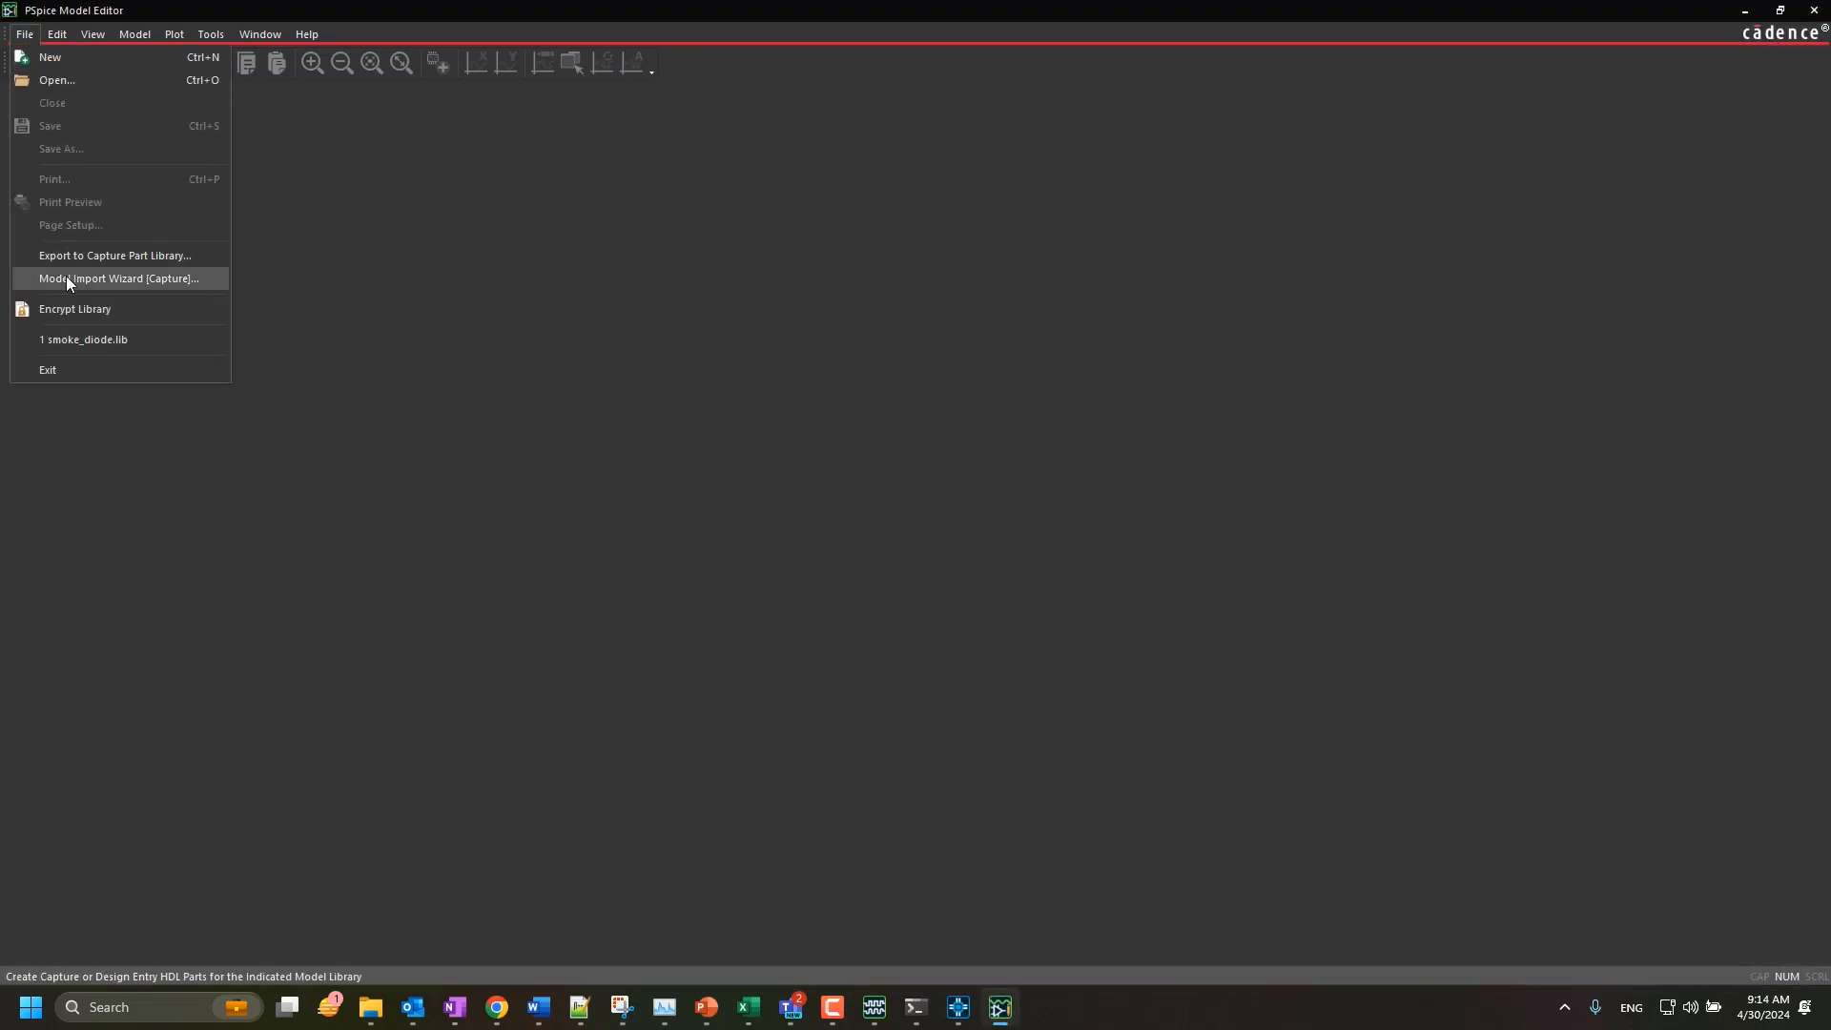
click(120, 278)
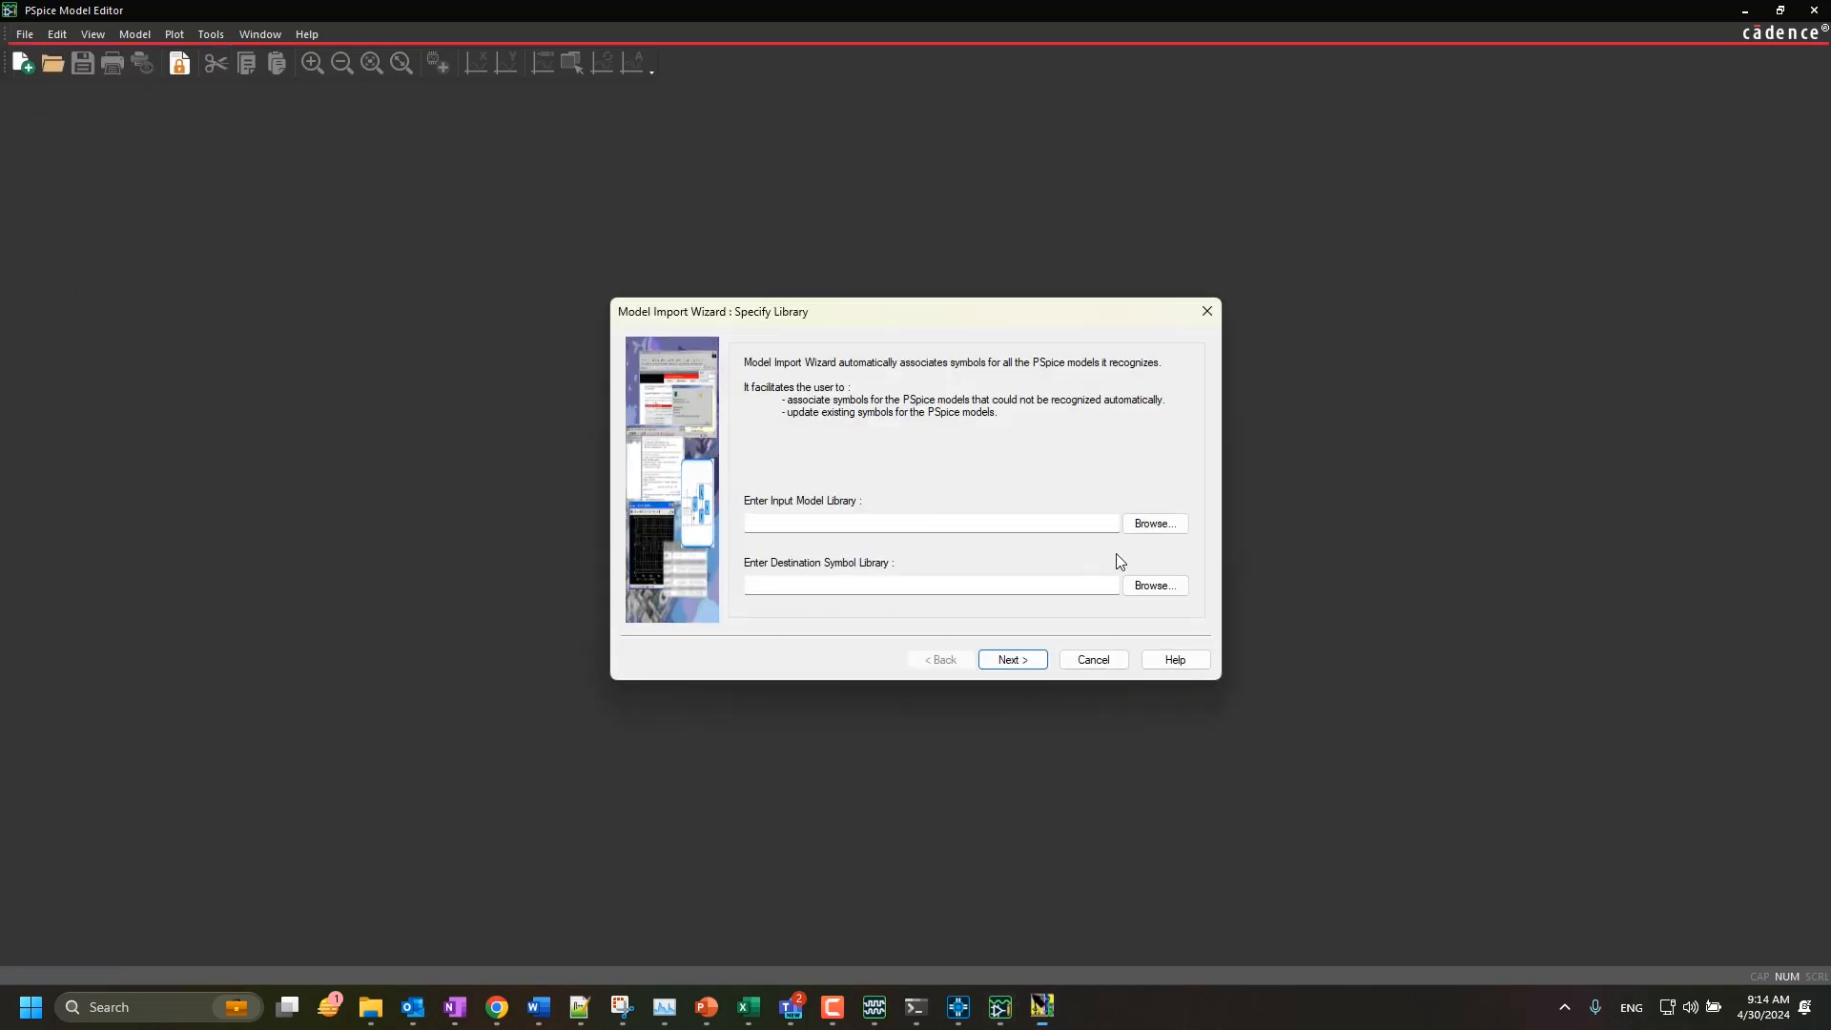
click(1152, 523)
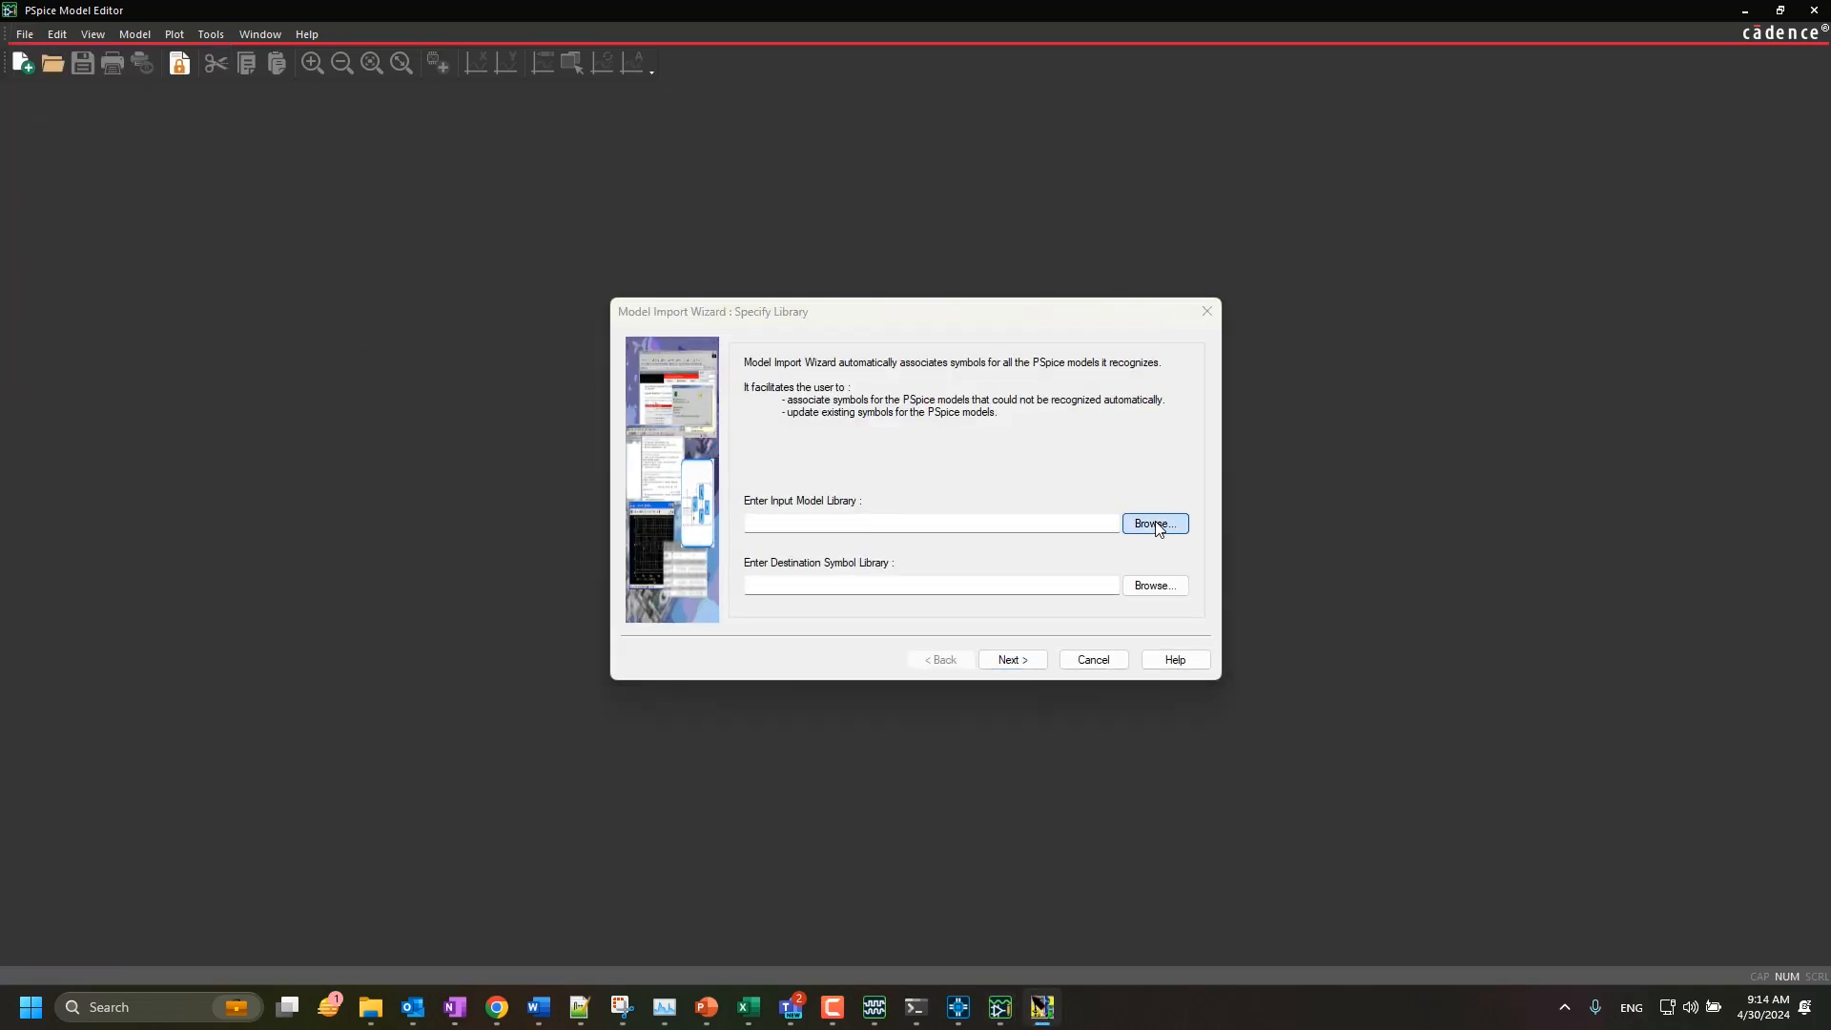
Select C:\myproject\2sc4097.lib as input, keeping 2sc4097.olb as the destination library
click(1151, 523)
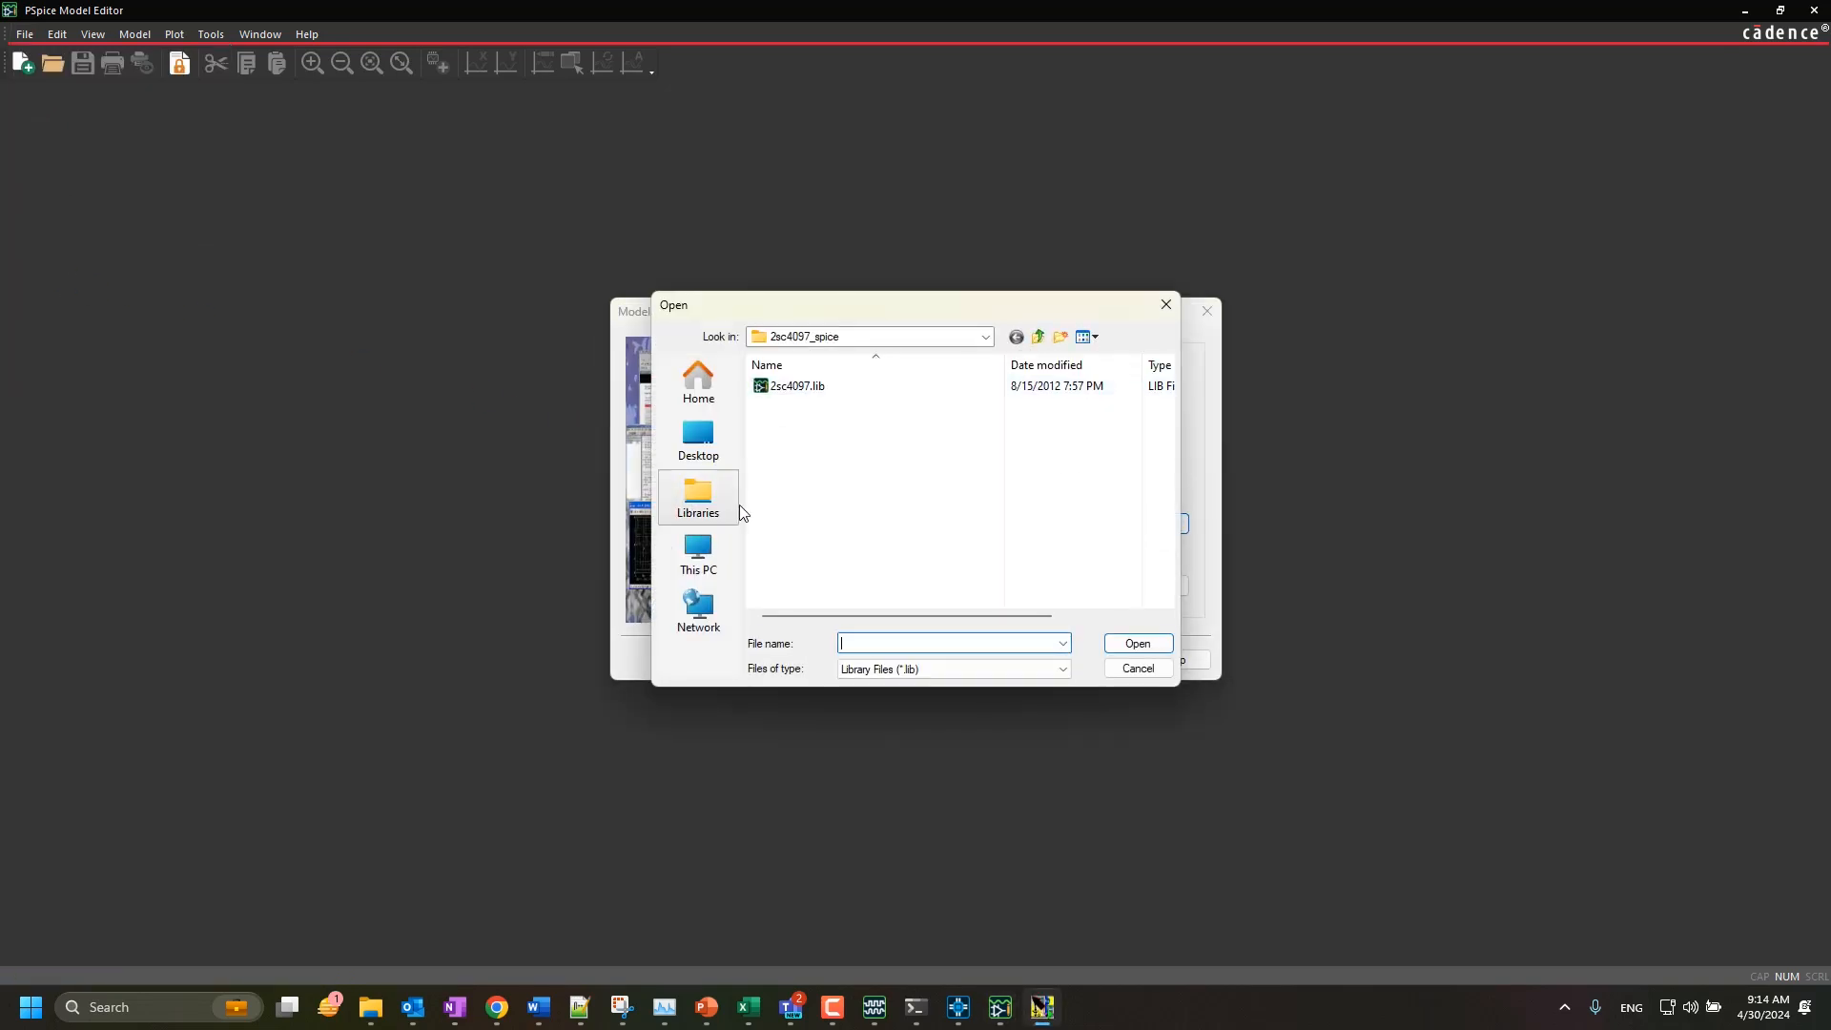
click(698, 553)
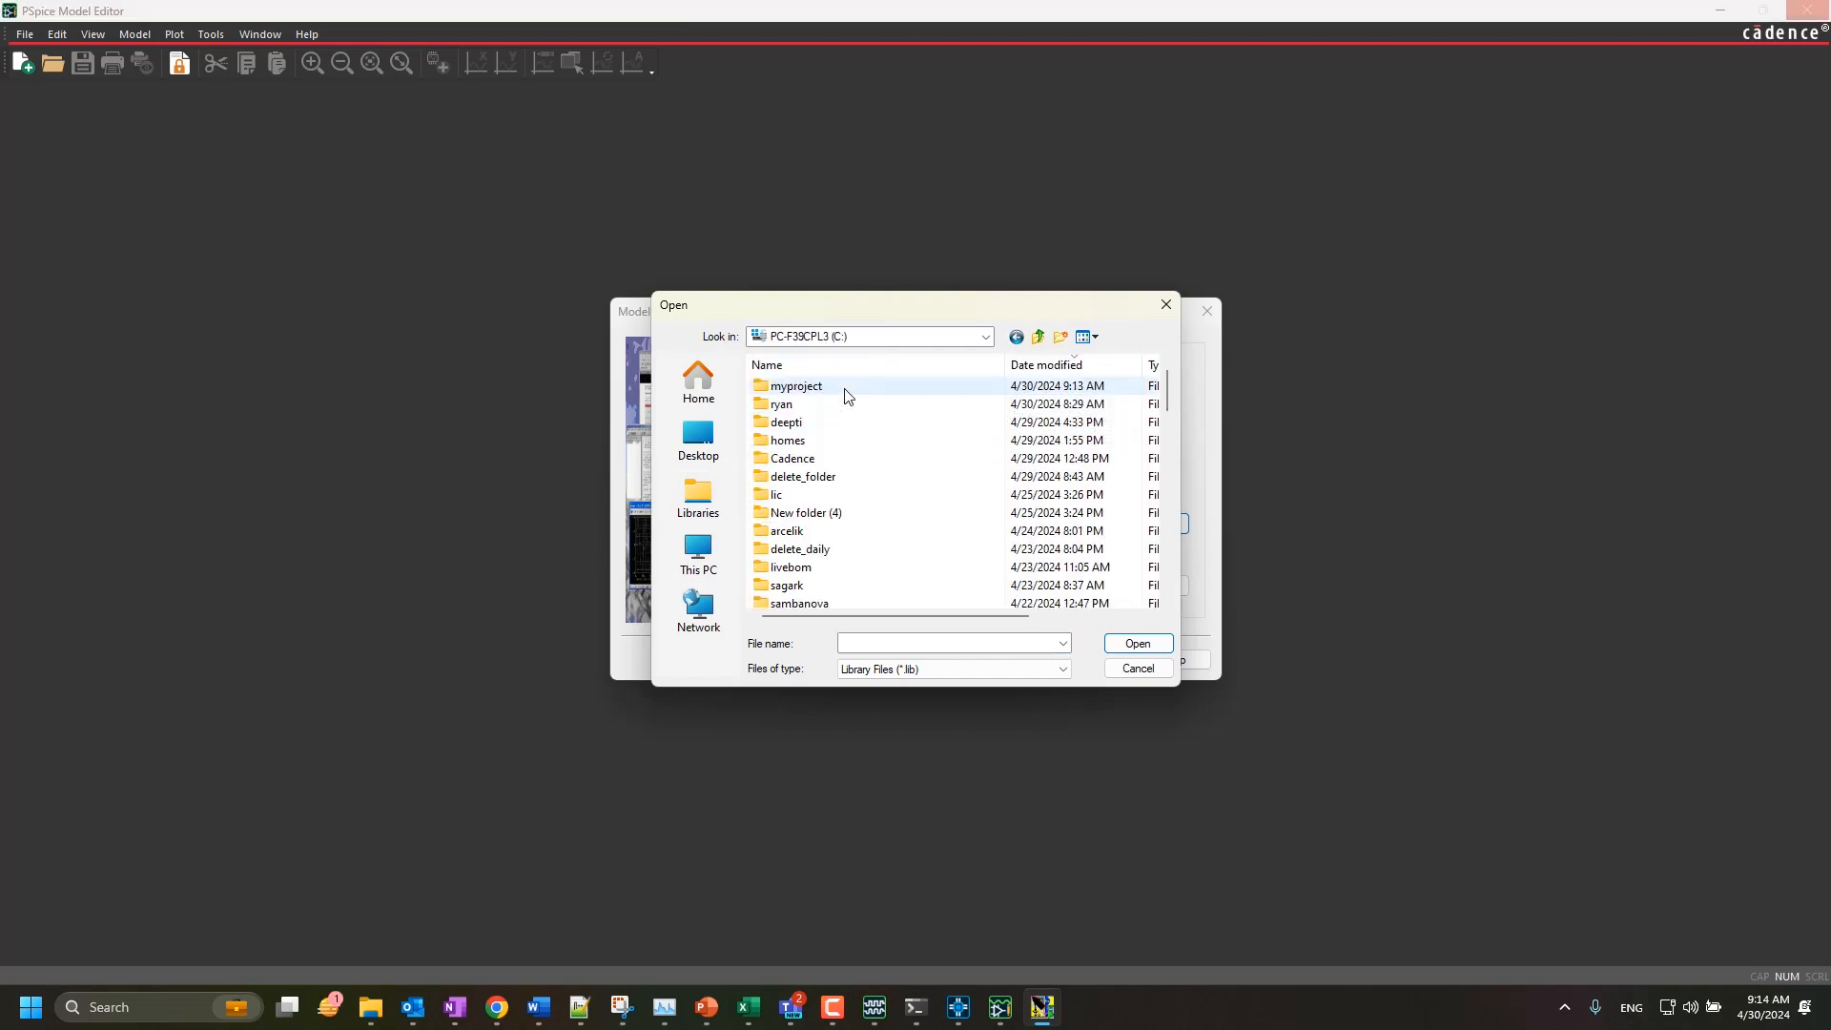
double_click(796, 385)
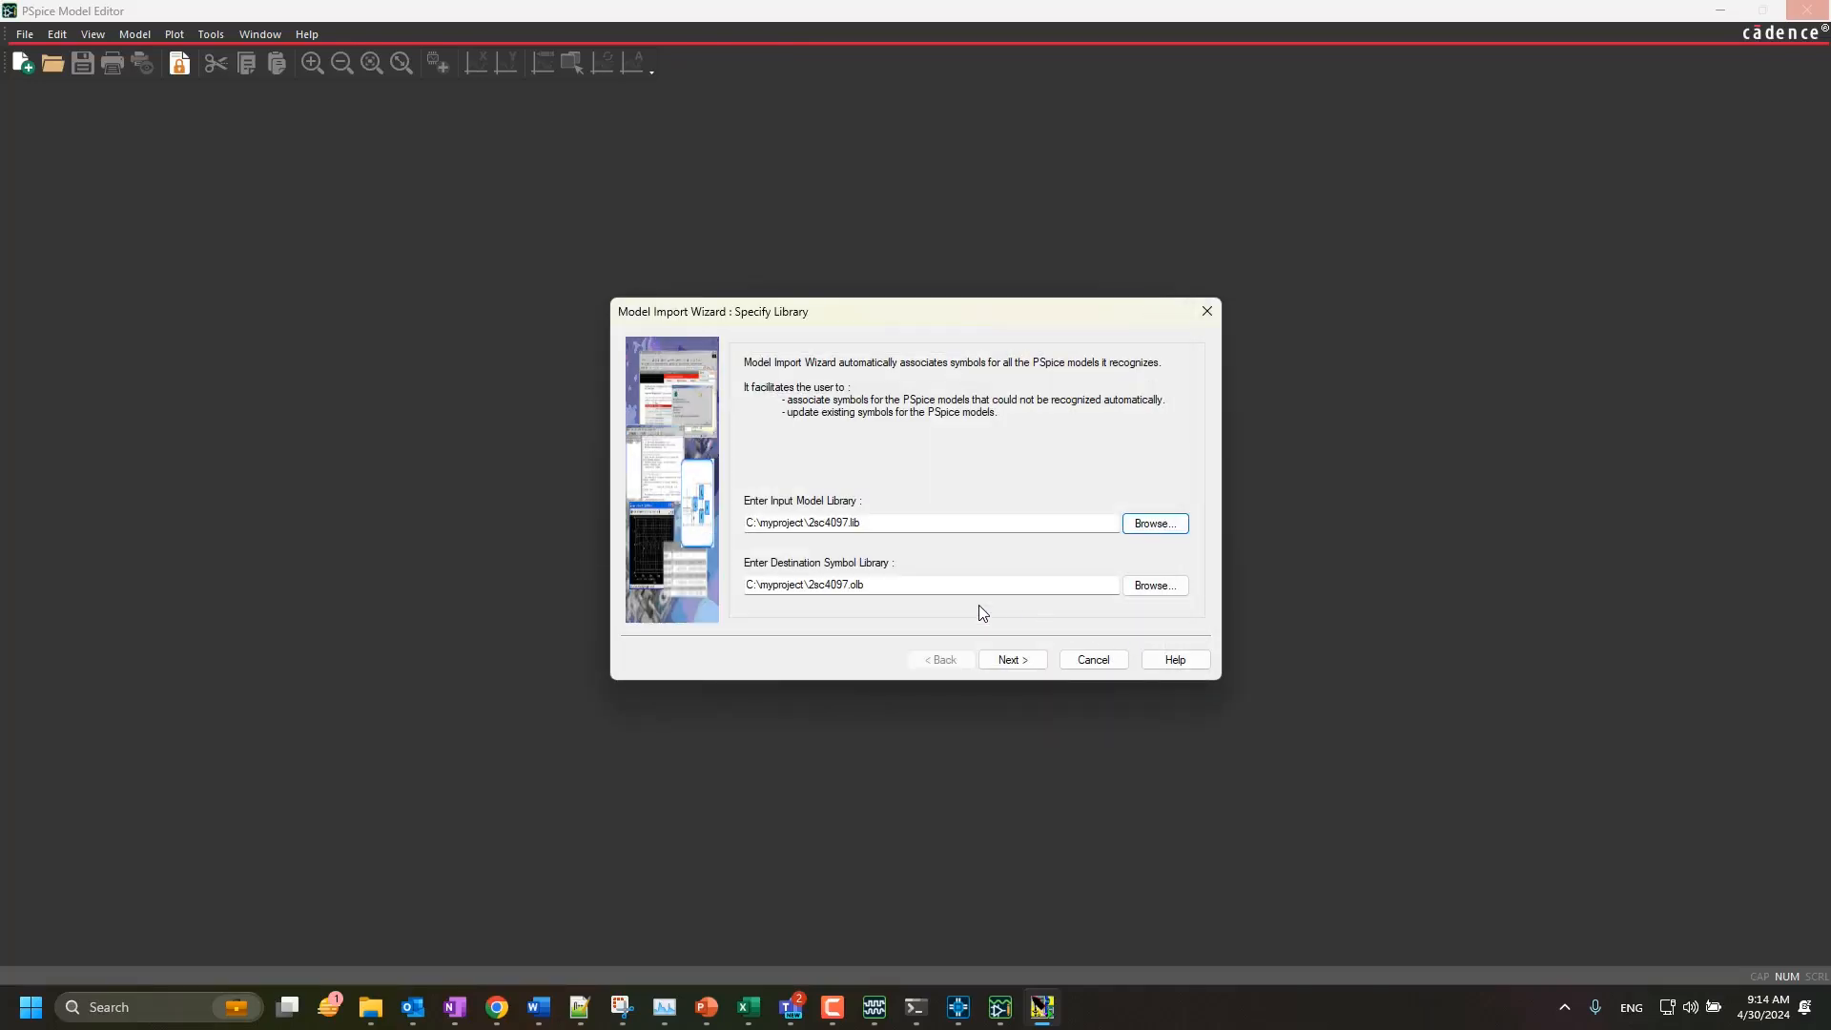
mouse_move(1005, 654)
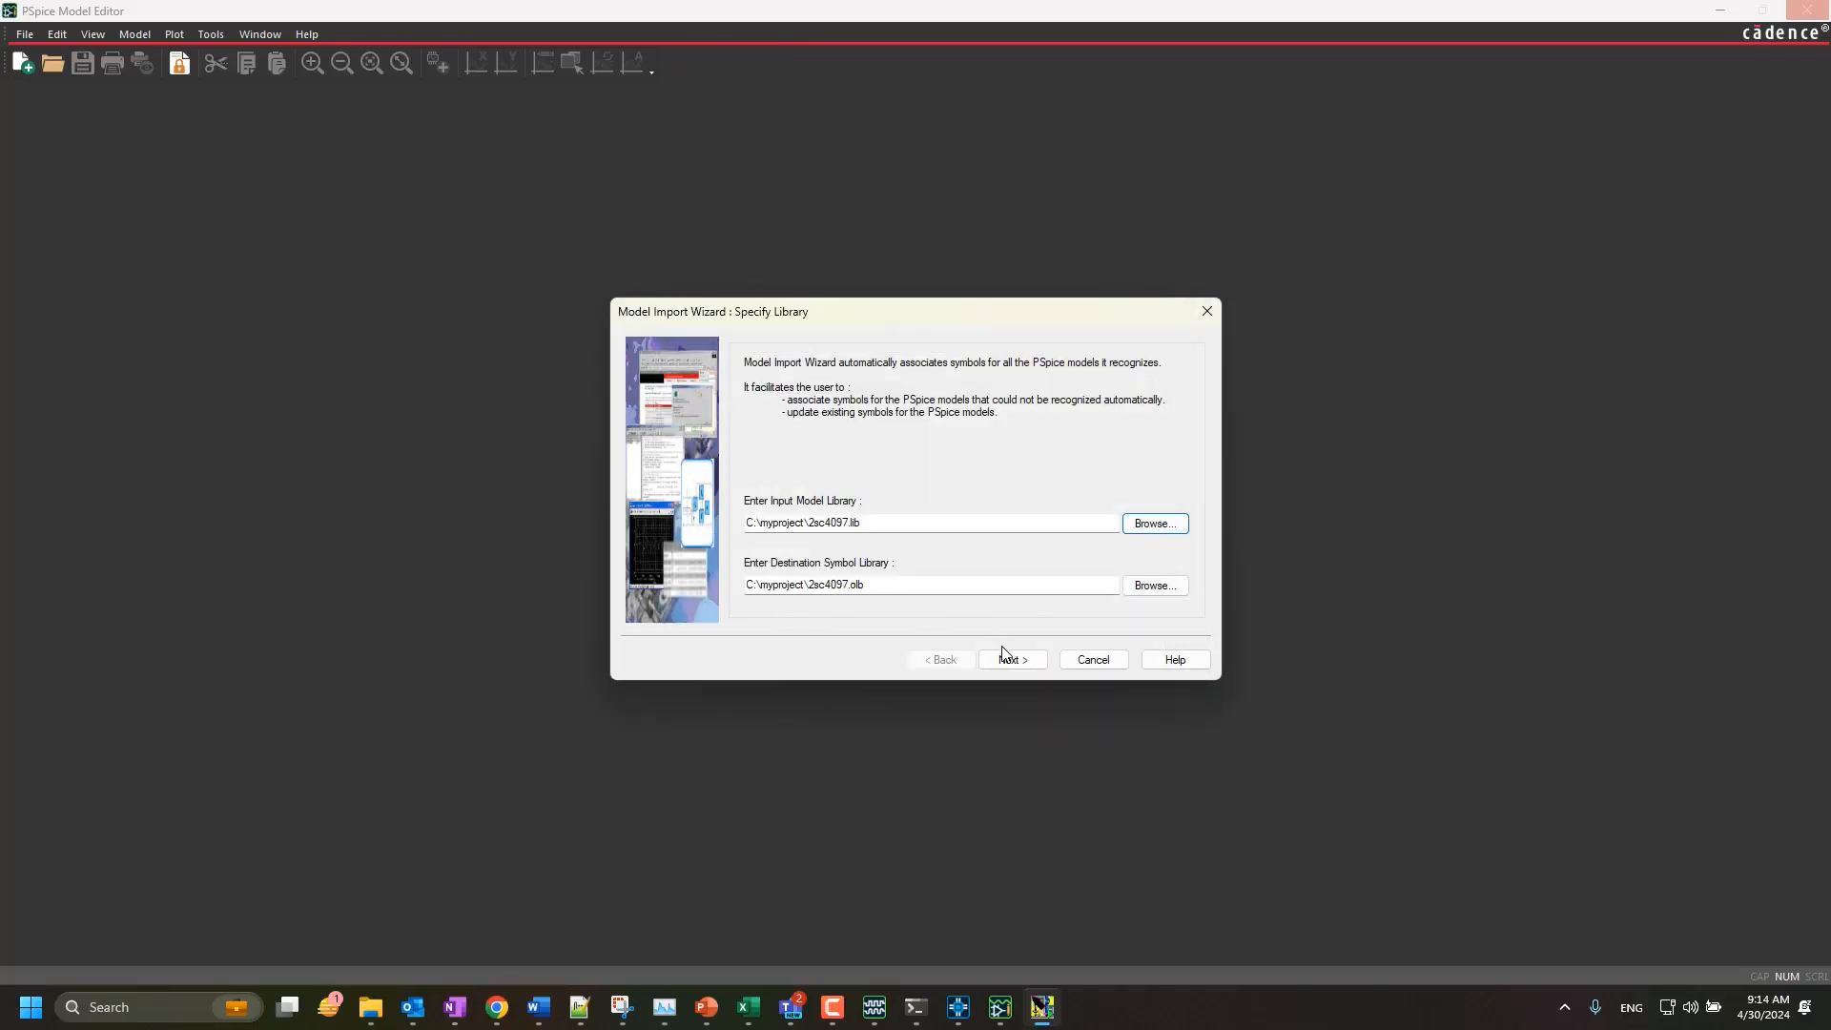
click(1009, 658)
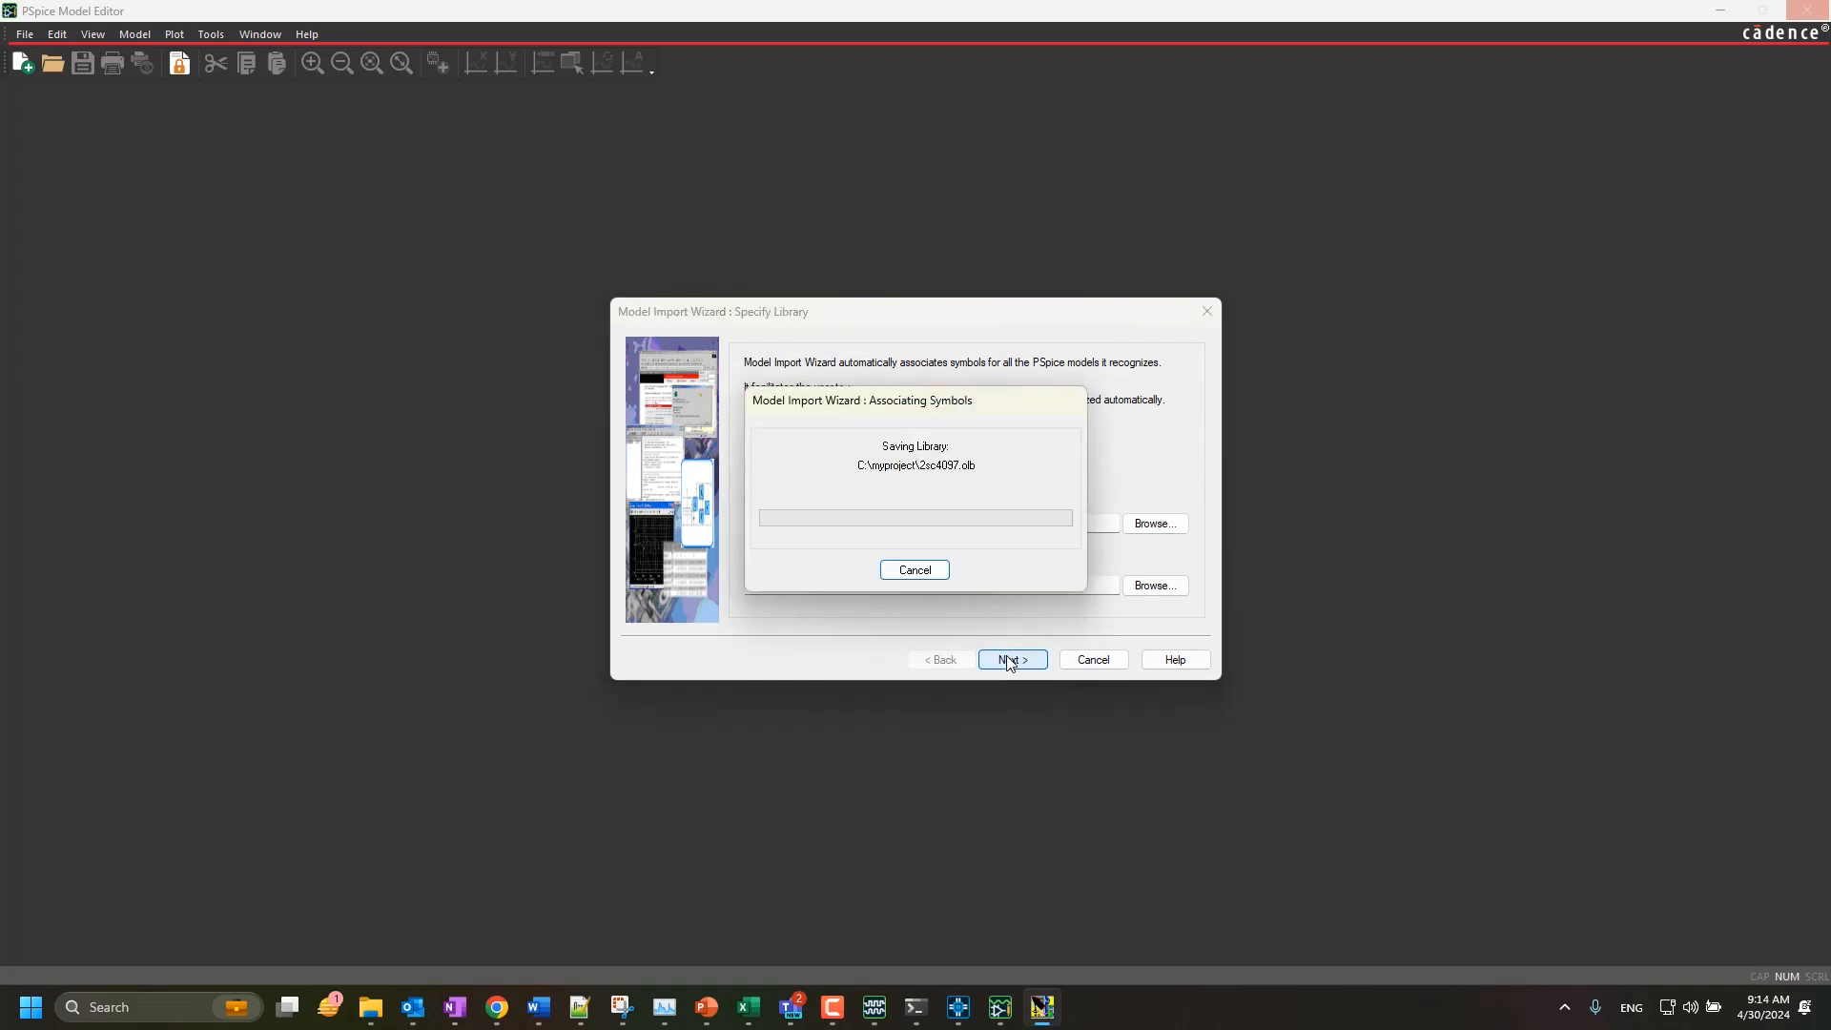
Preview the Q2SC4097 symbol for model Q2SC4097 and finish the import
click(1010, 658)
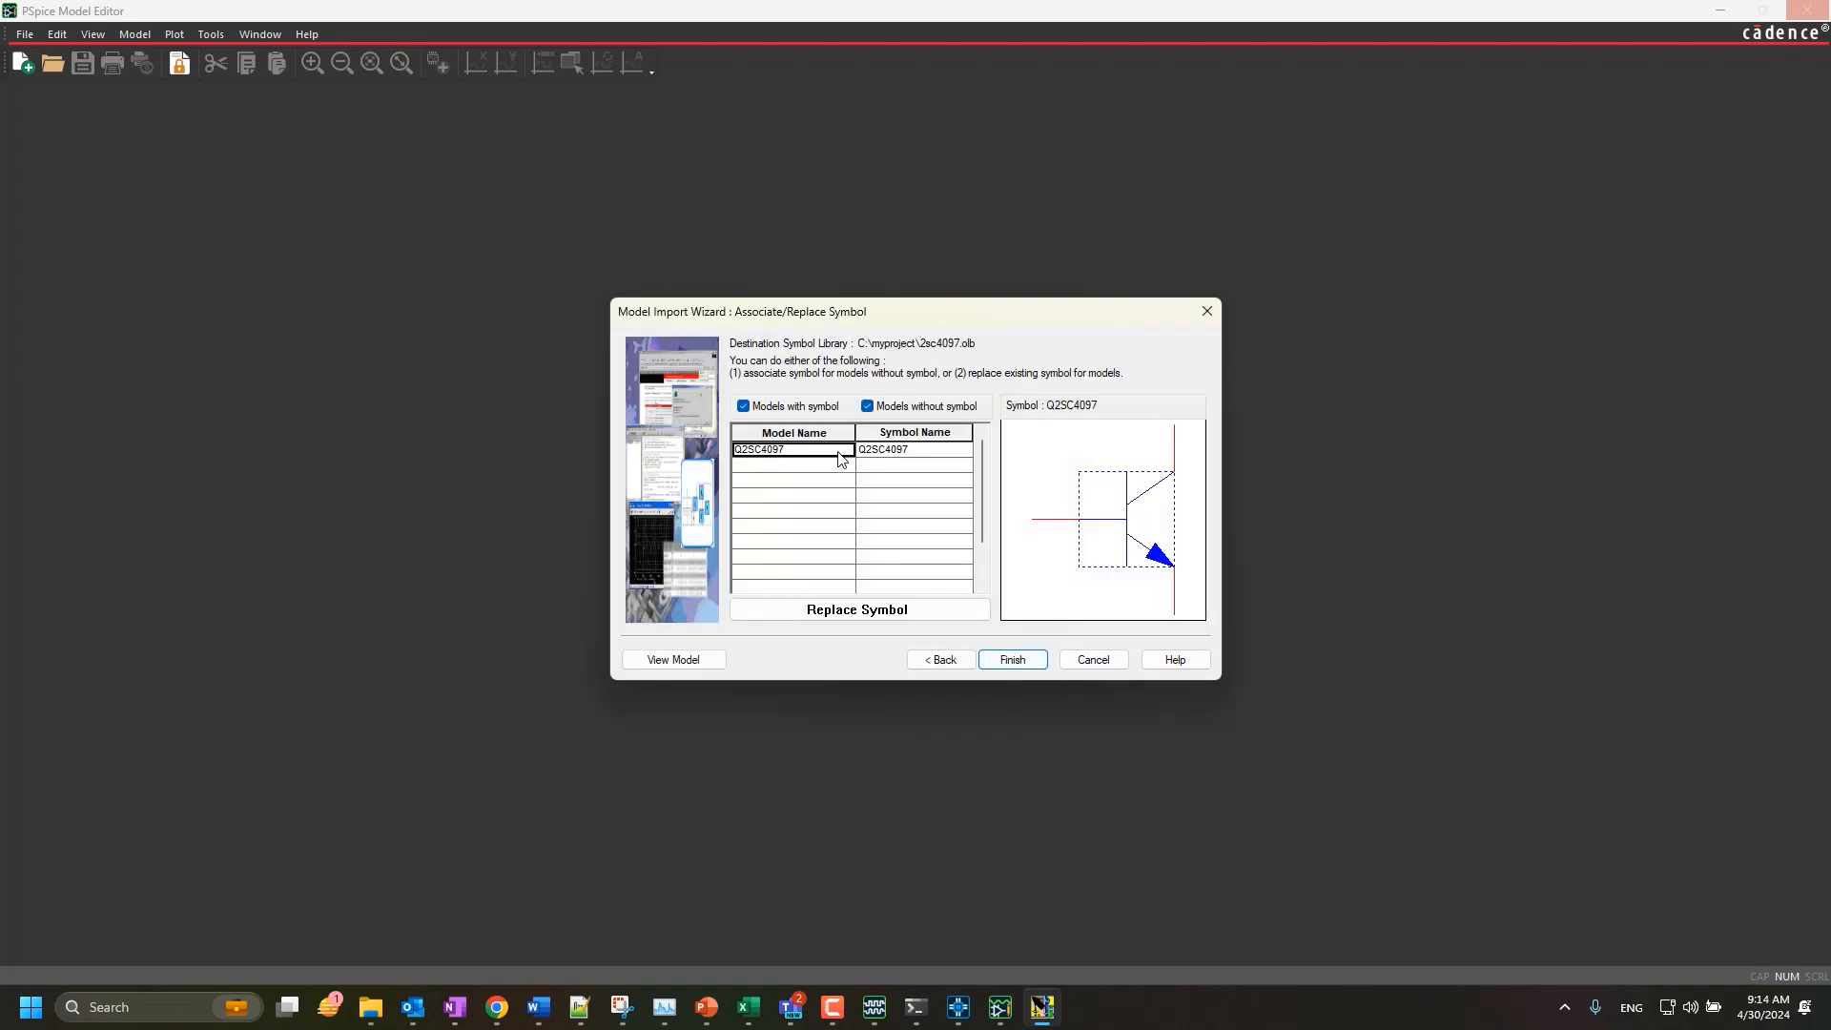
mouse_move(896, 458)
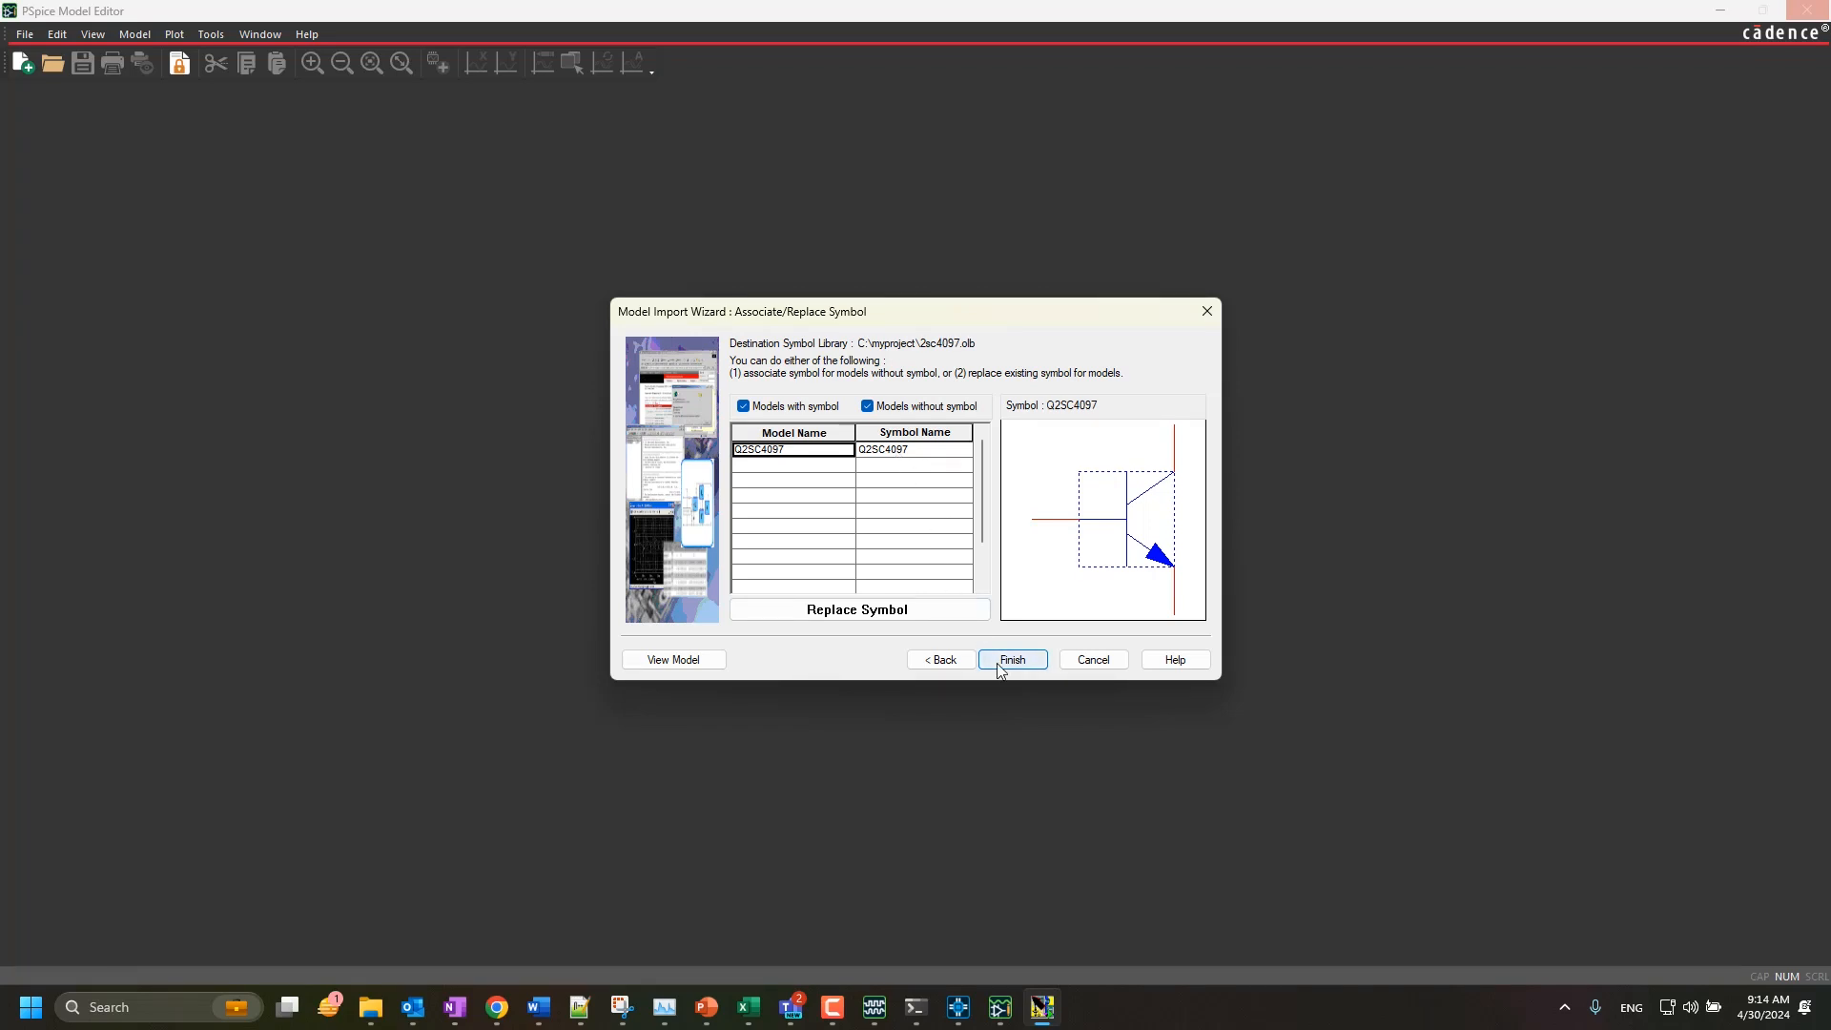
click(1010, 658)
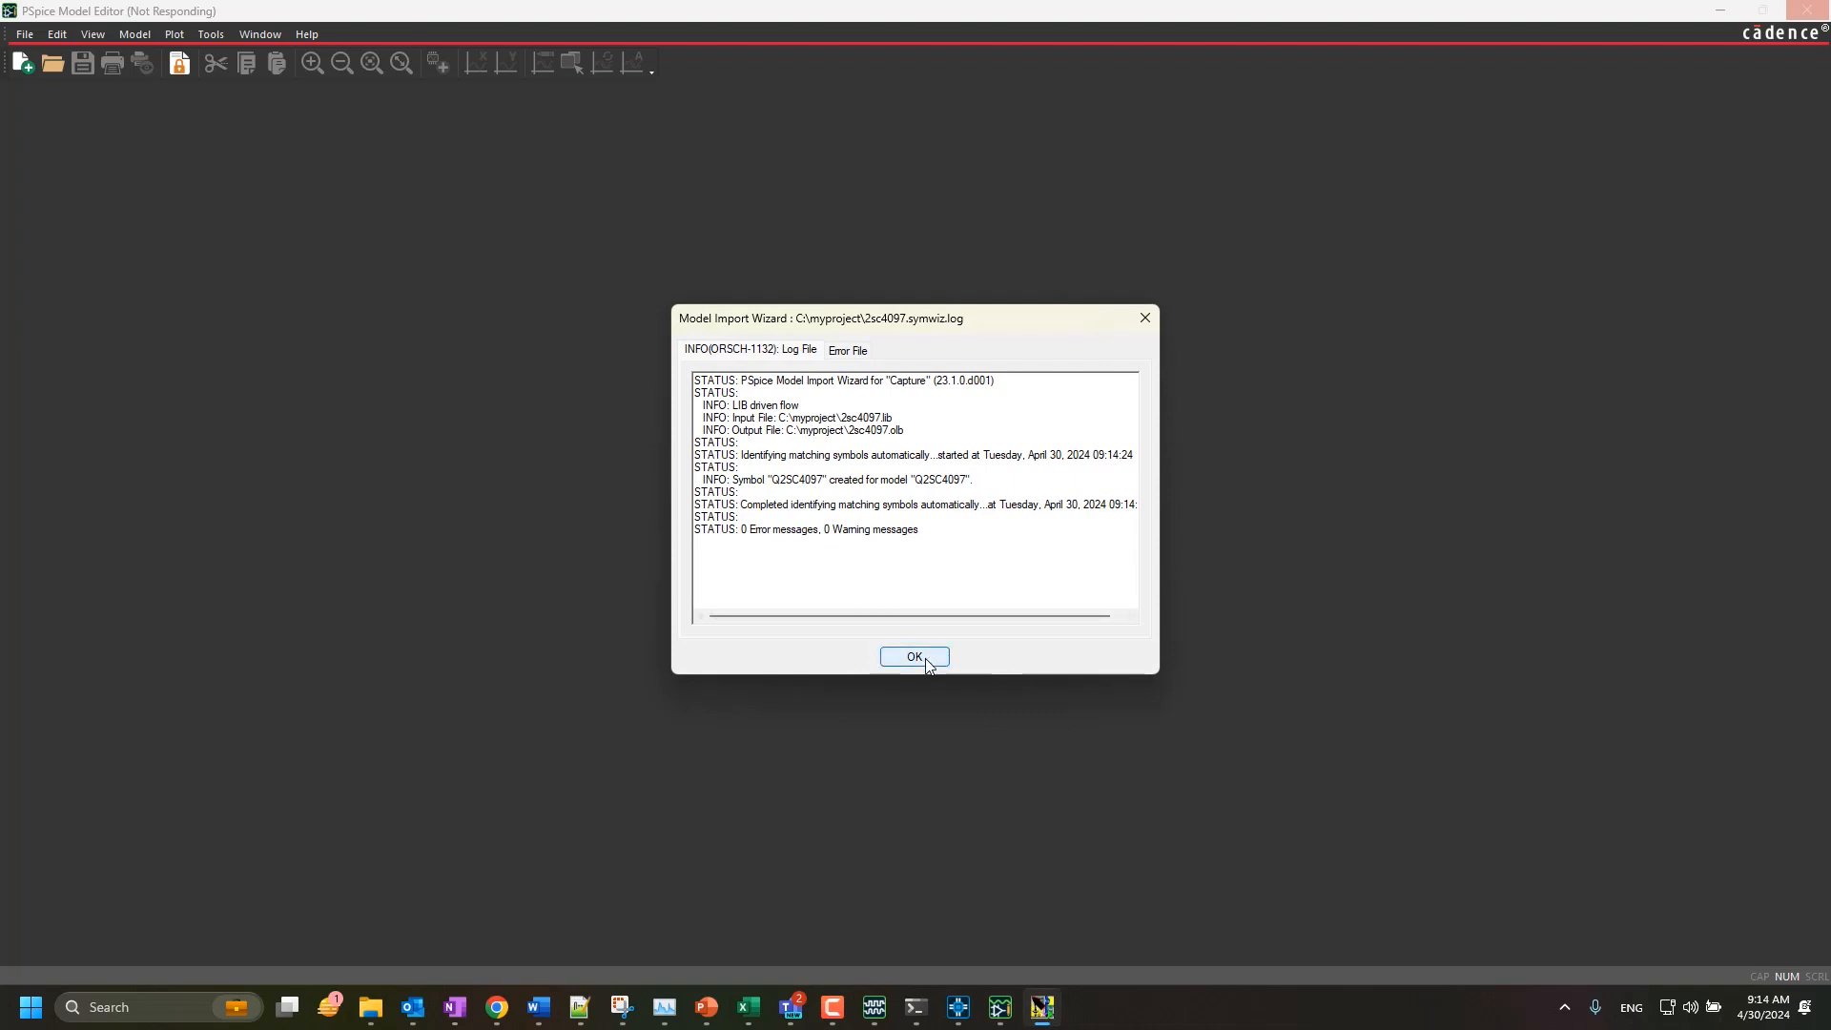
Acknowledge the zero-error import log and close PSpice Model Editor
click(914, 656)
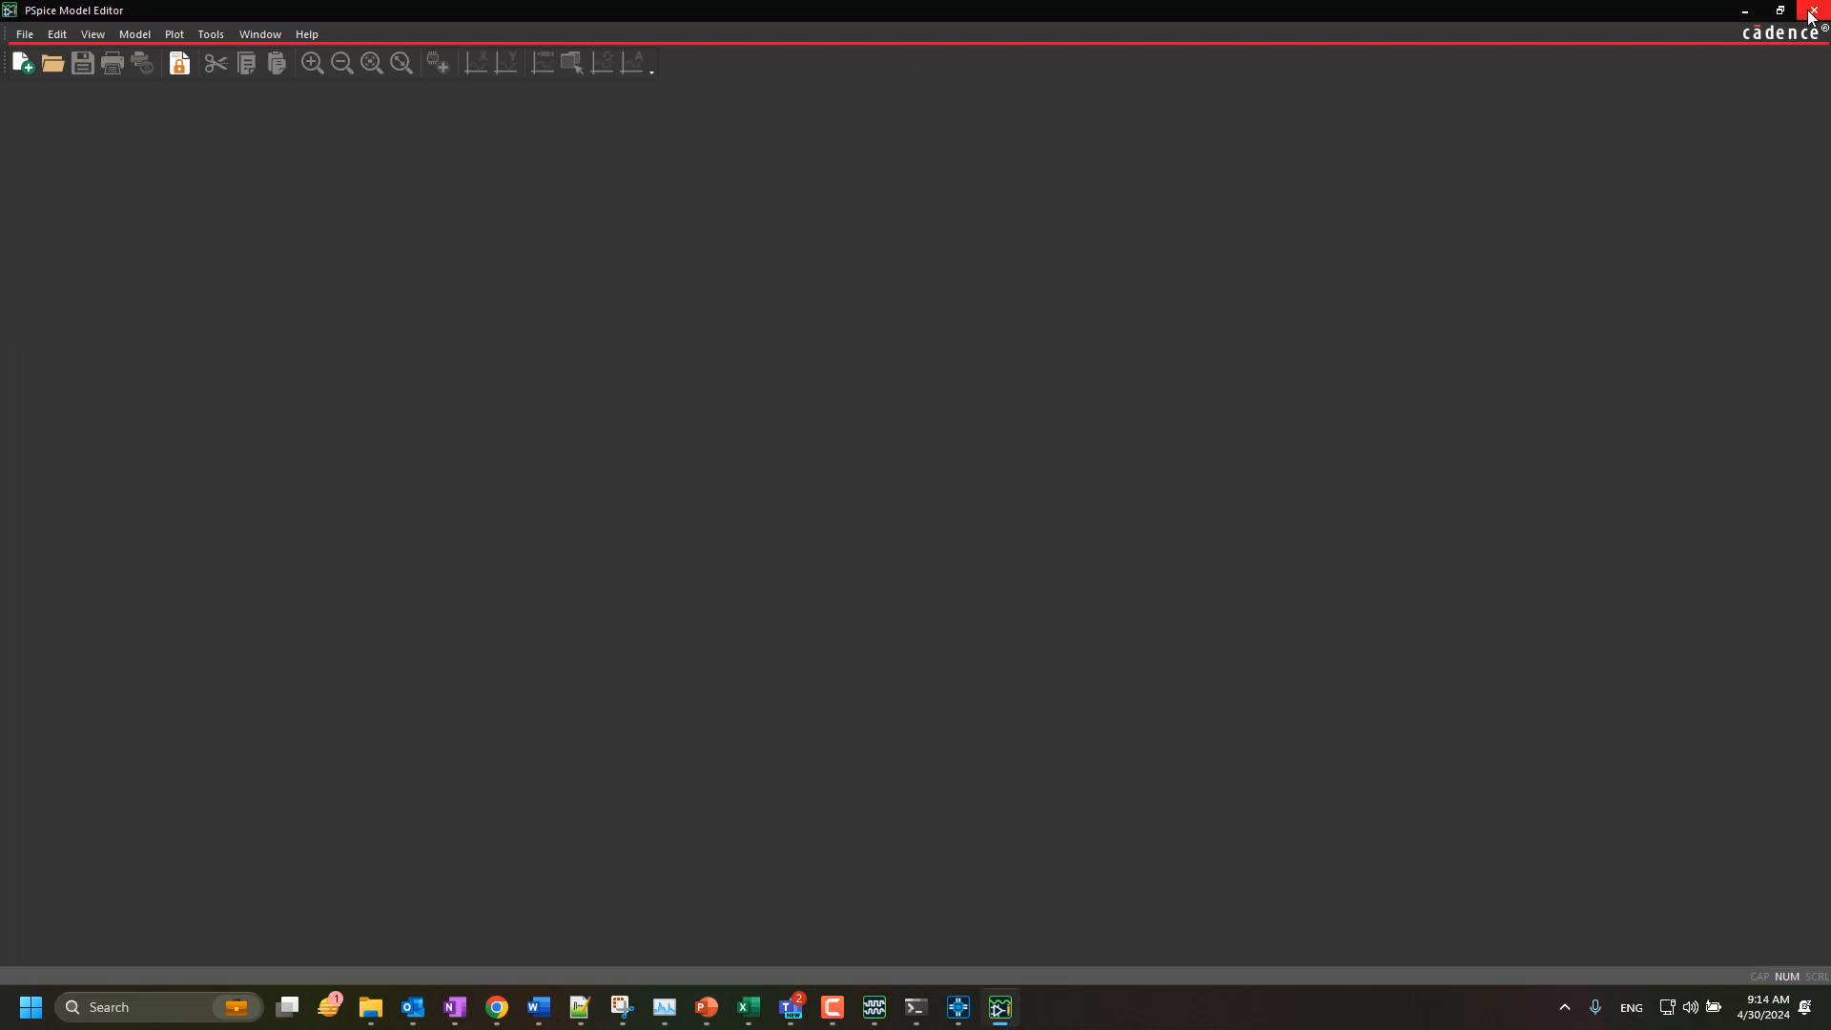
click(1817, 12)
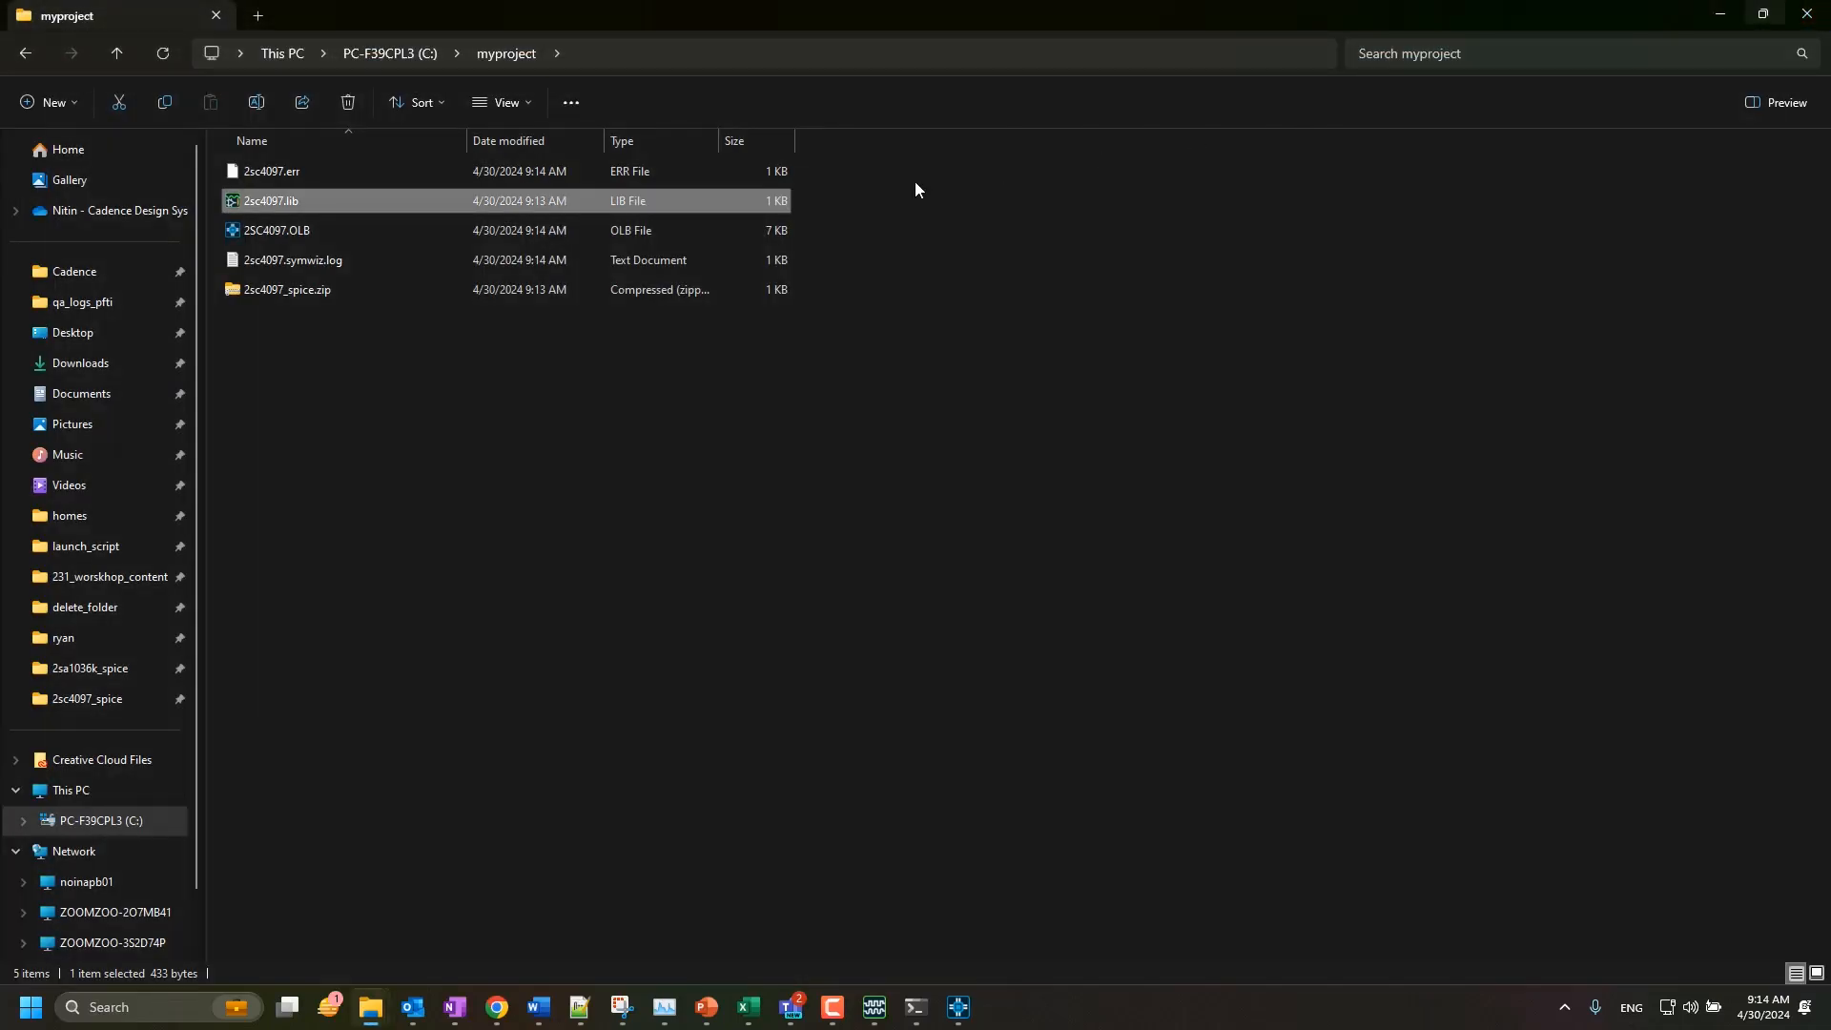
Confirm 2SC4097.OLB and 2sc4097.lib sit in myproject, then return to the BJT switch schematic
click(276, 230)
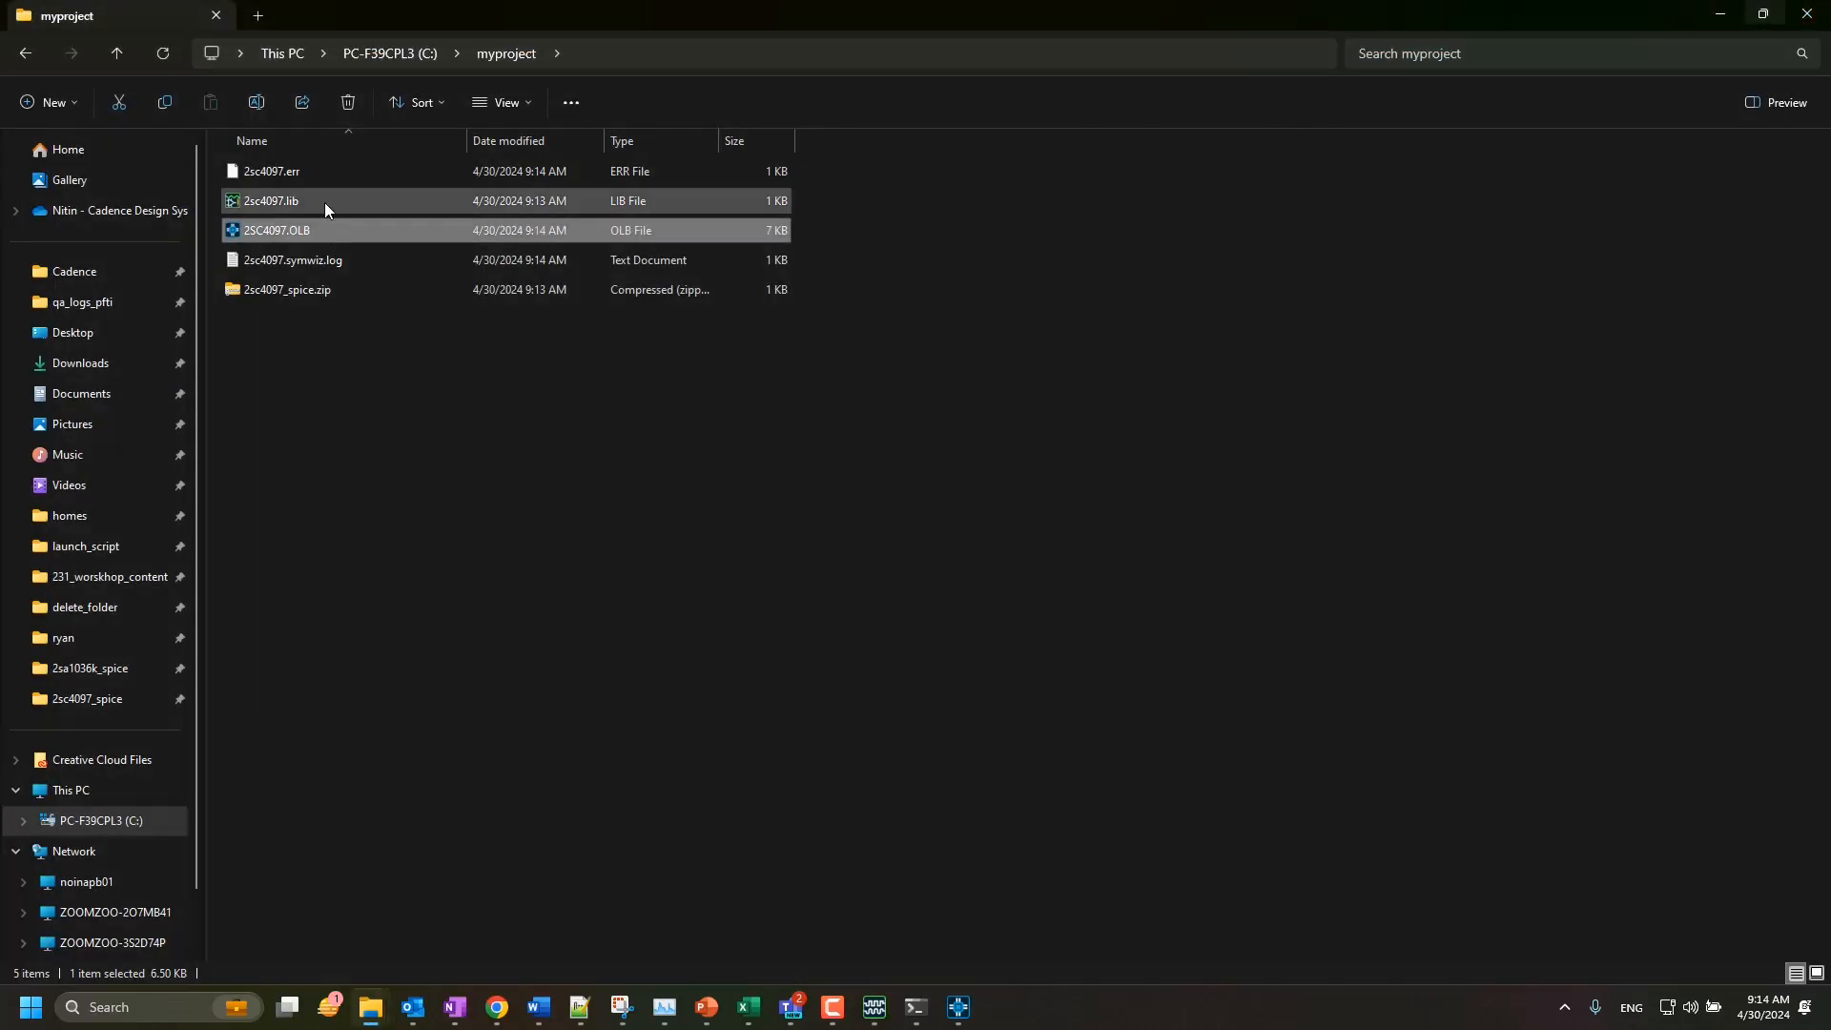
click(269, 200)
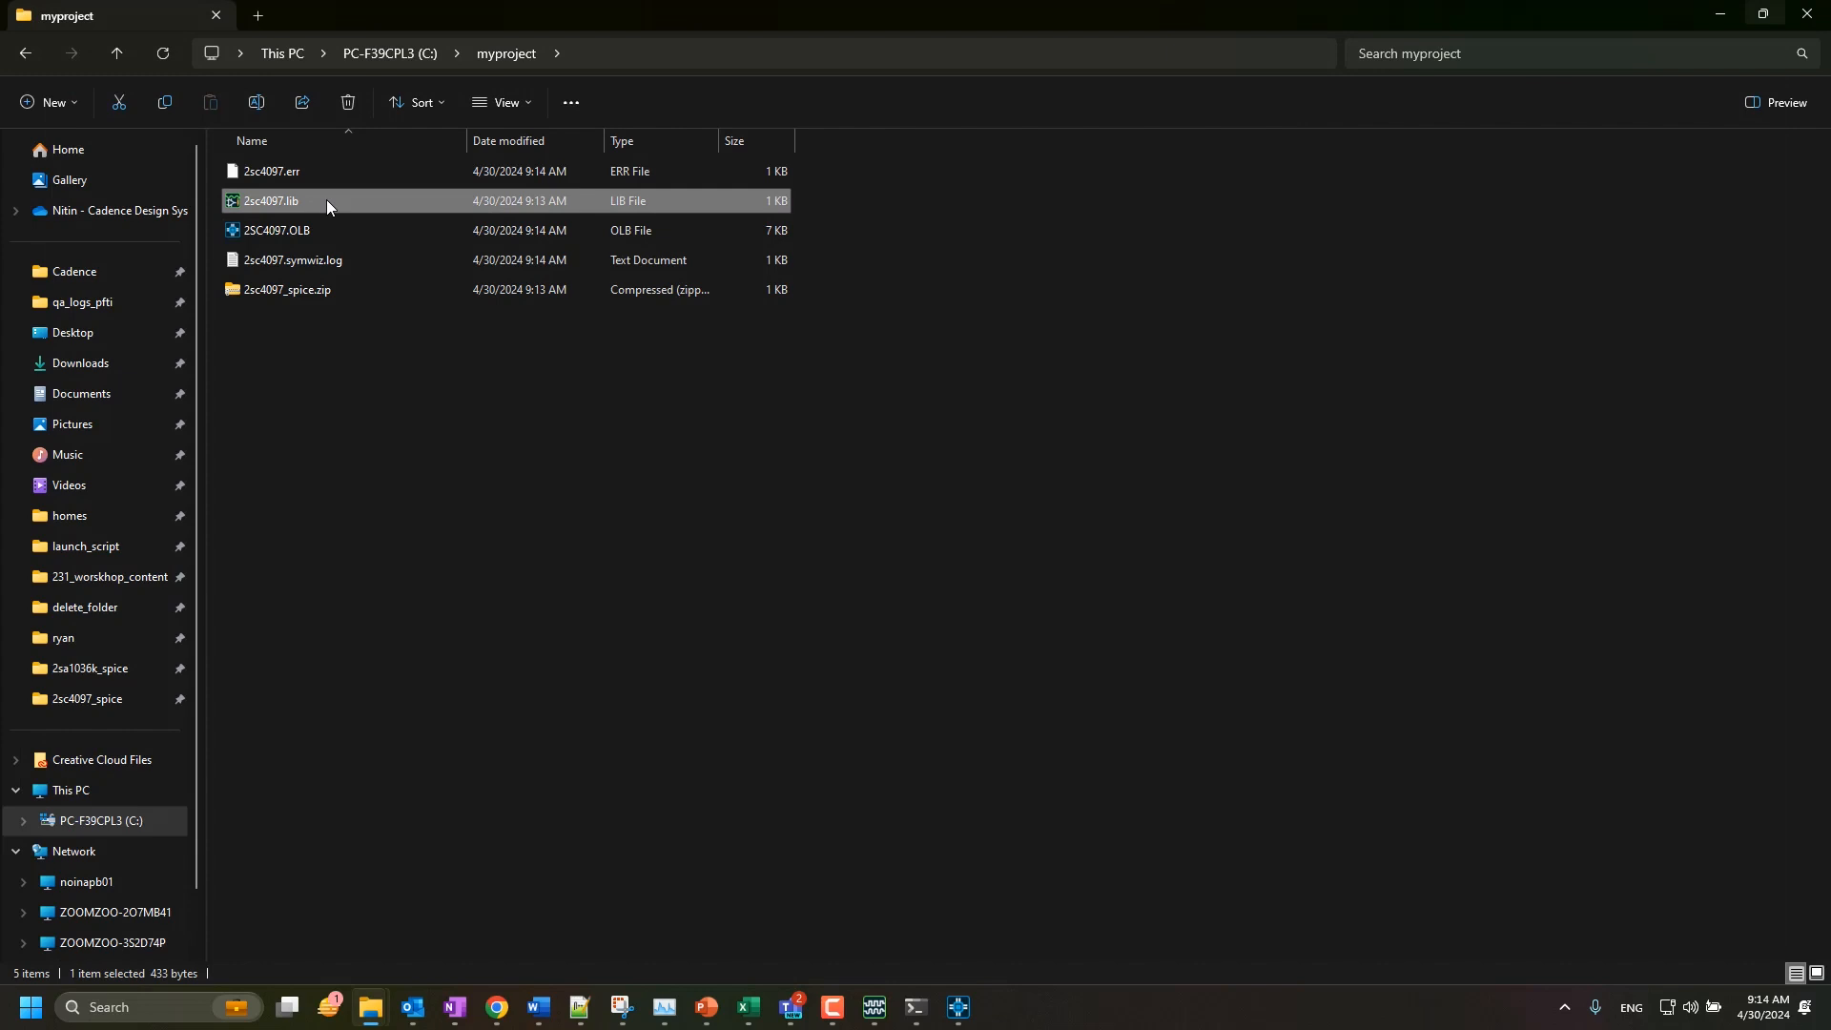
mouse_move(955, 1007)
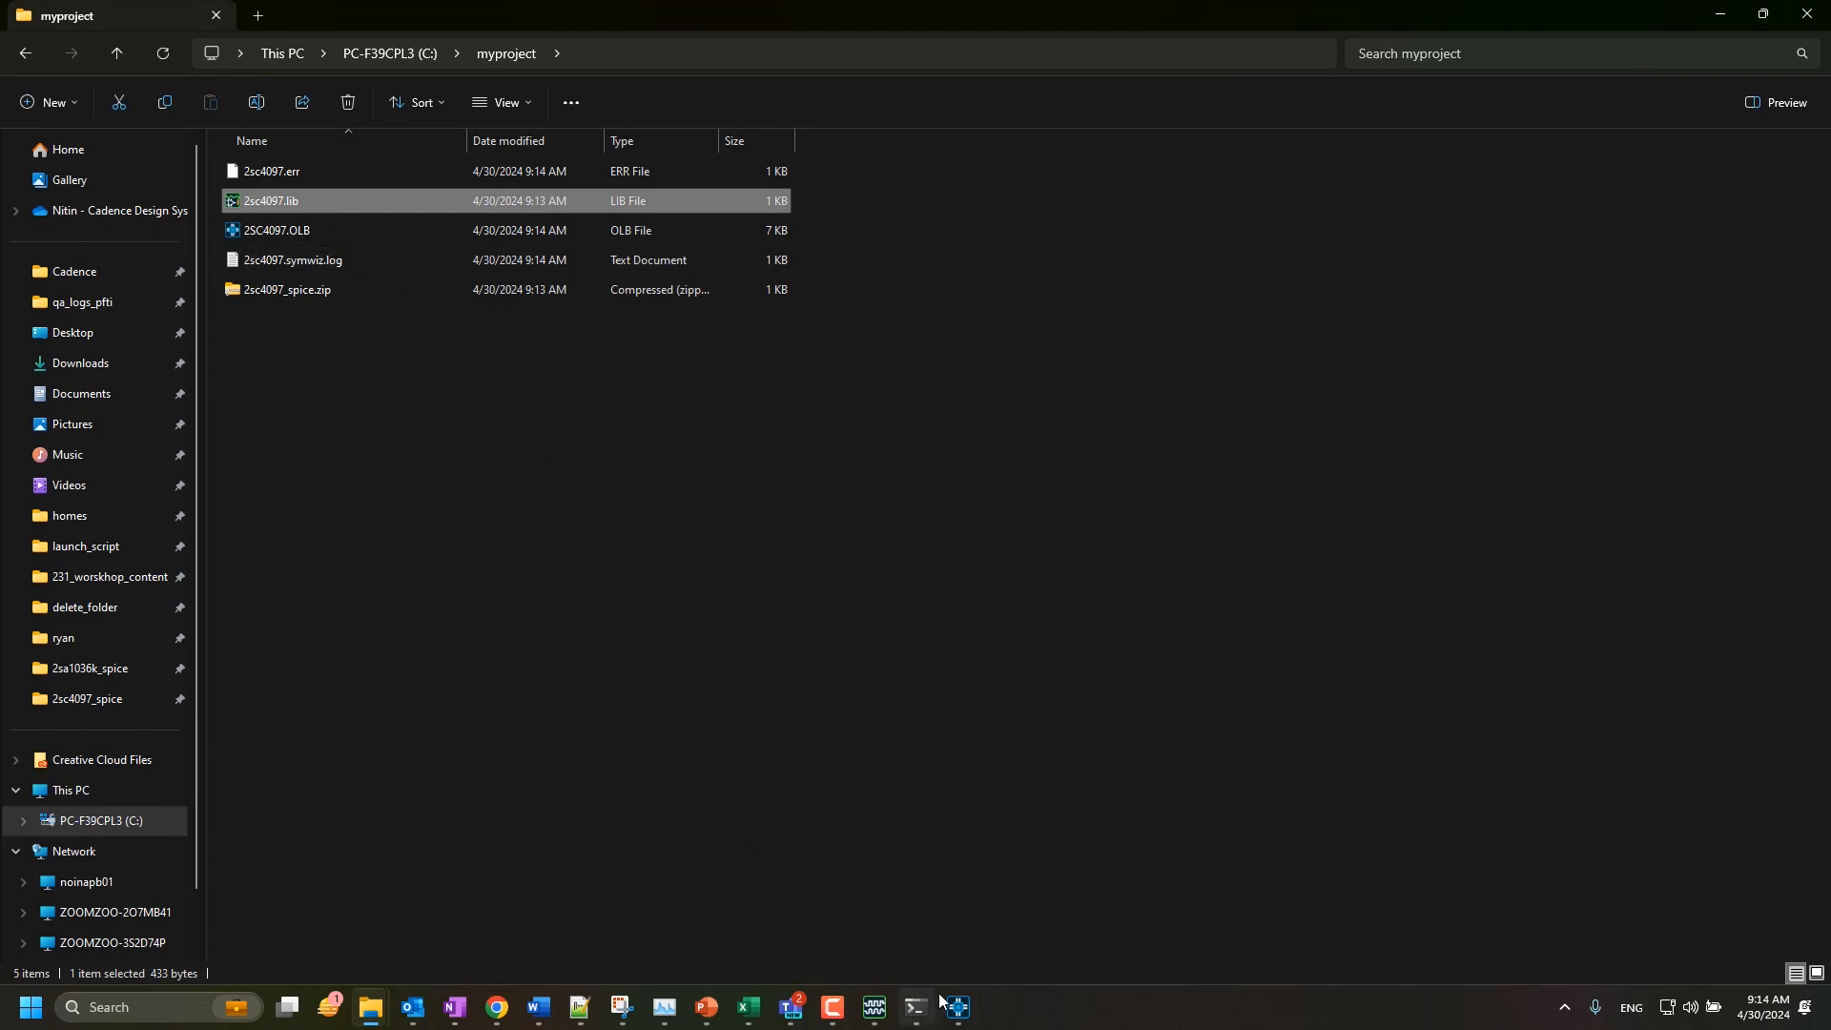
click(955, 1013)
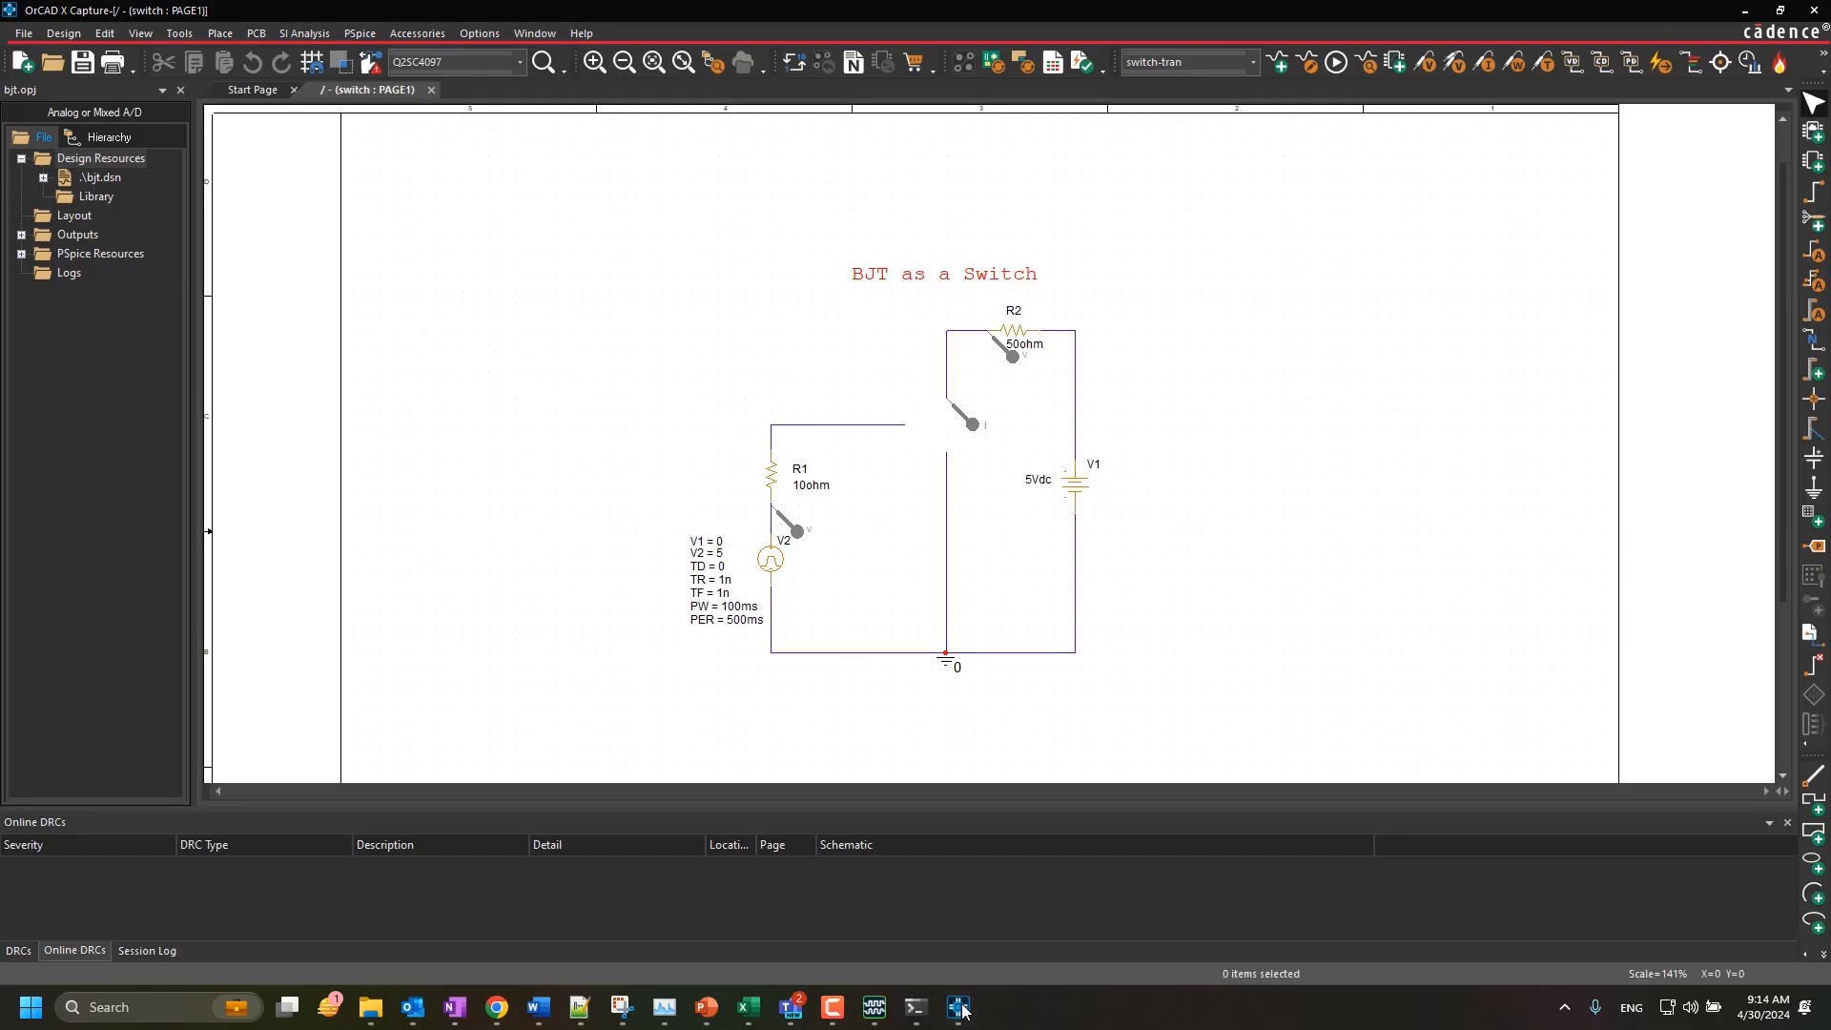
Reach the simulation profile's Library configuration files and browse for a model library
click(1309, 61)
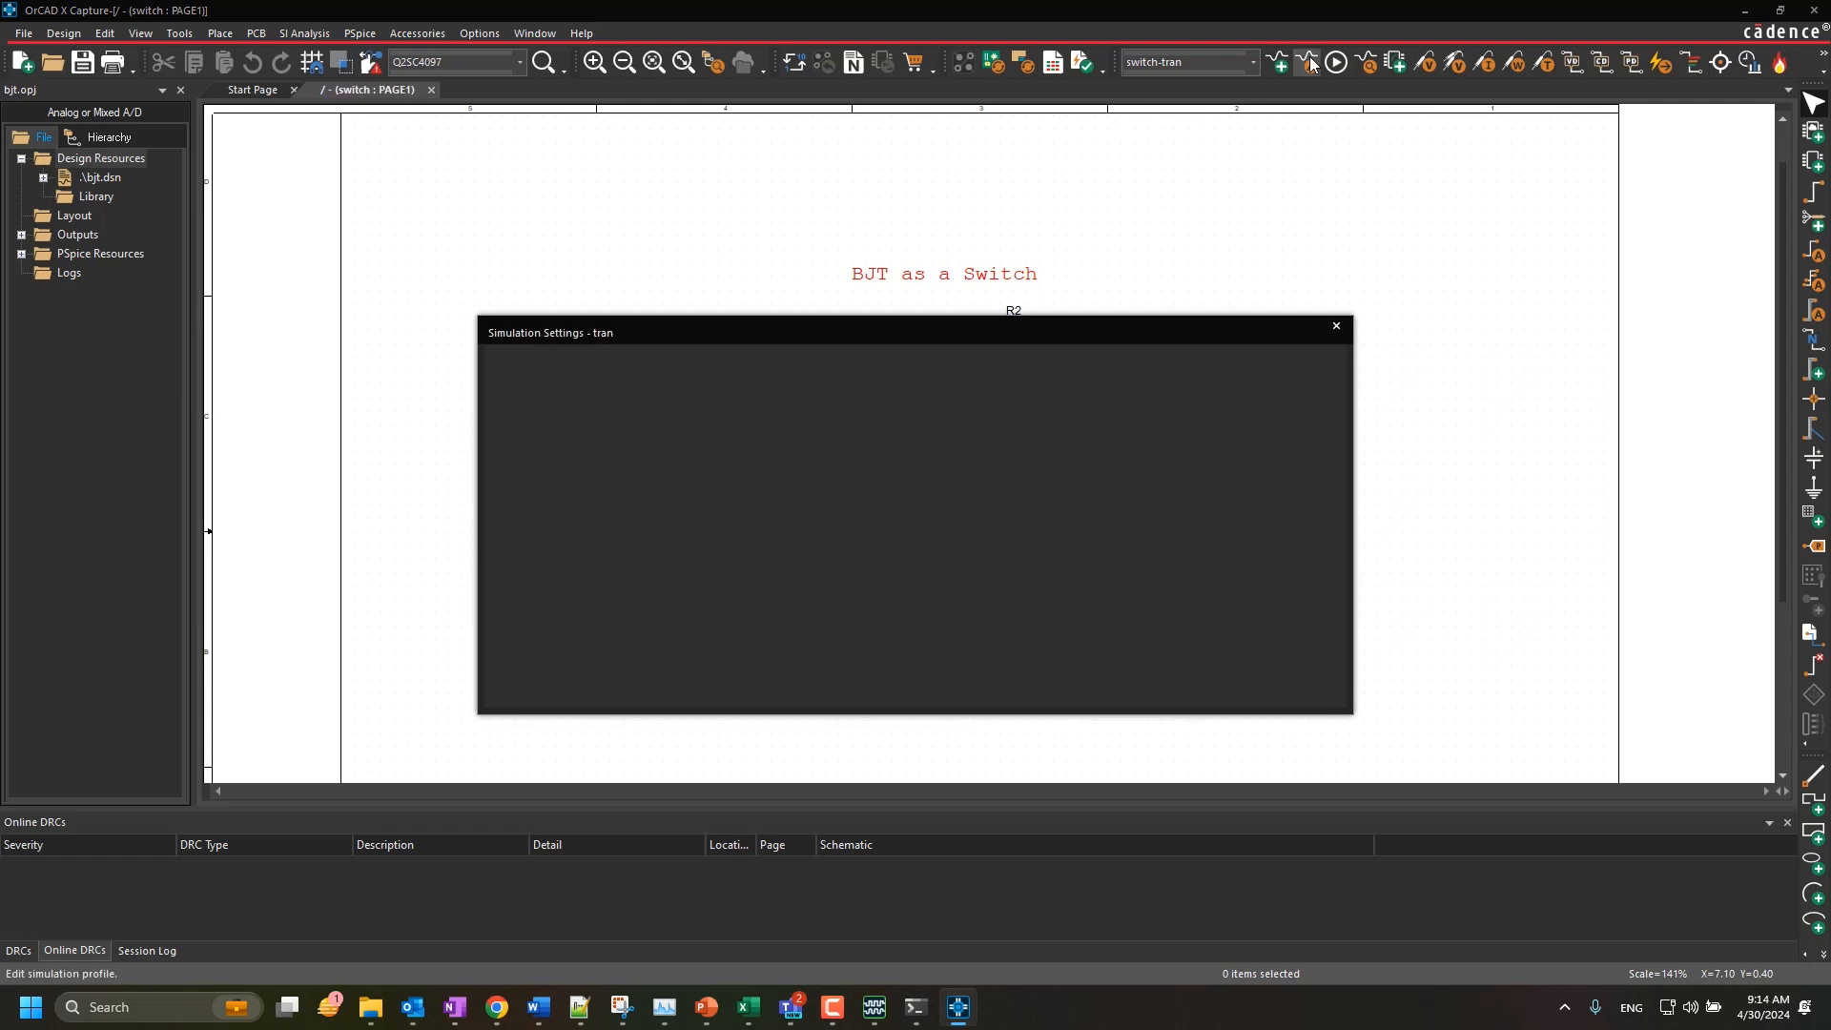
click(523, 397)
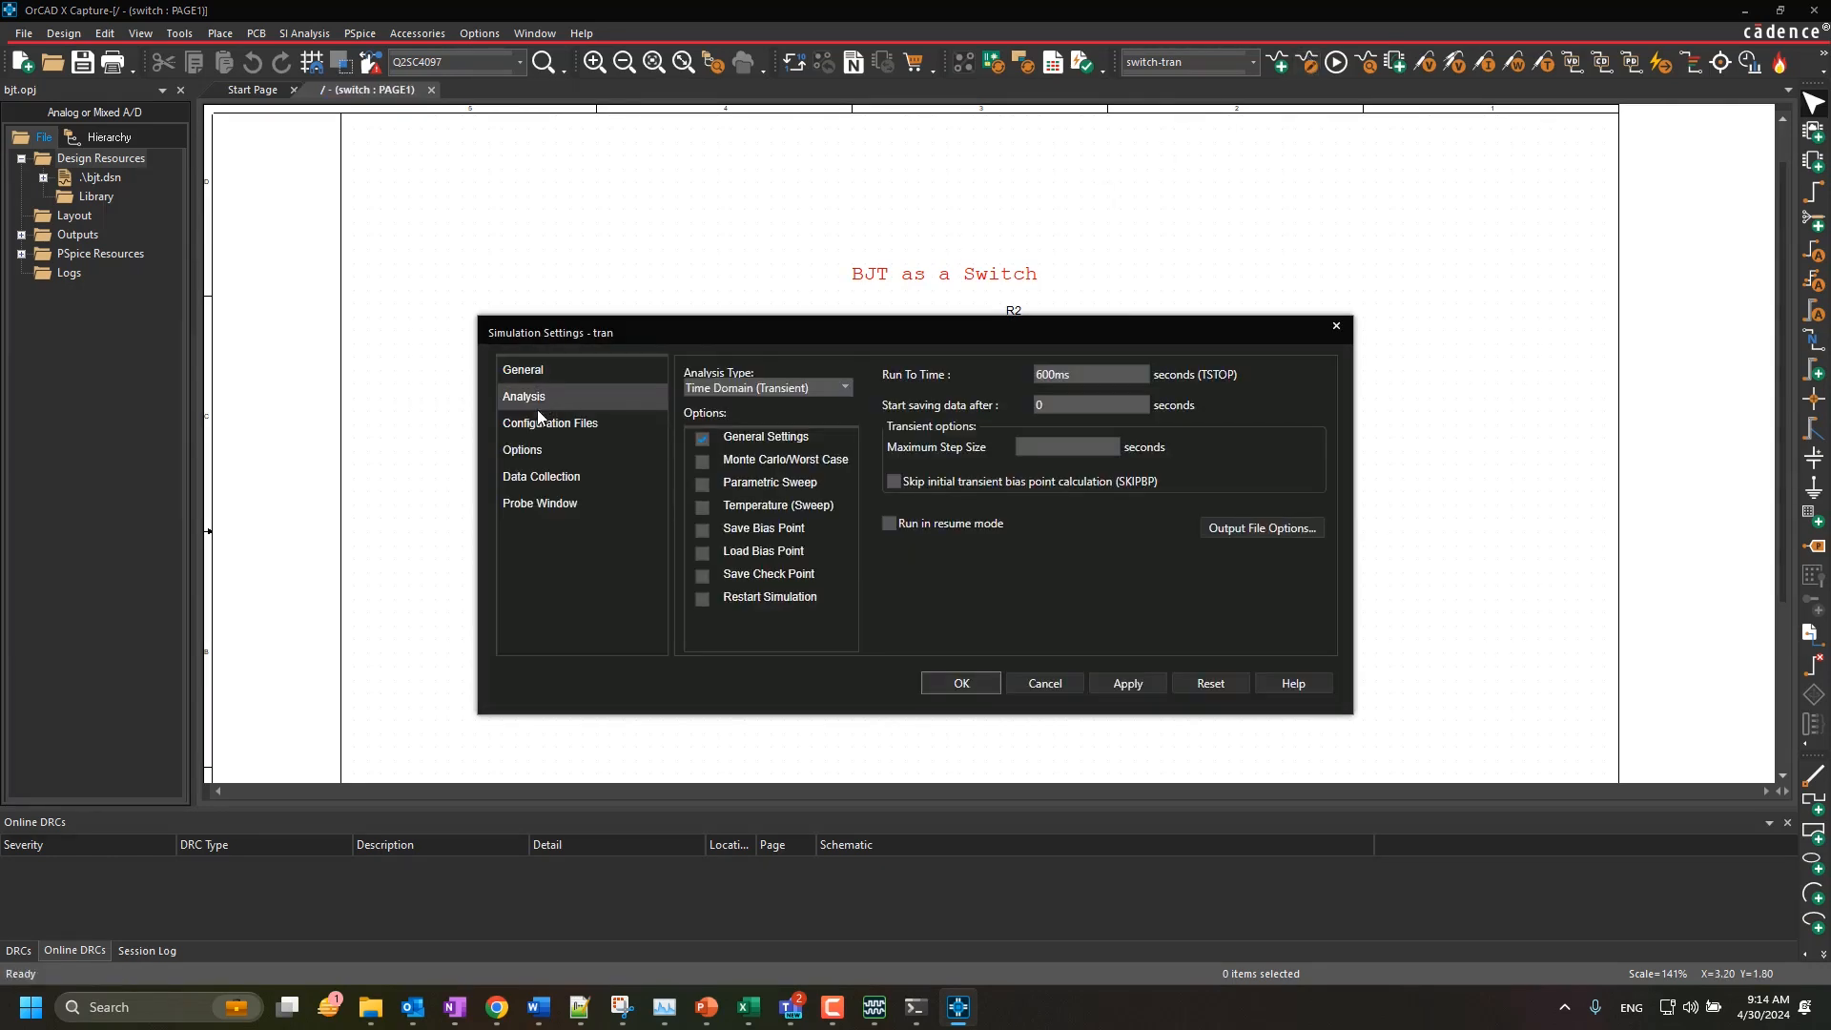
click(549, 424)
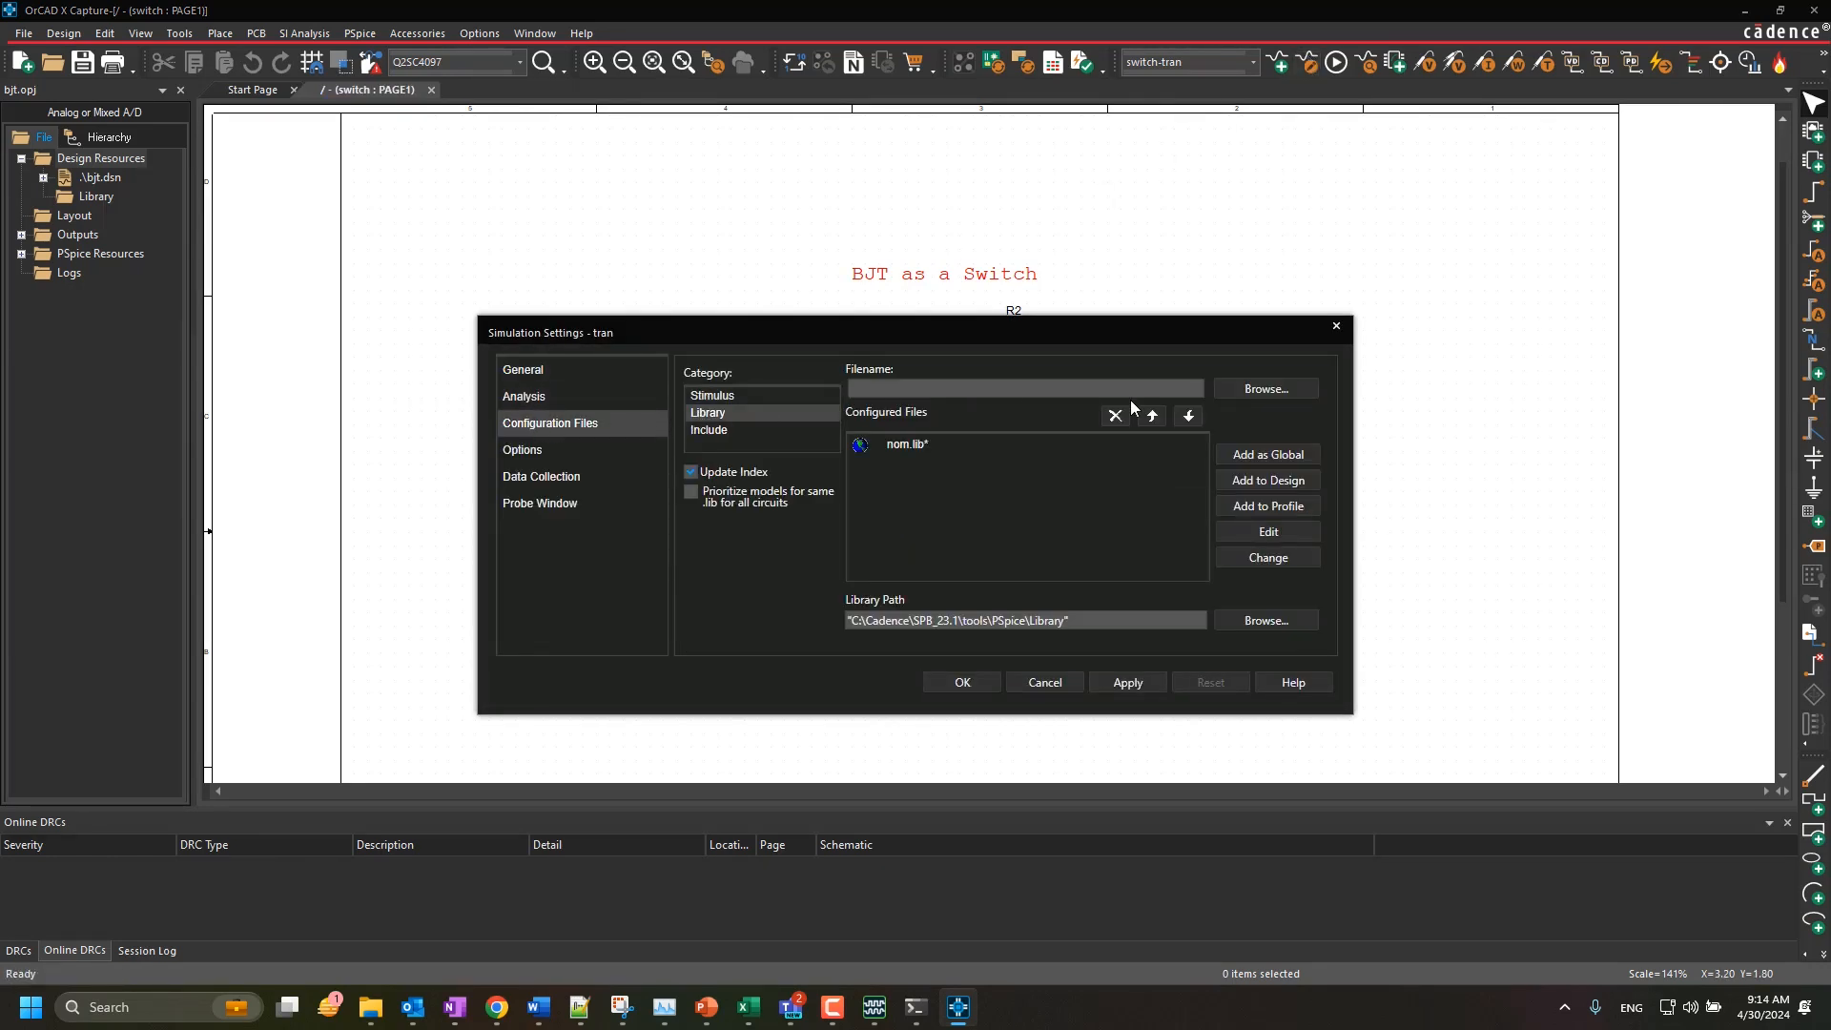
click(1264, 389)
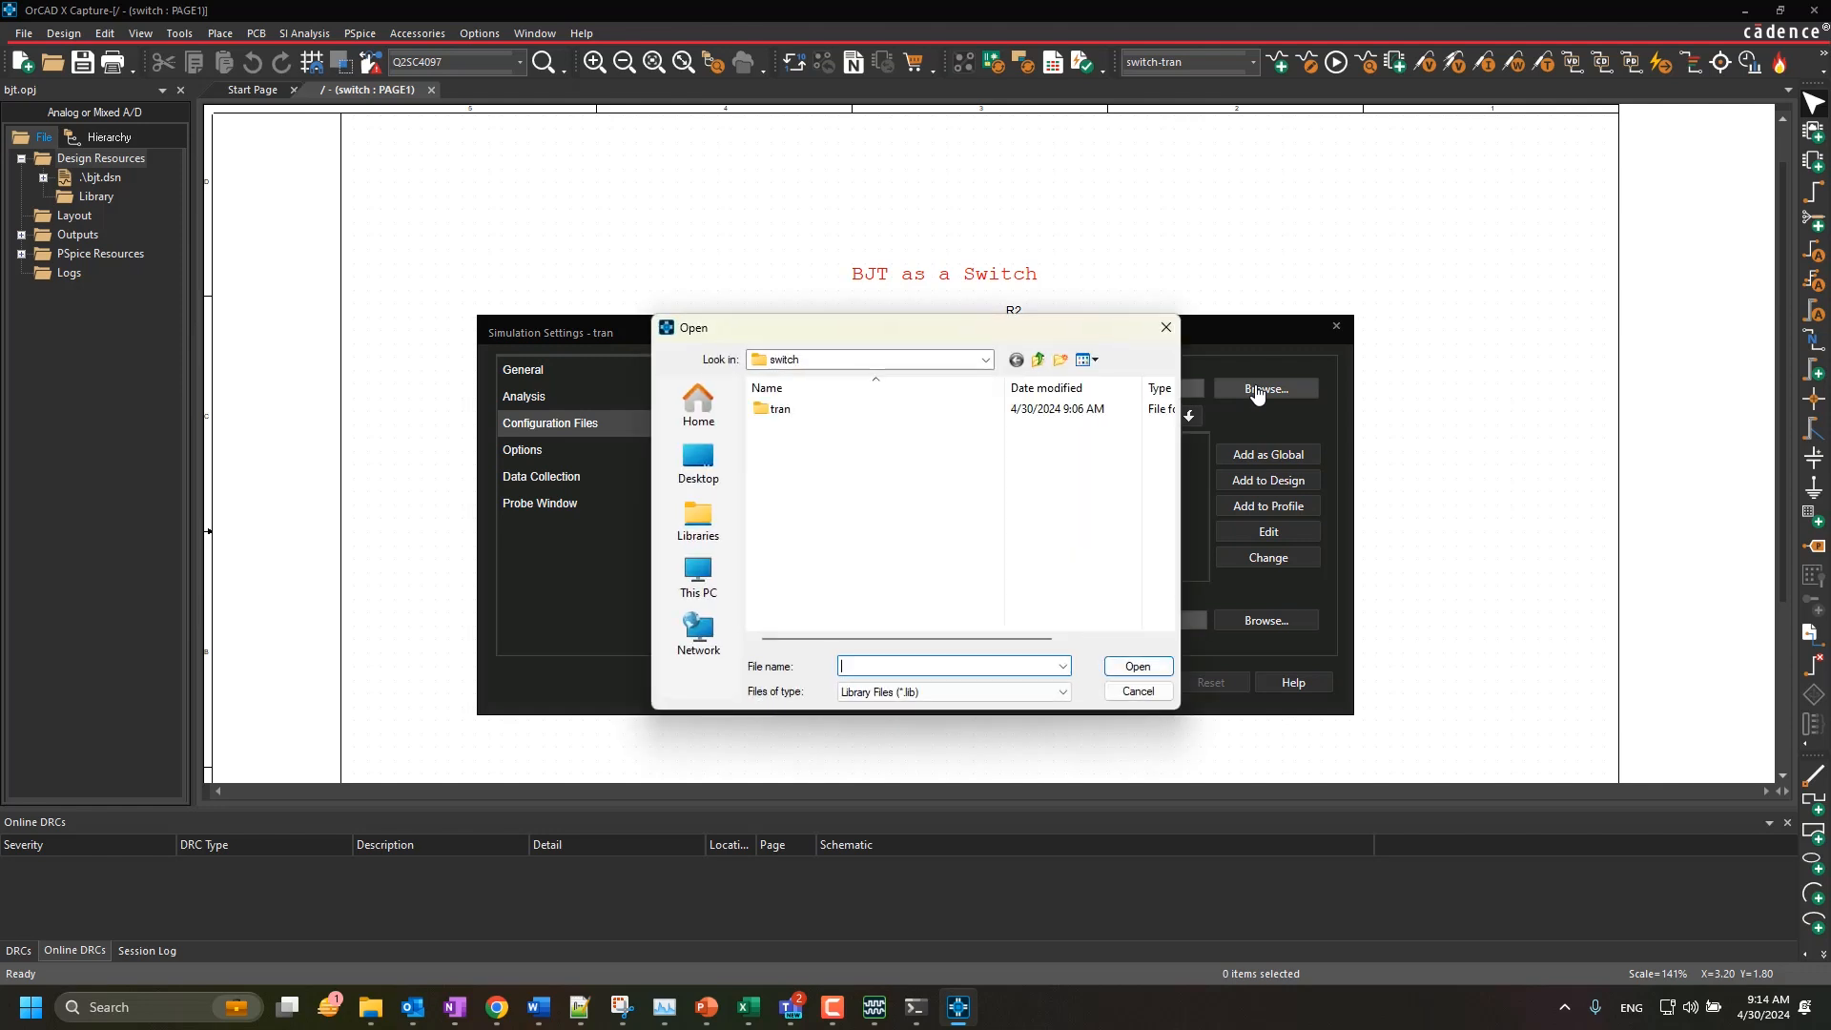
Add C:\myproject\2sc4097.lib to the profile and save the settings
click(698, 576)
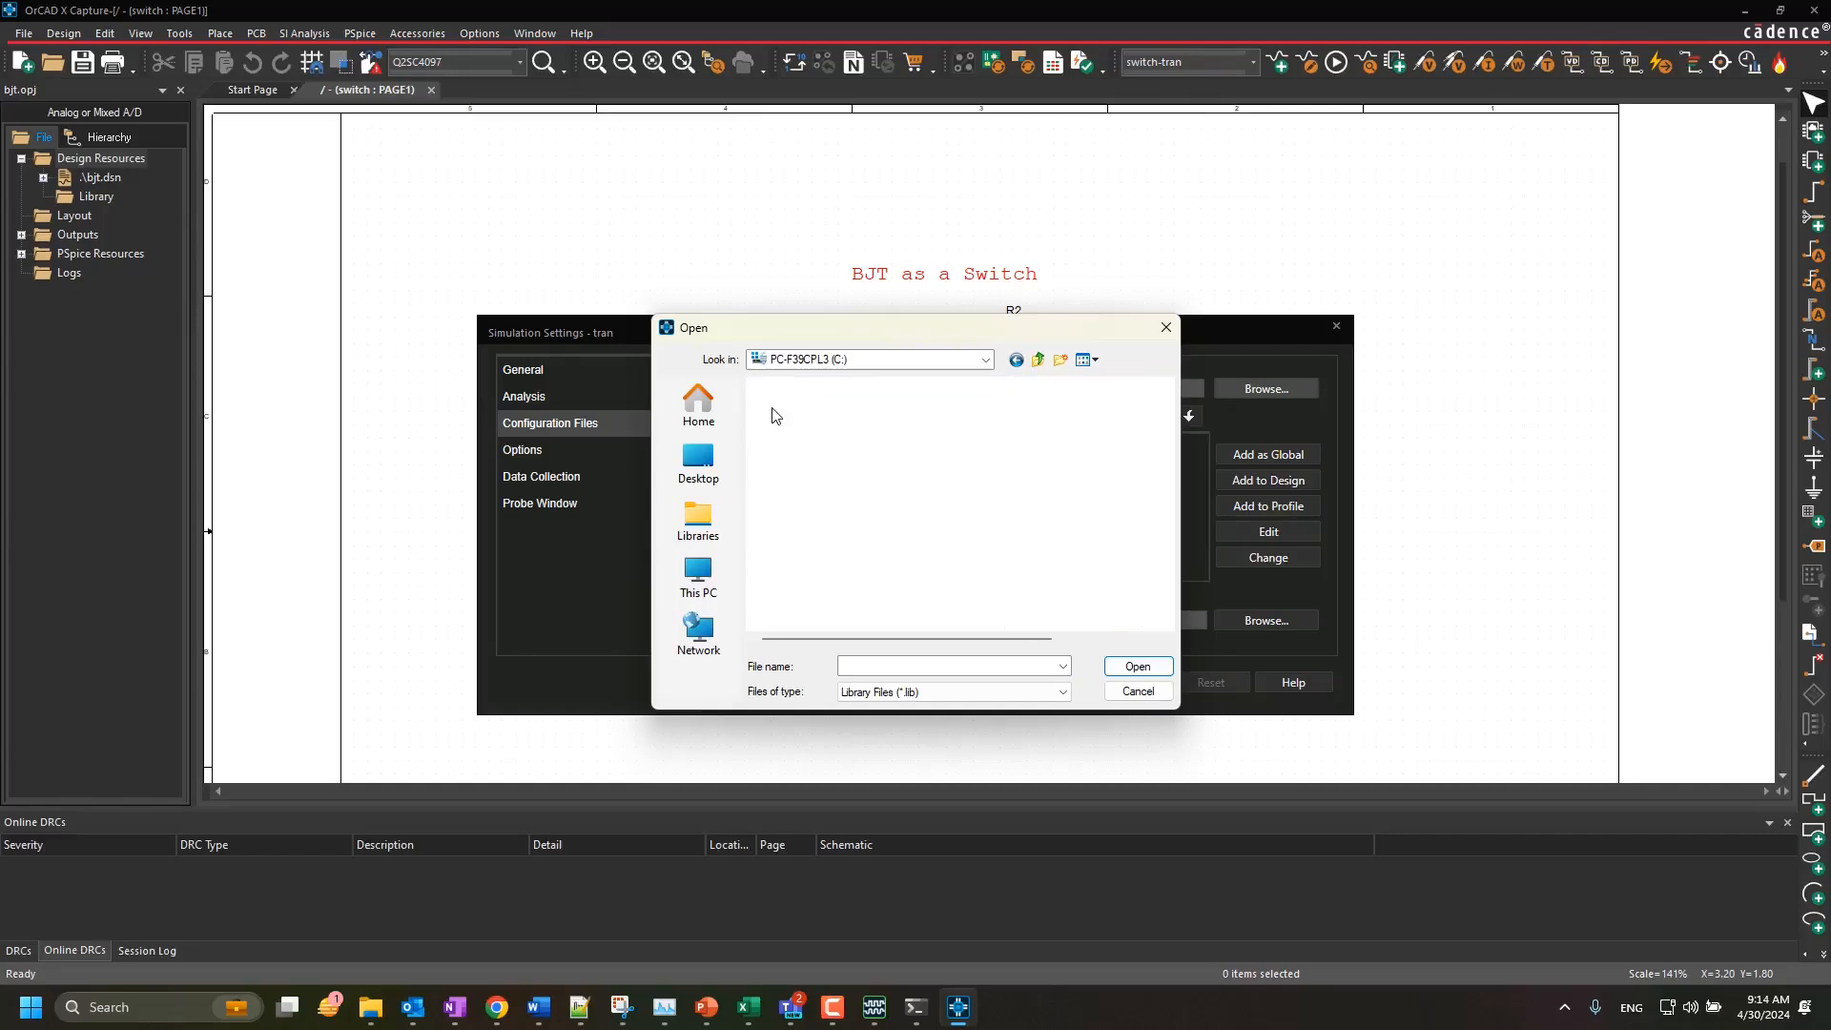
click(797, 408)
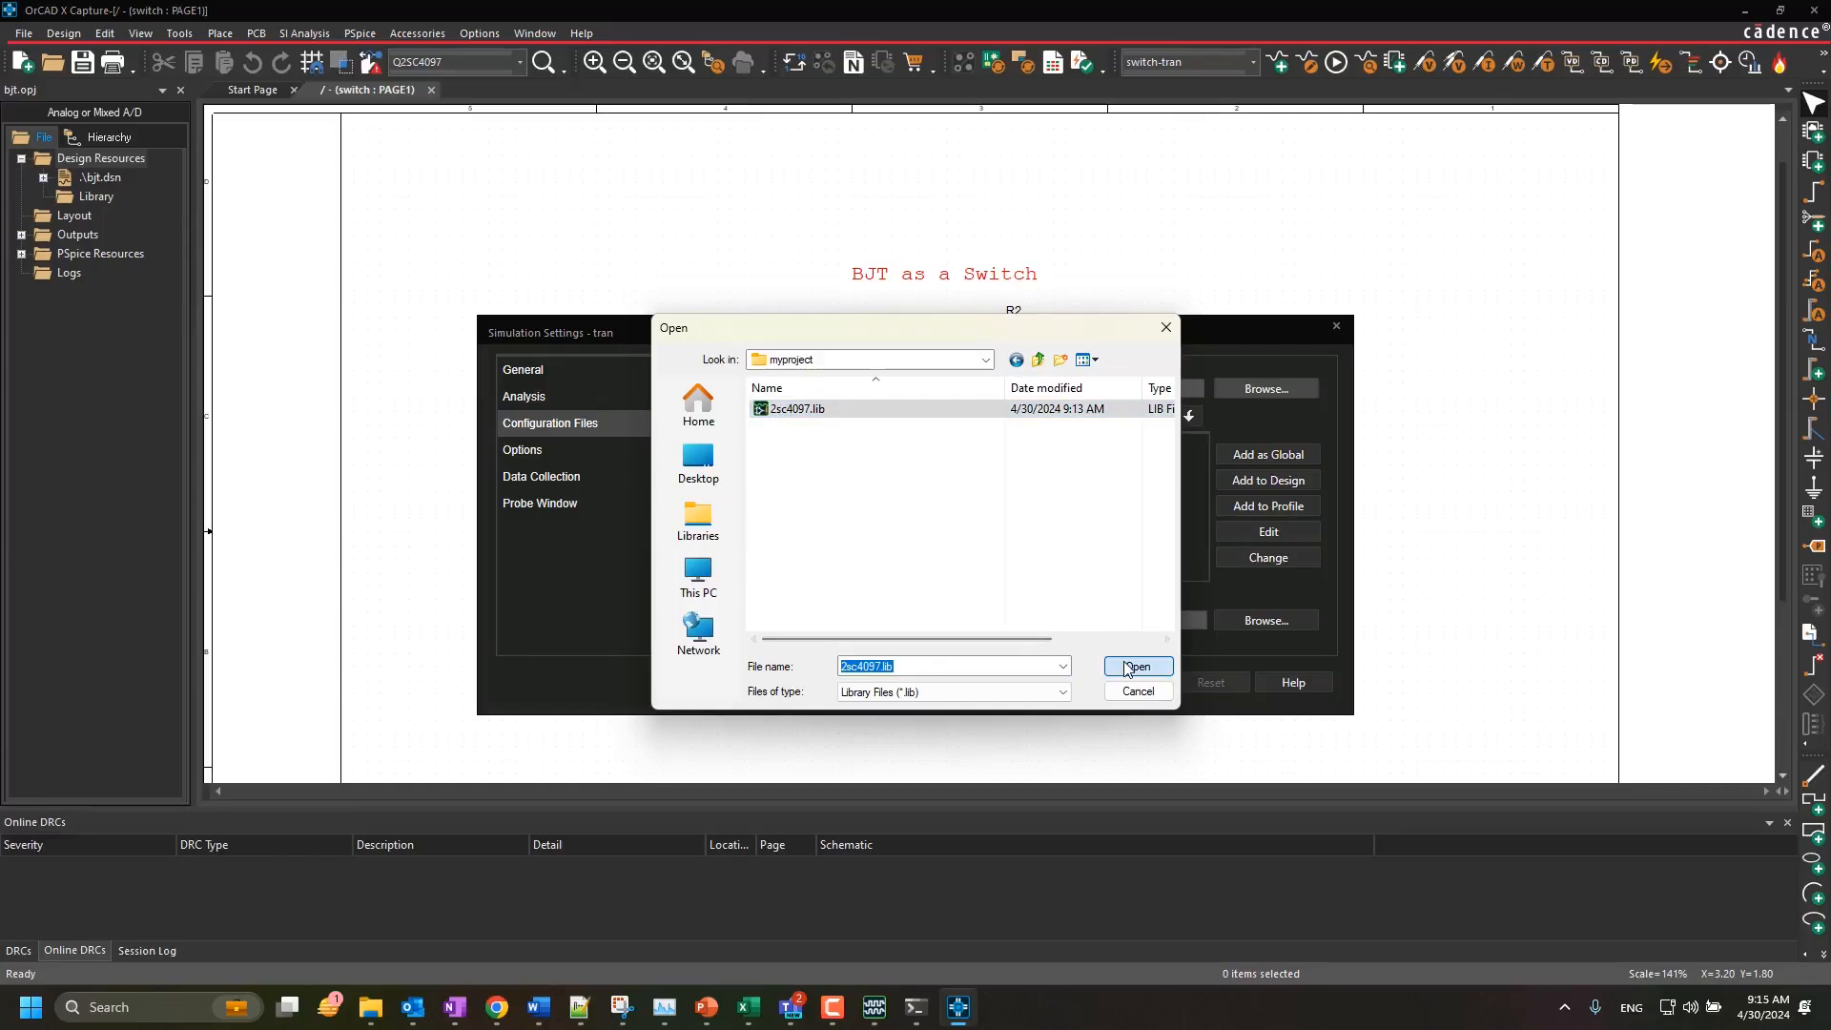
click(1133, 667)
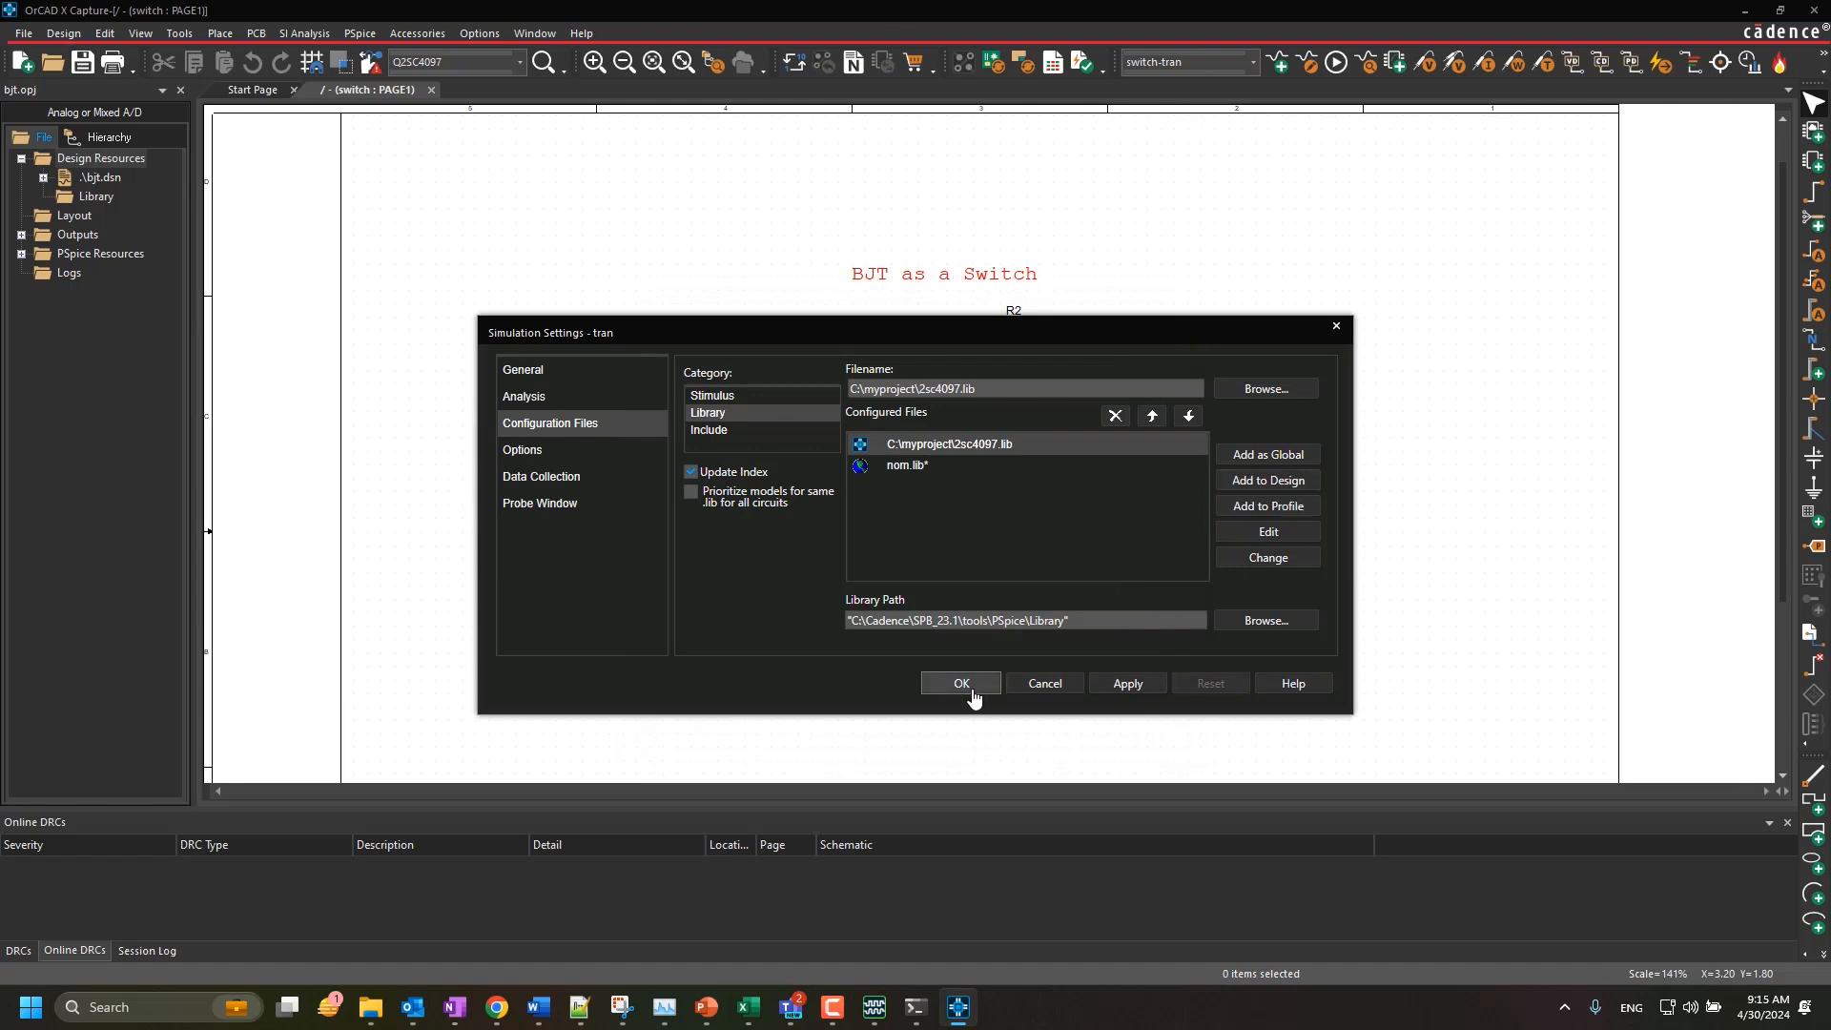
click(959, 683)
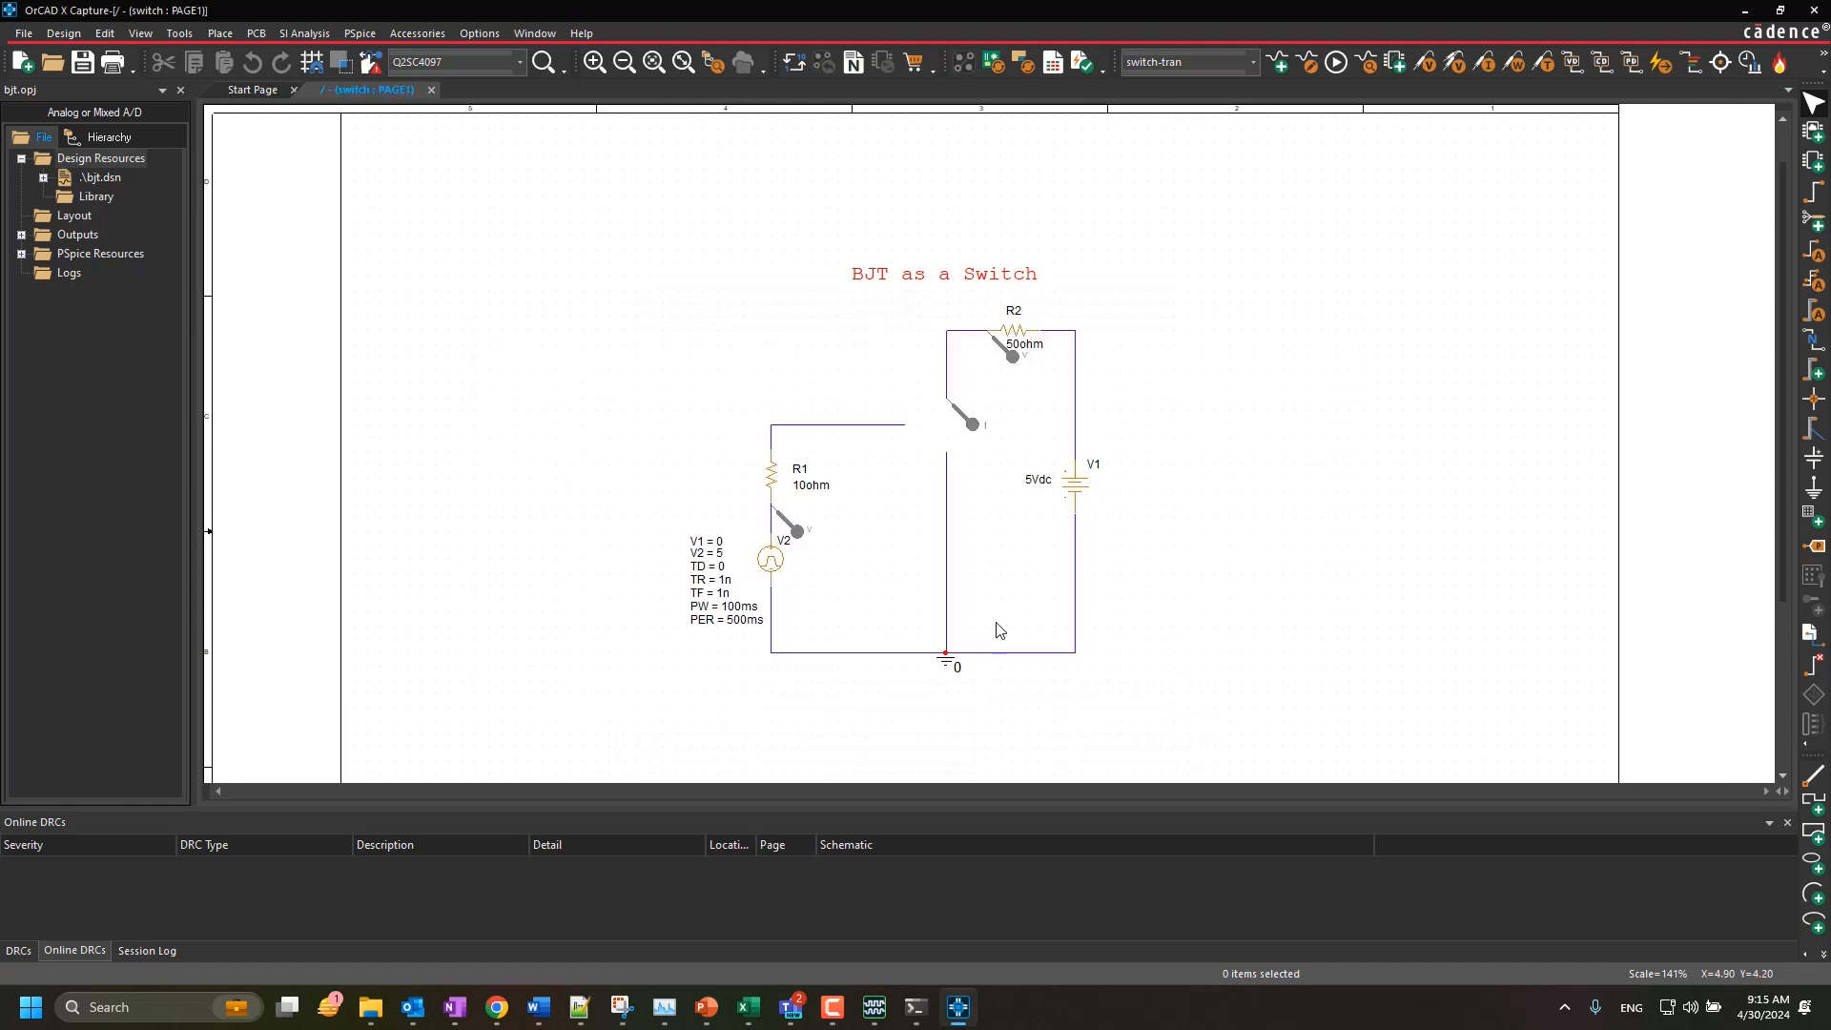
mouse_move(219, 33)
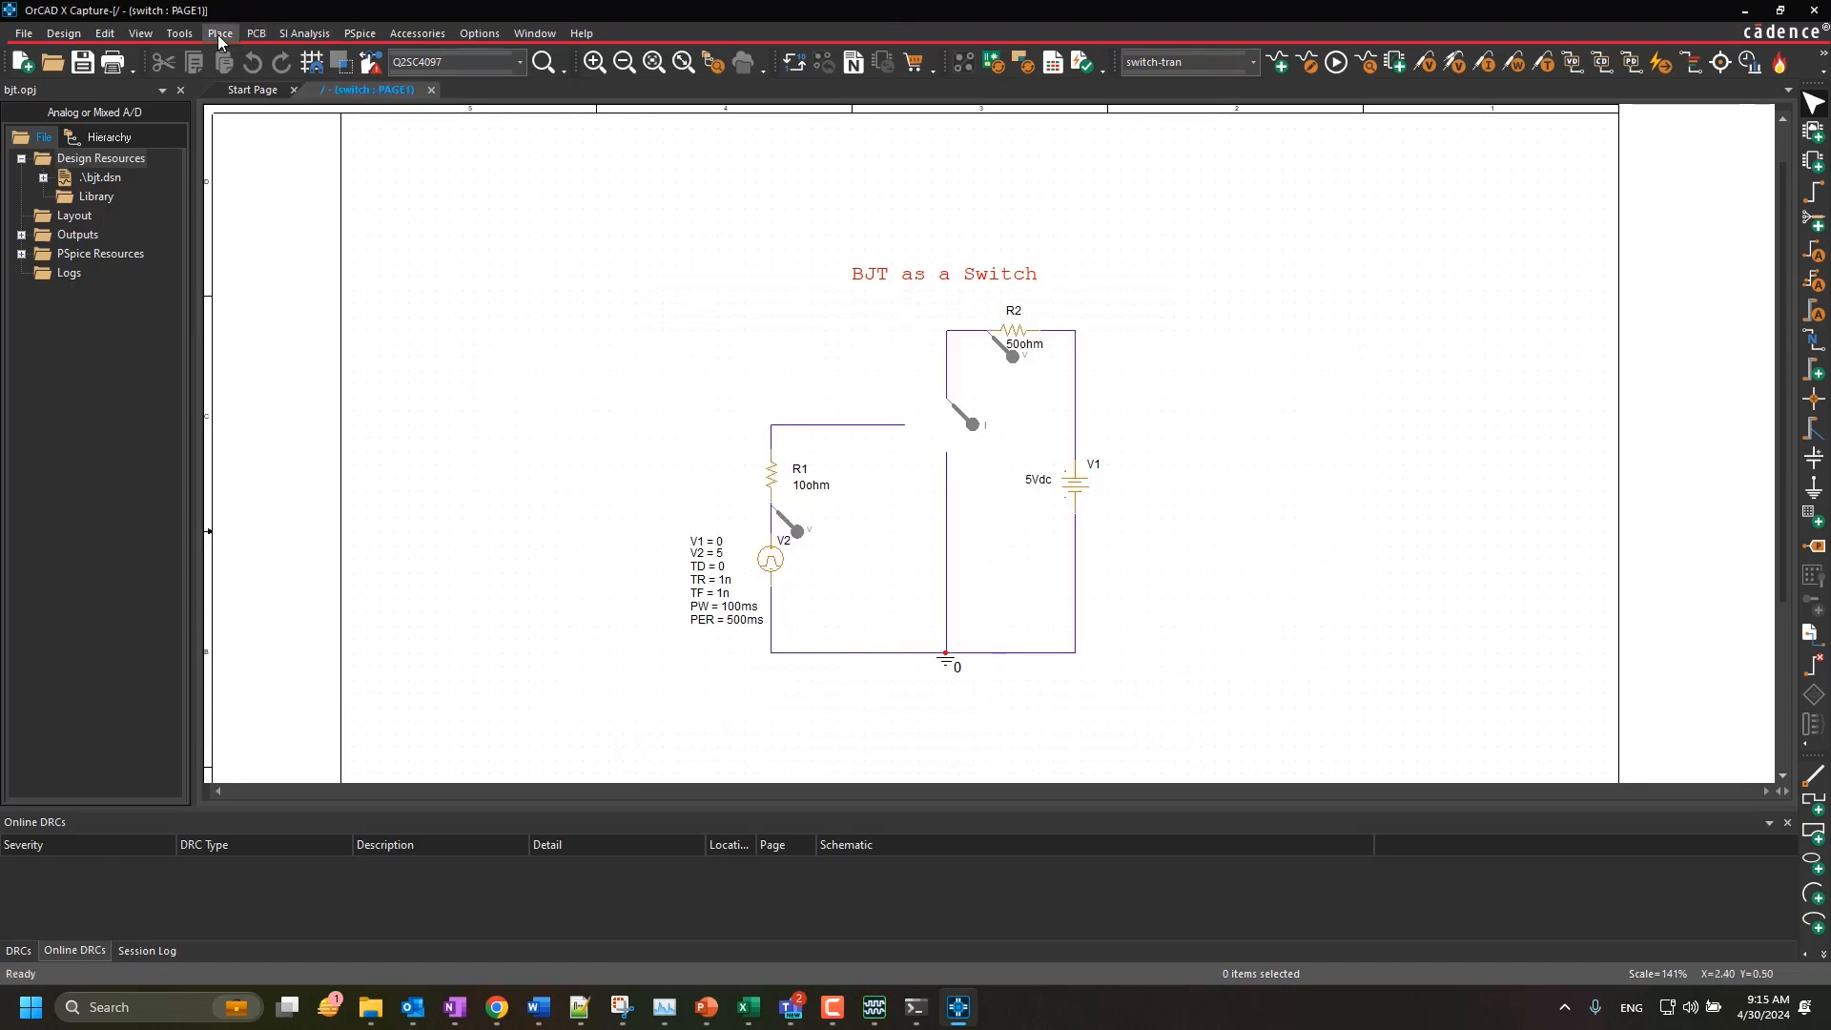
Show the Place Part panel, where Q2SC4097 is now available to place
click(219, 32)
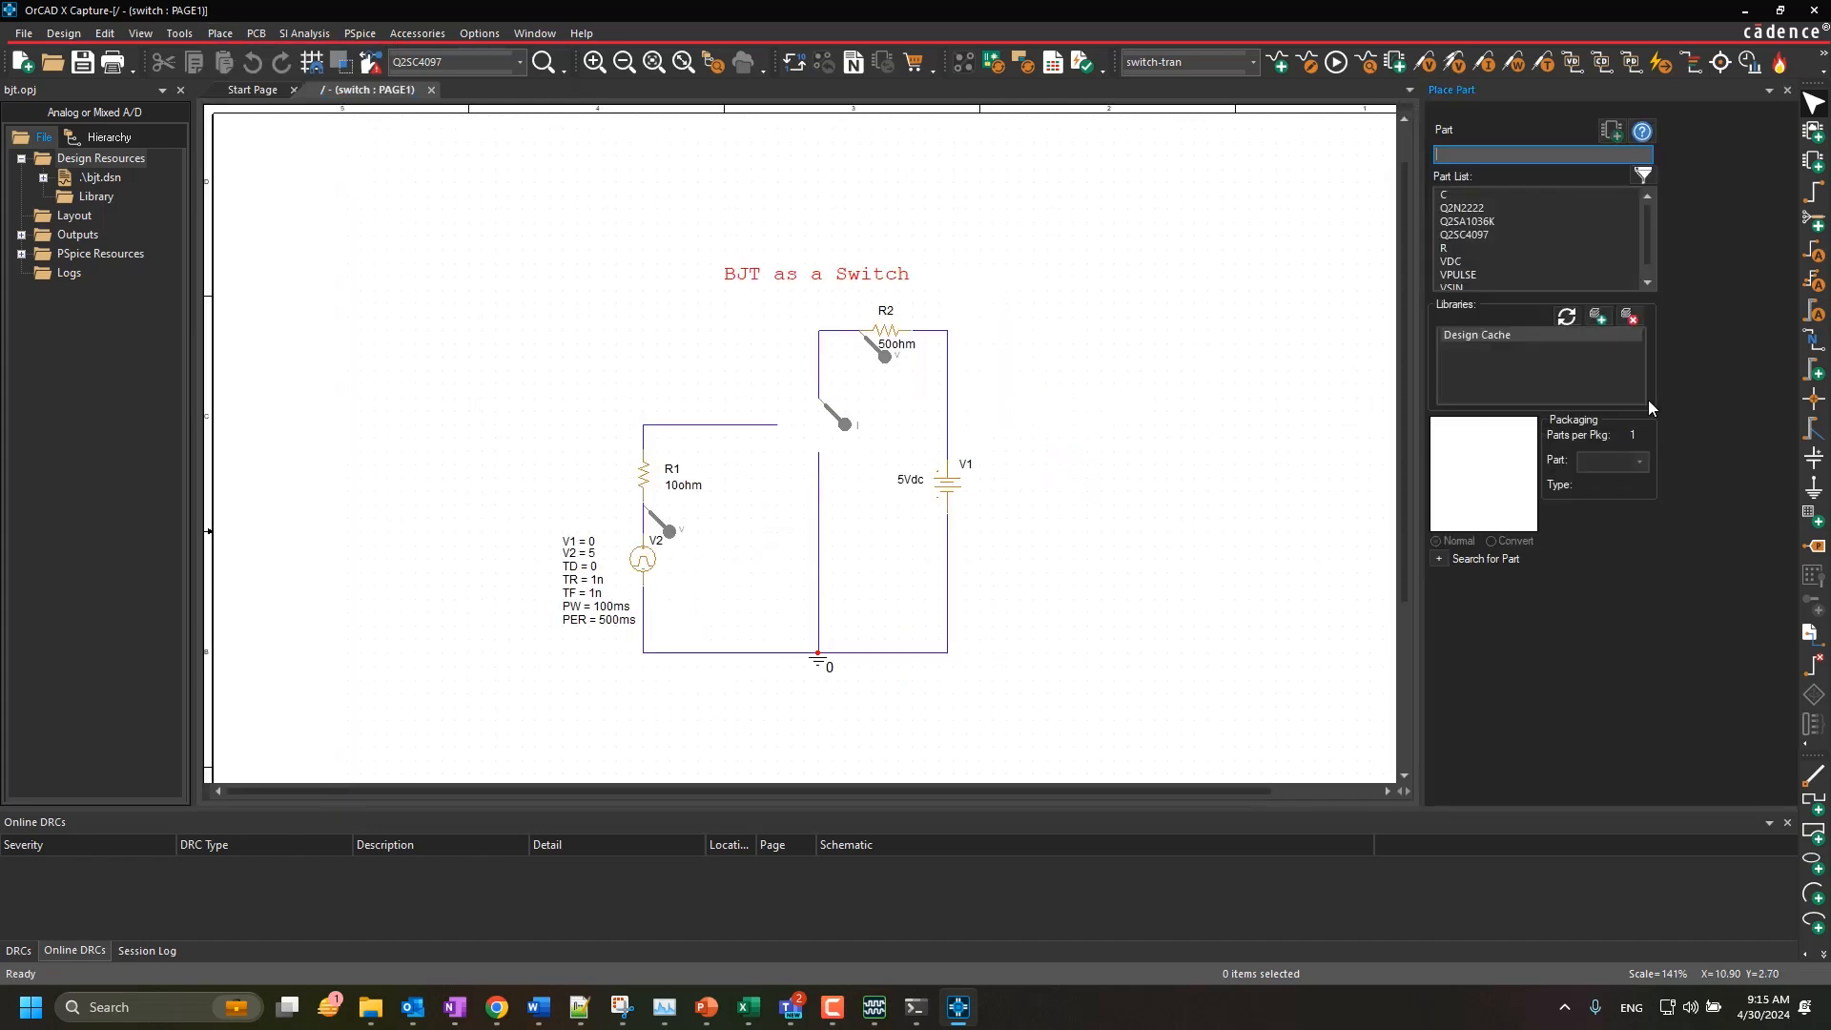